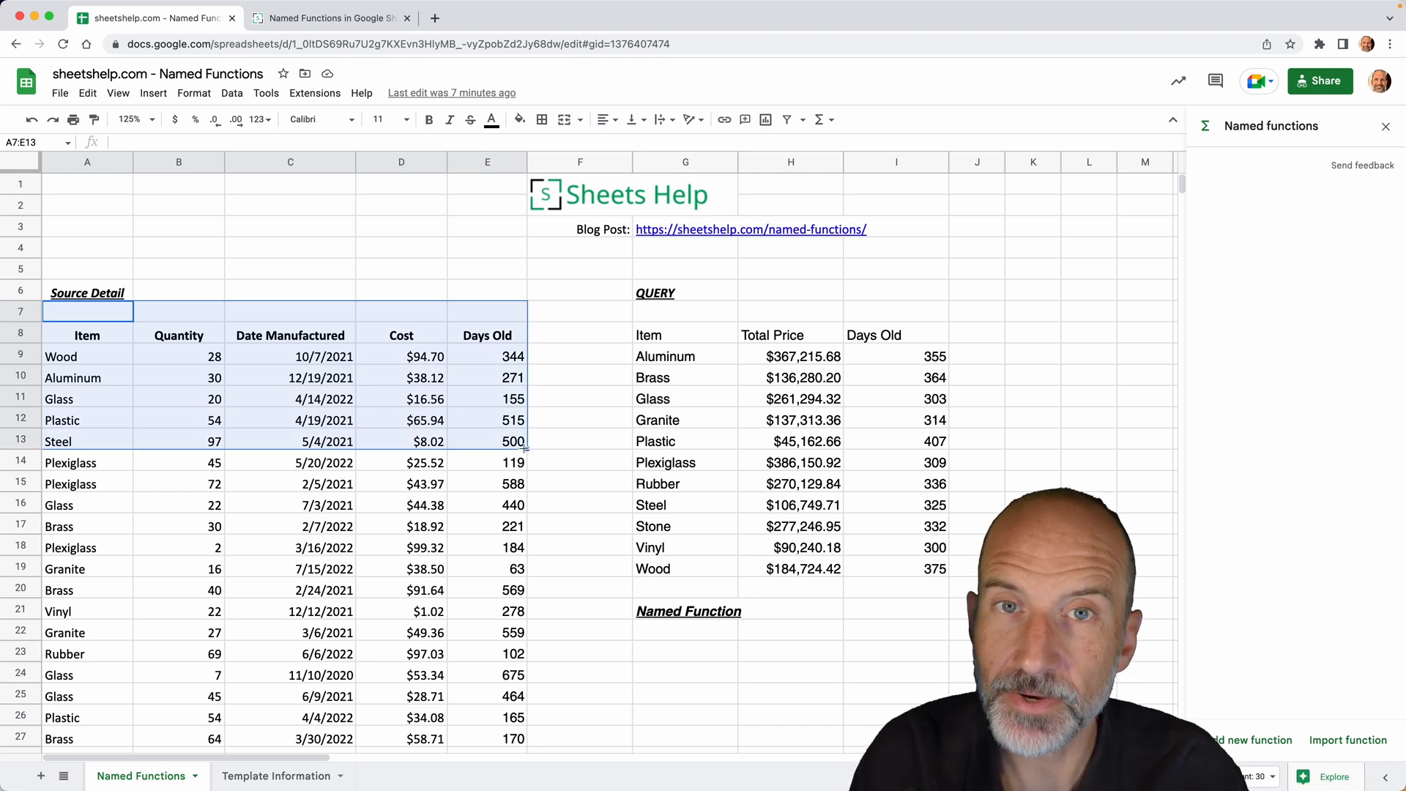
{"action": "mouse_move", "coordinate": [677, 356]}
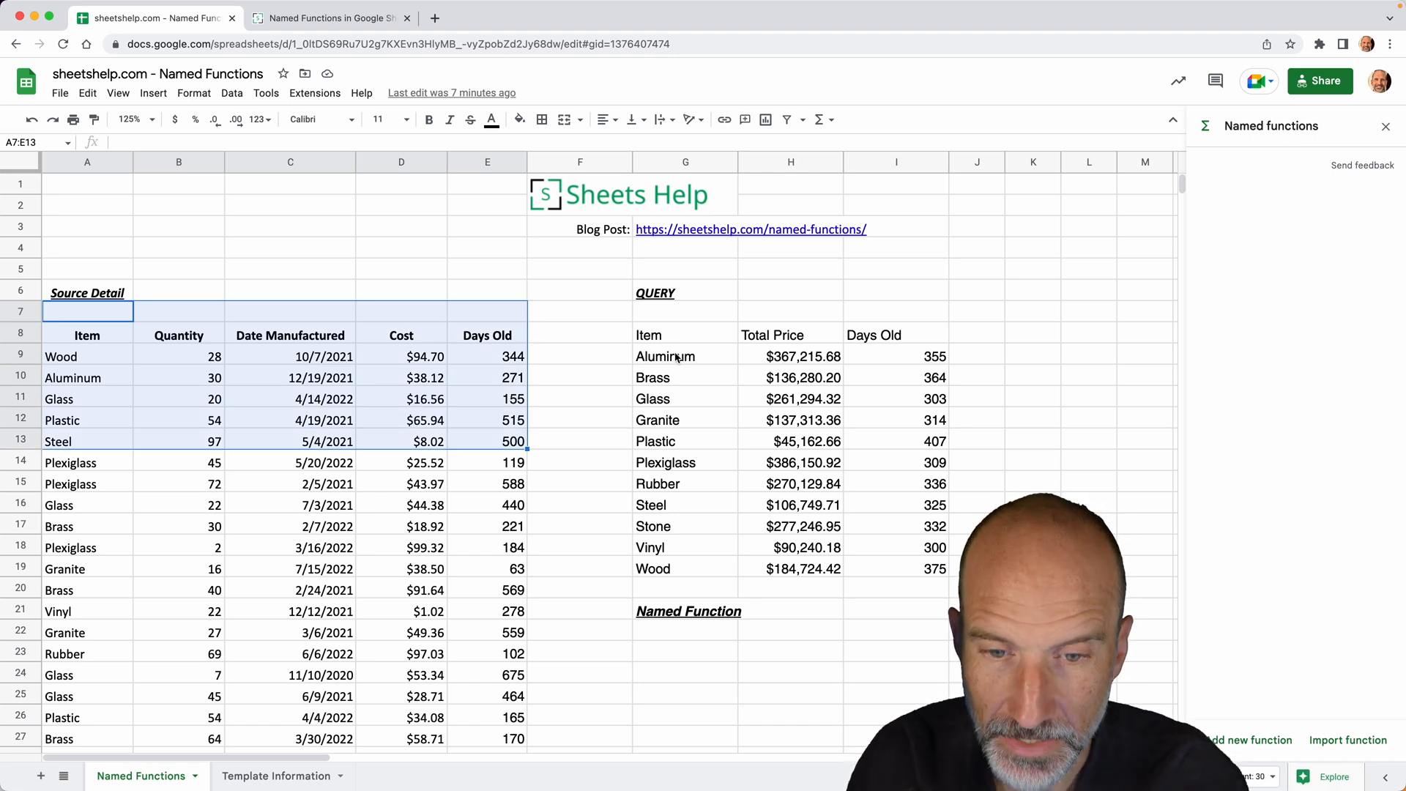
- Inspect the summary table's QUERY formula and reopen the Named functions panel from the Data menu
{"action": "left_click", "coordinate": [686, 334]}
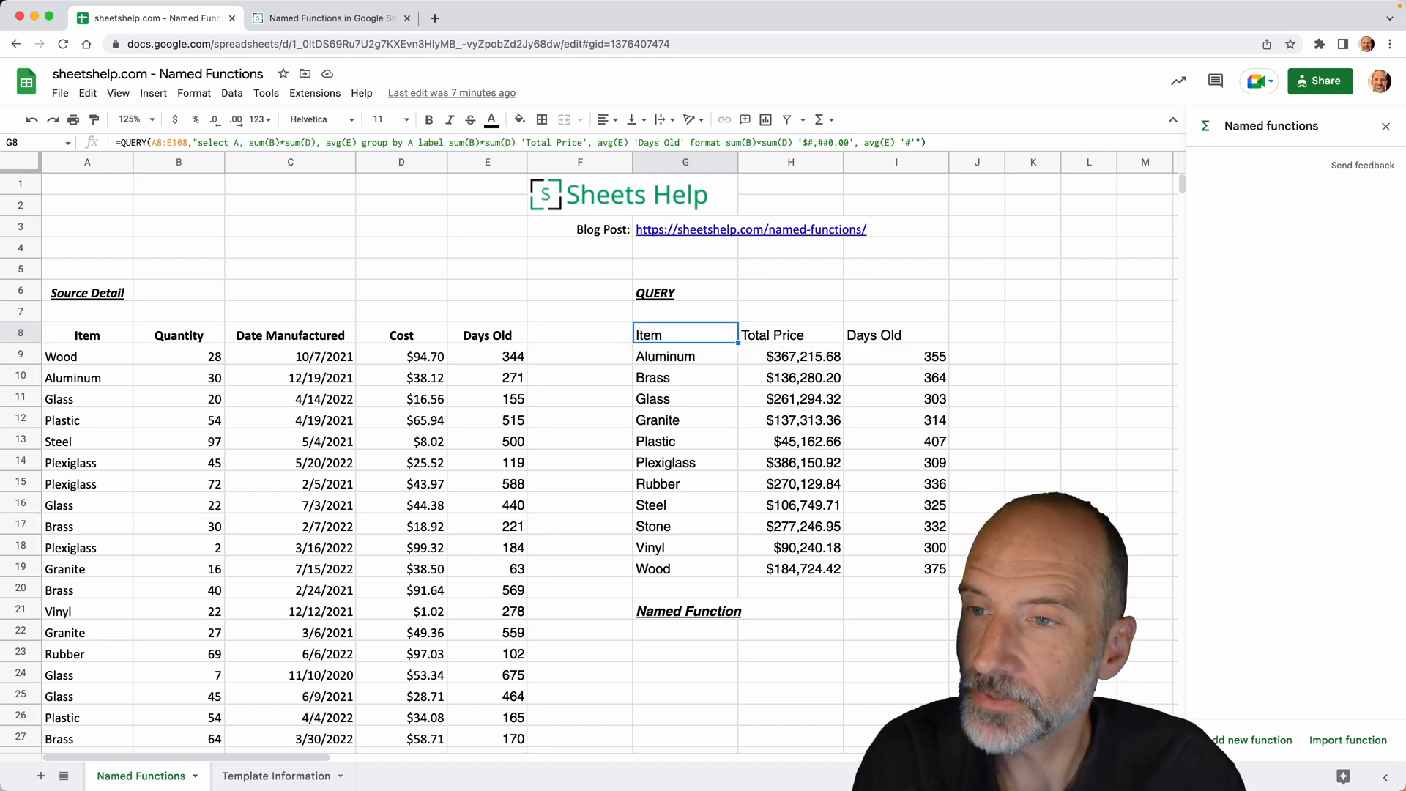
{"action": "mouse_move", "coordinate": [749, 311]}
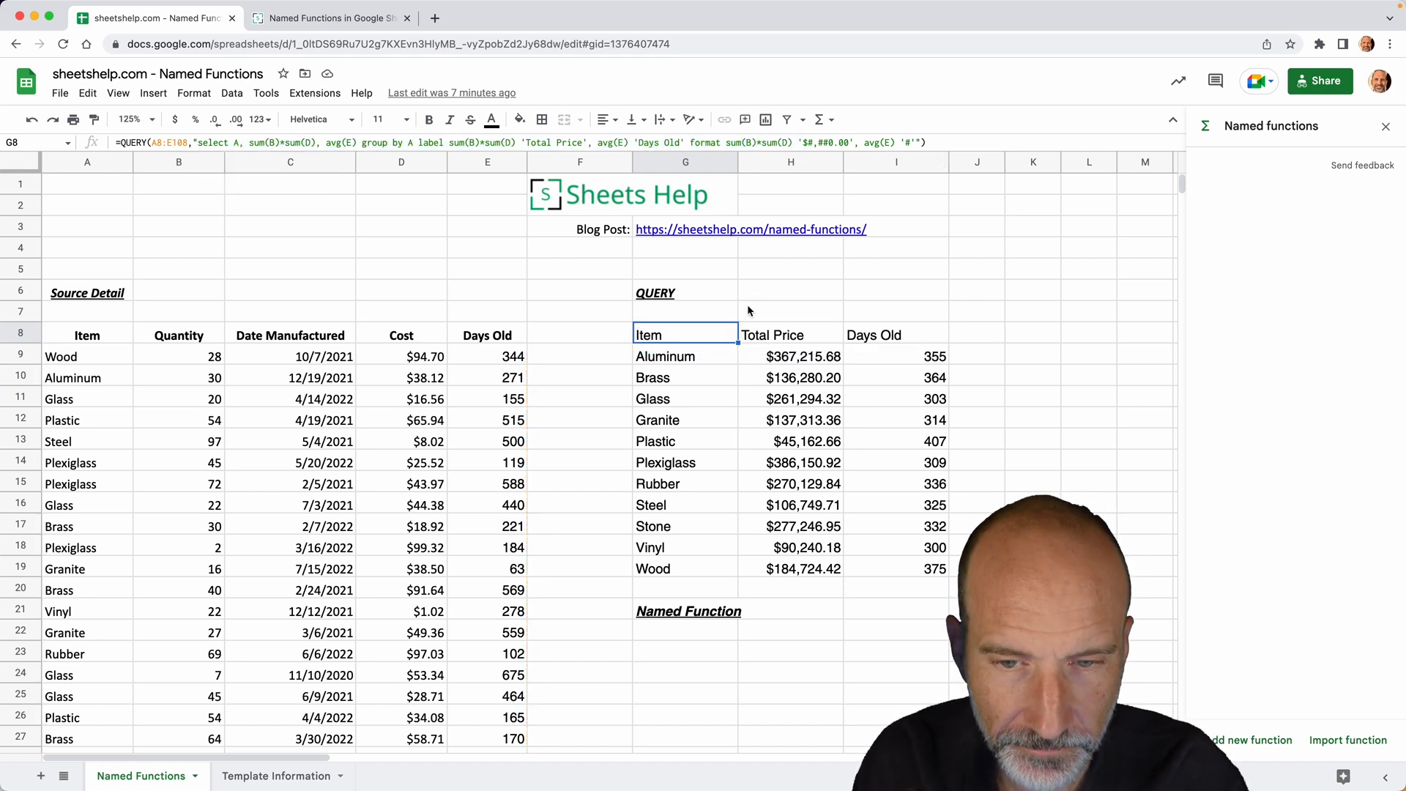
{"action": "mouse_move", "coordinate": [709, 334]}
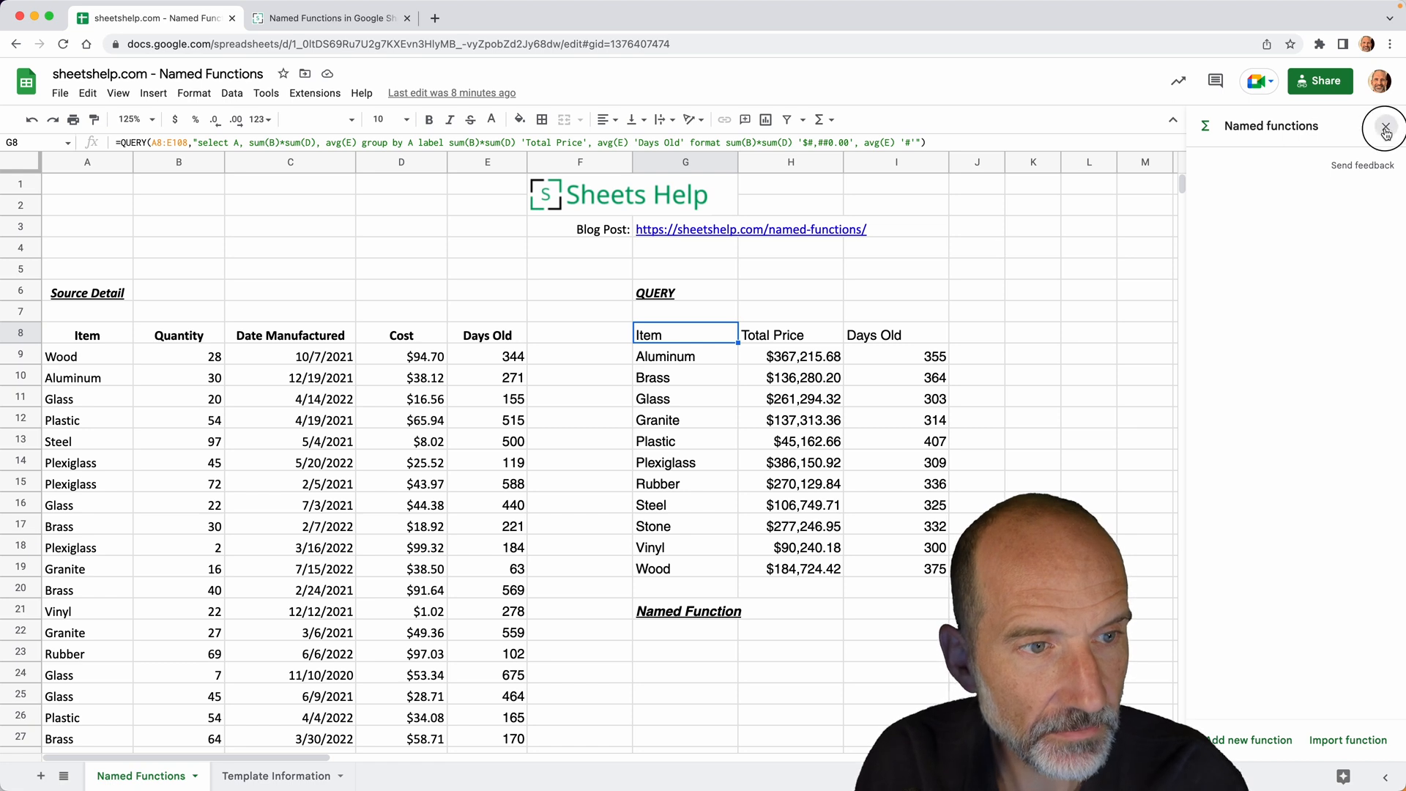
{"action": "left_click", "coordinate": [1386, 127]}
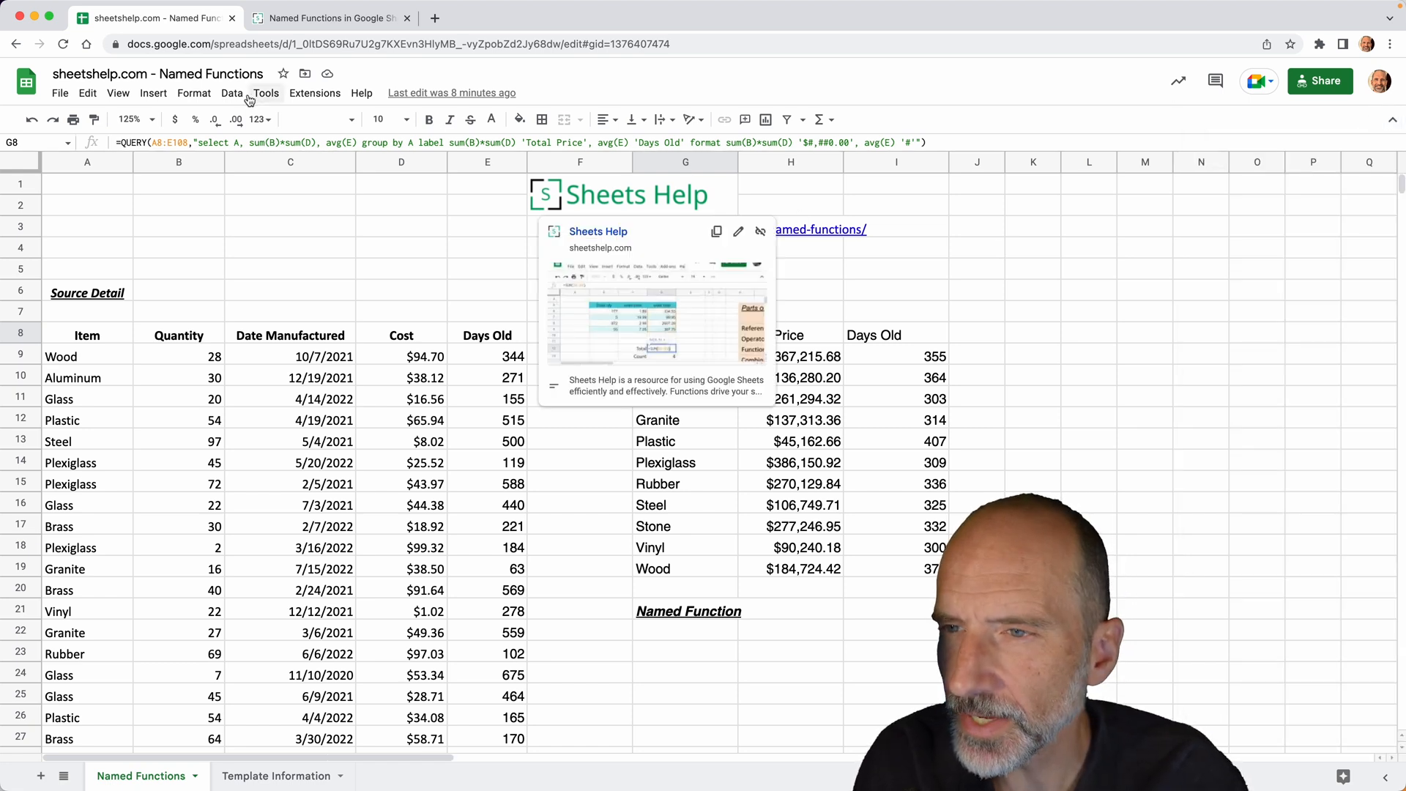
{"action": "left_click", "coordinate": [232, 93]}
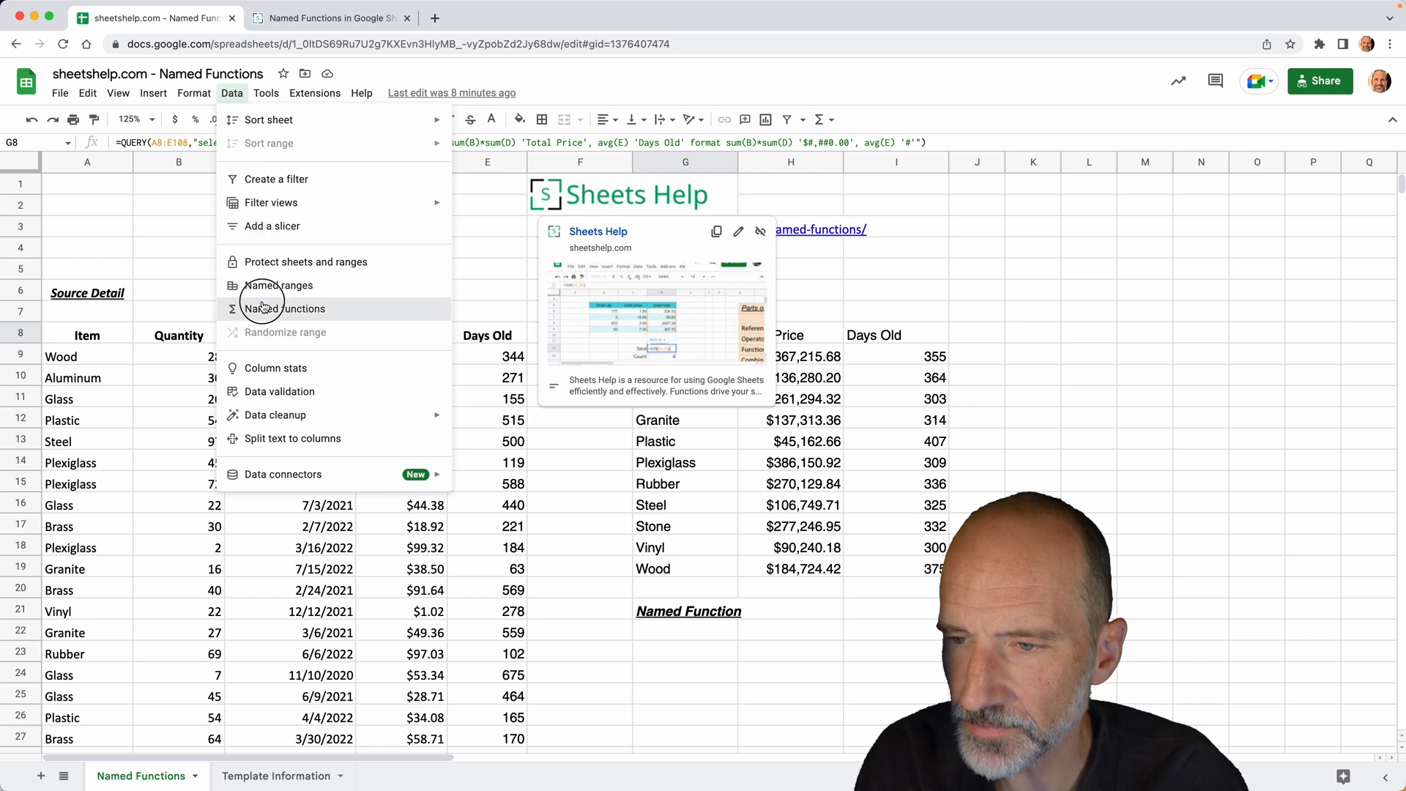
{"action": "left_click", "coordinate": [285, 309]}
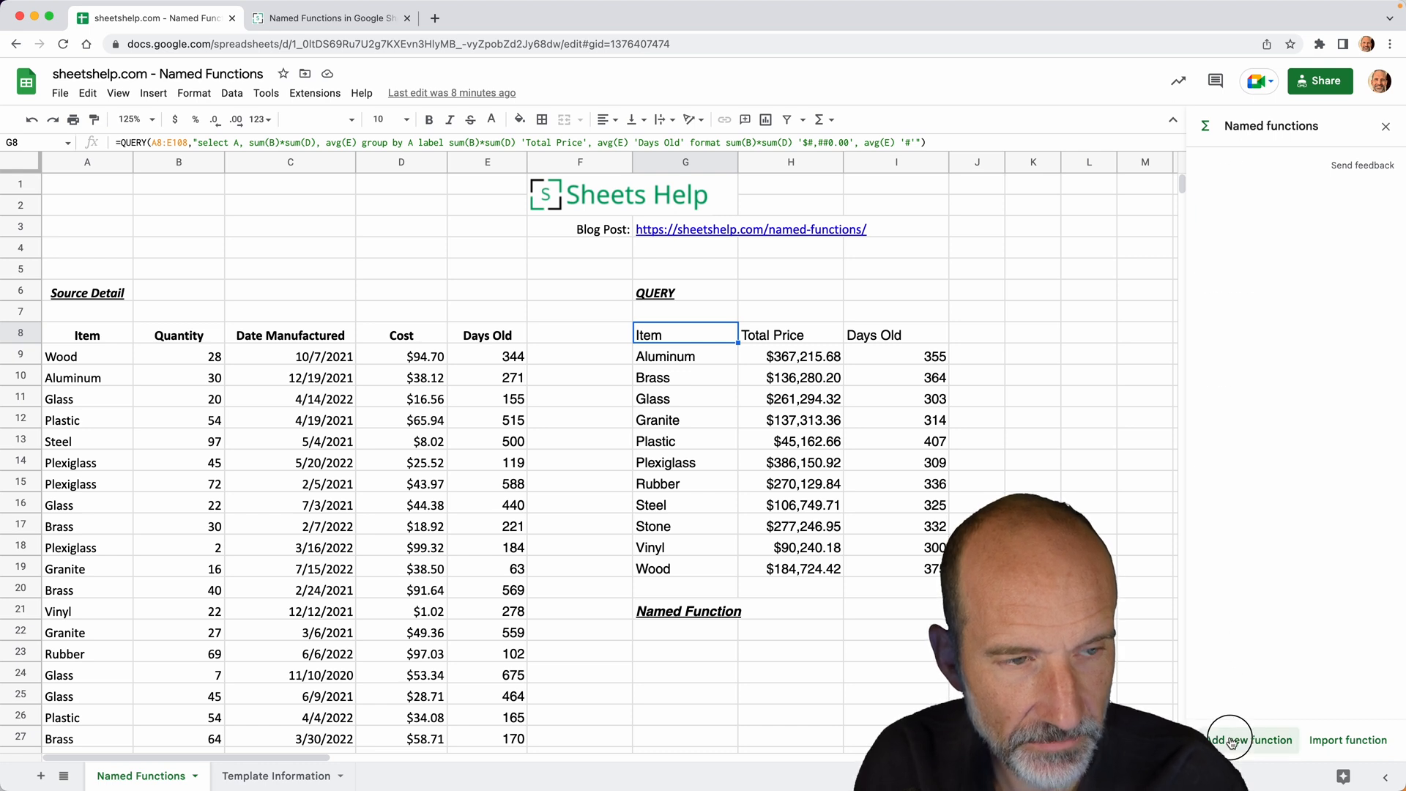
- Start a new named function and enter INVVALUE as its name
{"action": "left_click", "coordinate": [1230, 740]}
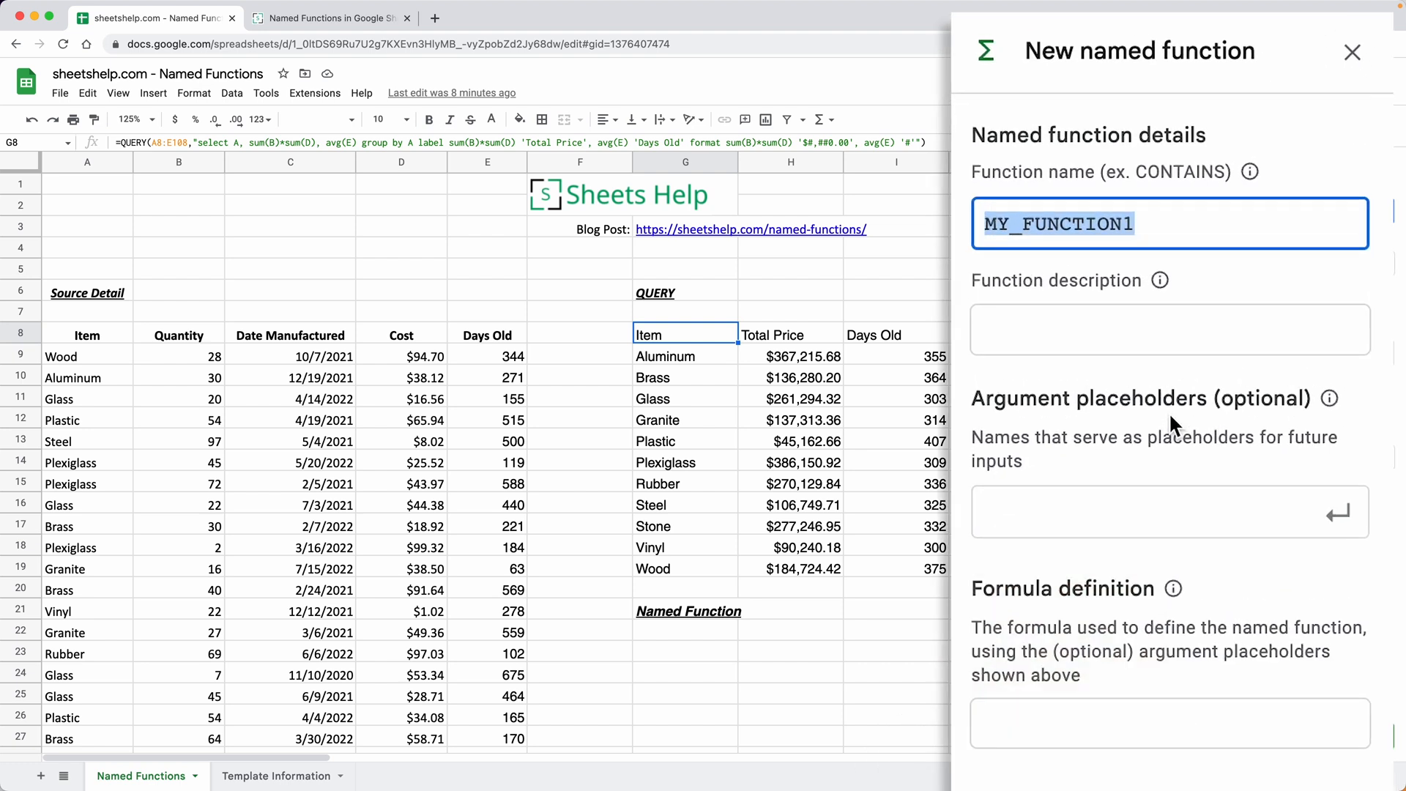
{"action": "type", "text": "INV"}
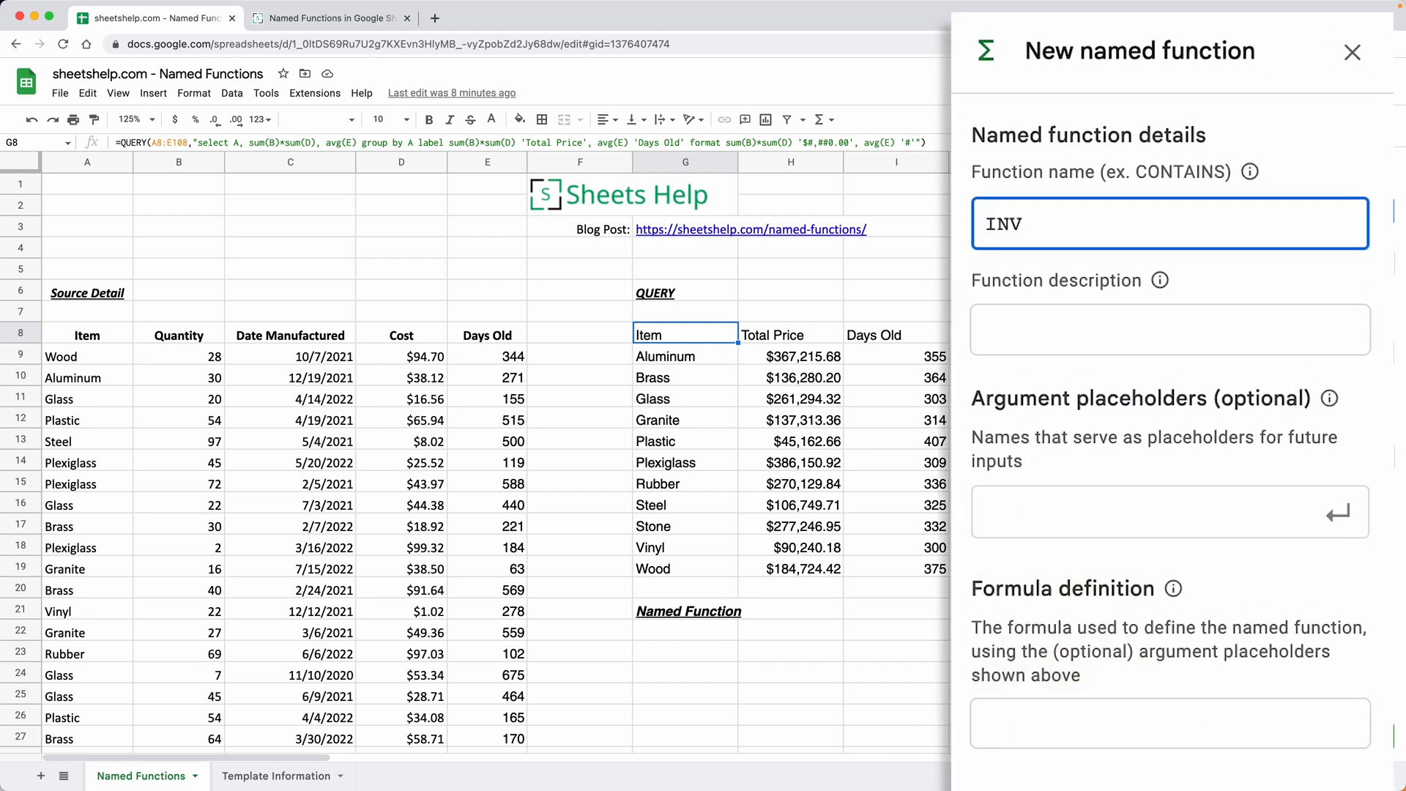
{"action": "type", "text": "VALU"}
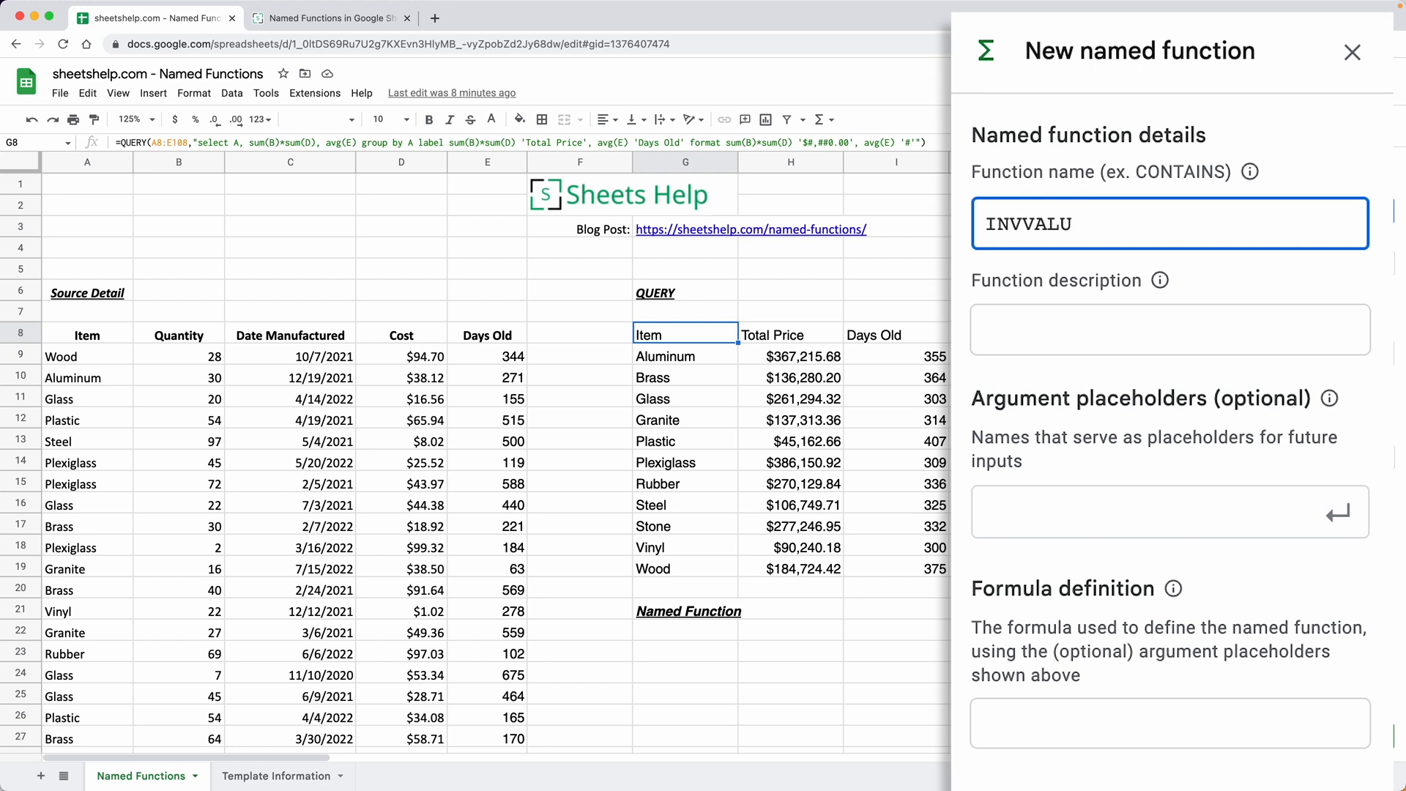
{"action": "type", "text": "E"}
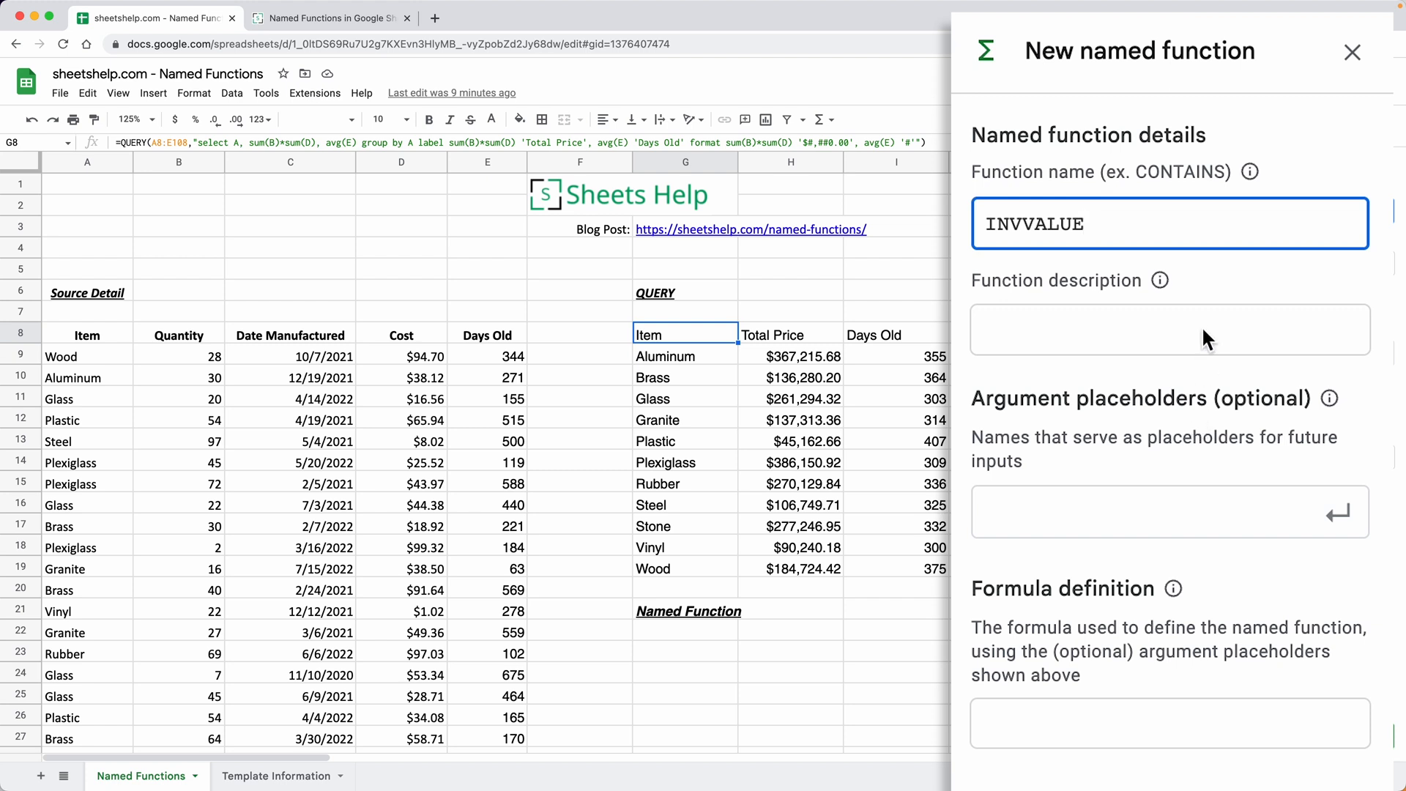
{"action": "mouse_move", "coordinate": [1127, 220]}
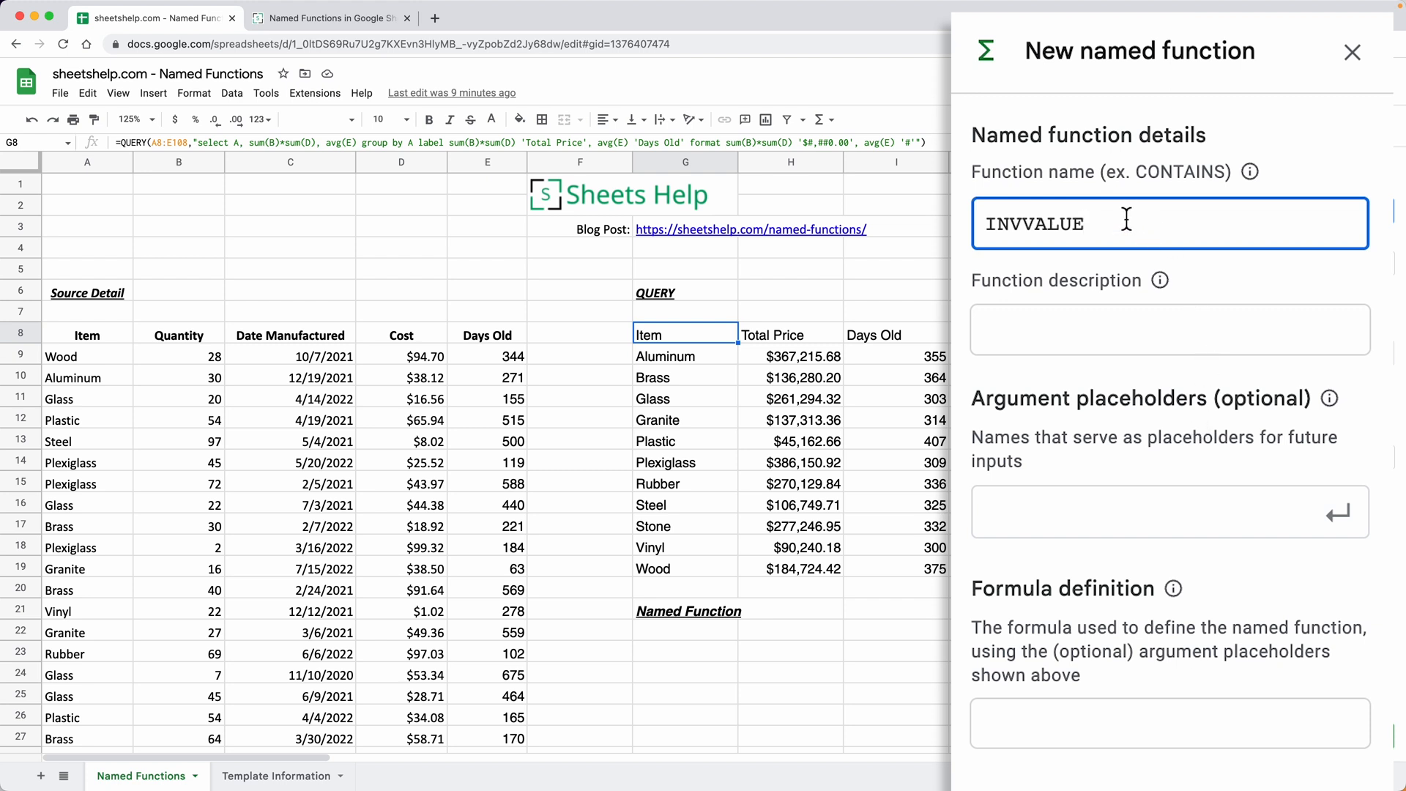
{"action": "mouse_move", "coordinate": [1112, 329]}
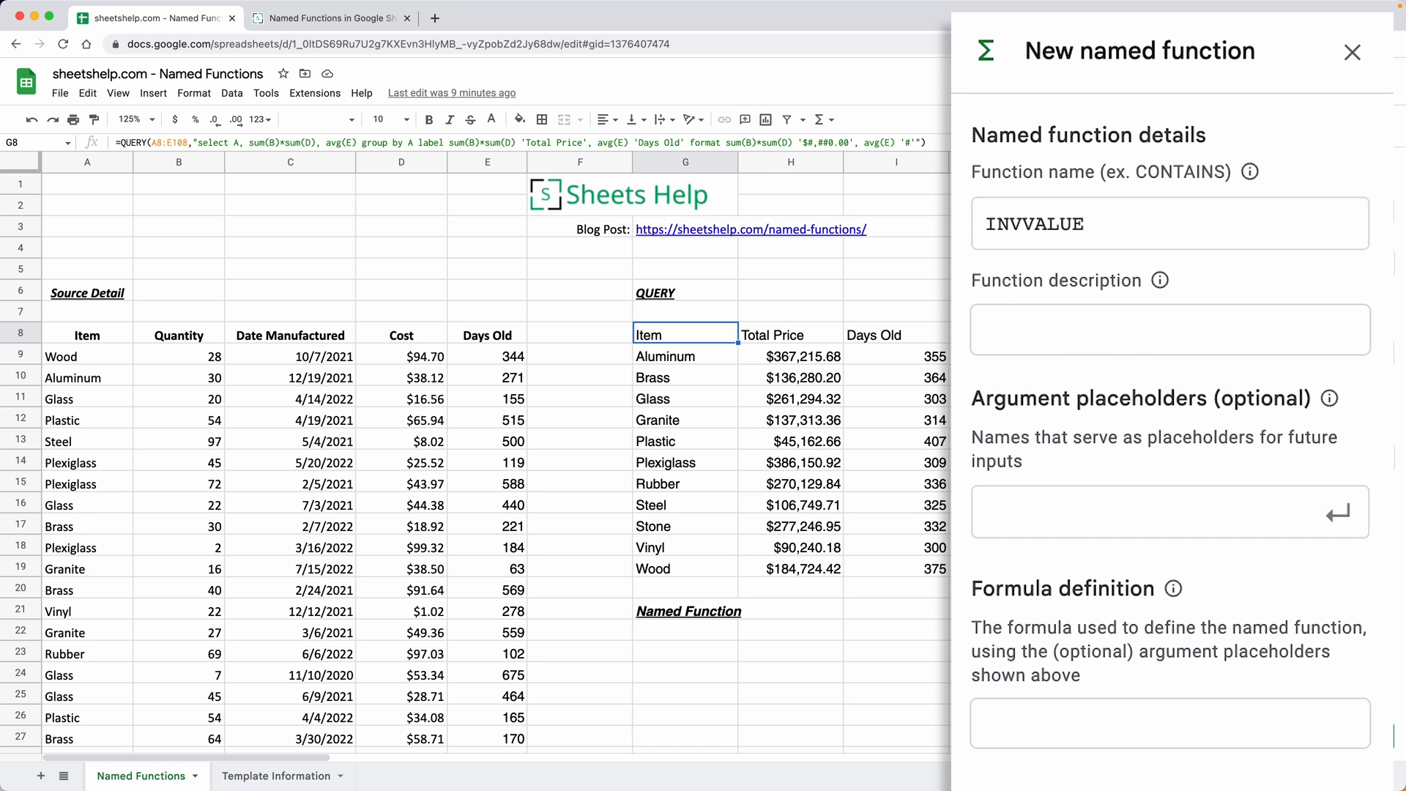
{"action": "mouse_move", "coordinate": [869, 295]}
{"action": "type", "text": "="}
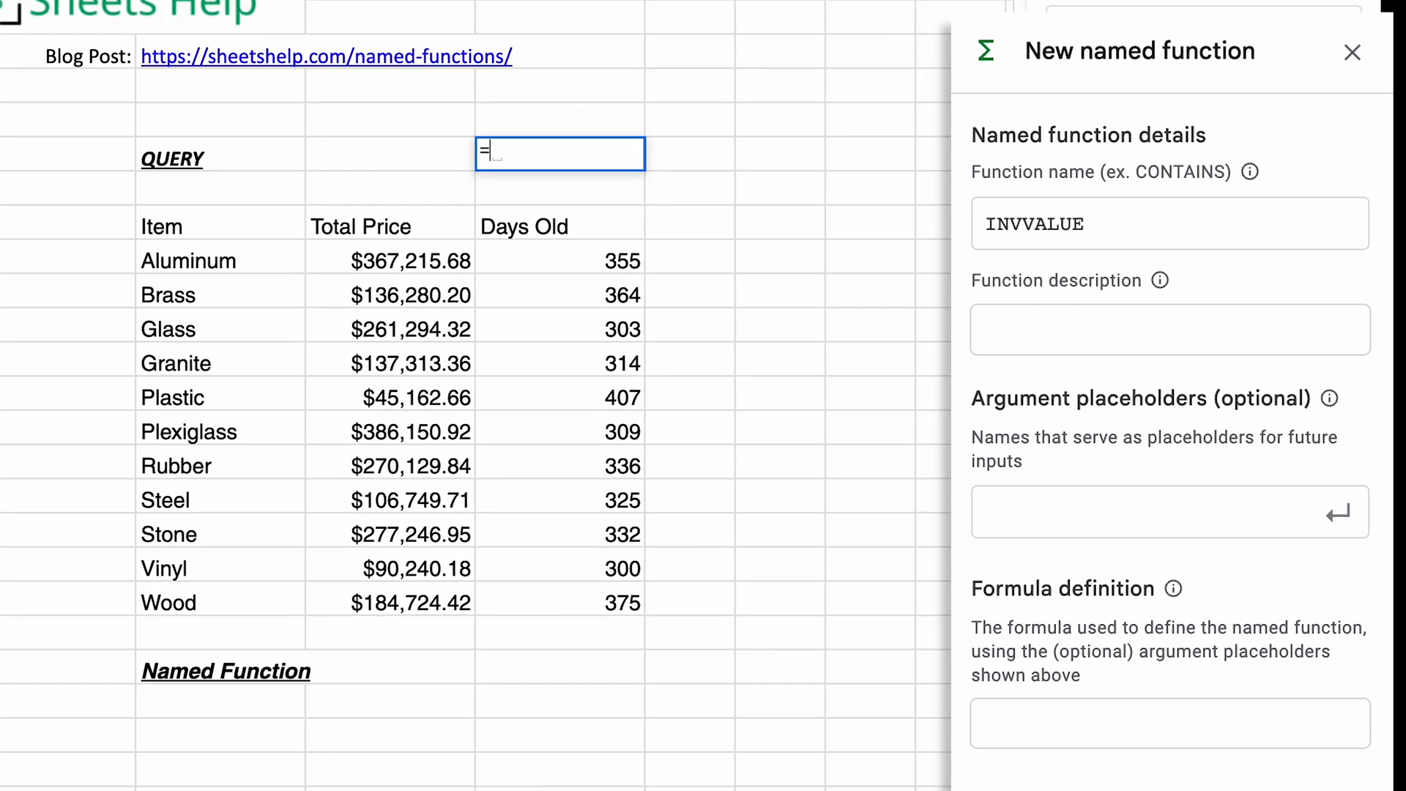
- Begin =sum( in cell I6 and expand its help card to read the argument details
{"action": "type", "text": "sum"}
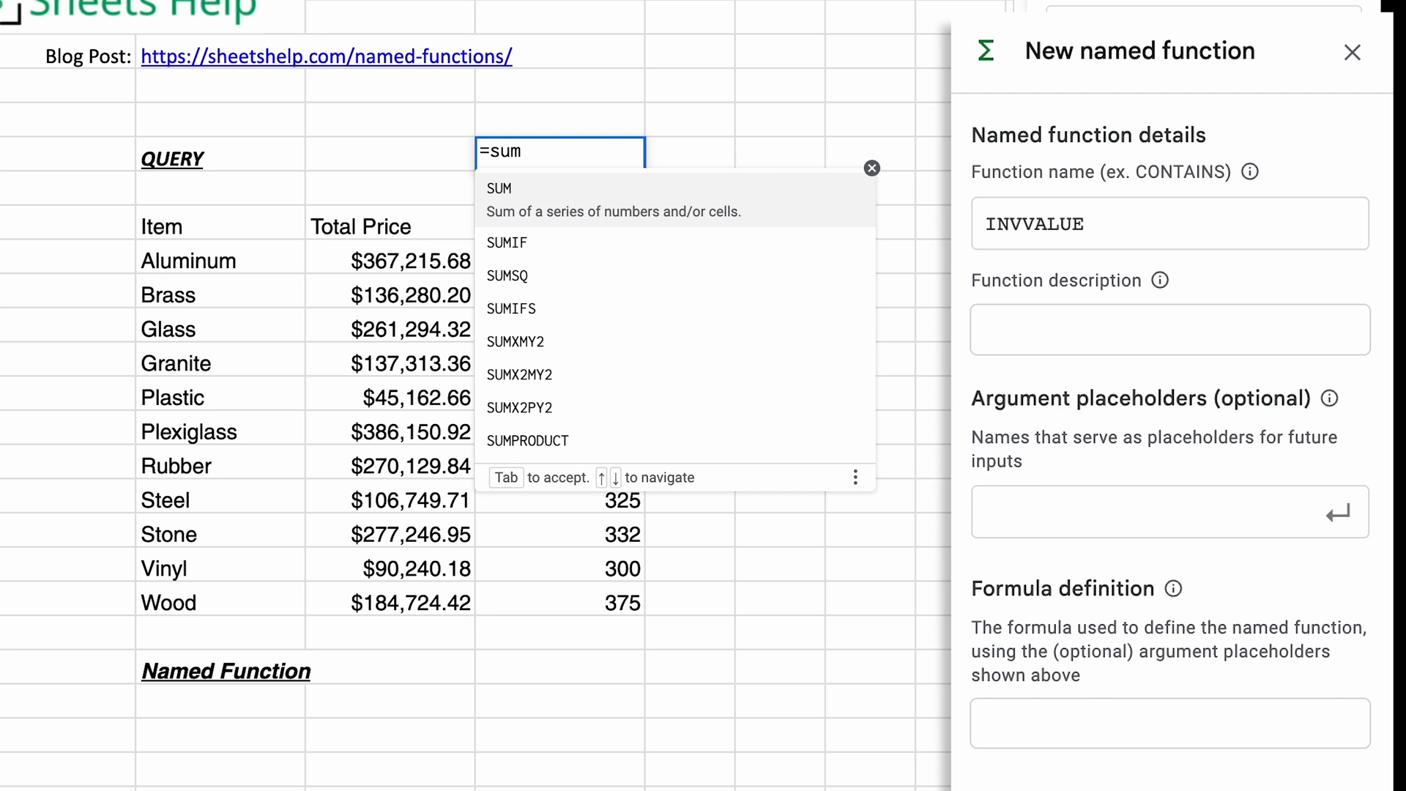
{"action": "mouse_move", "coordinate": [538, 190]}
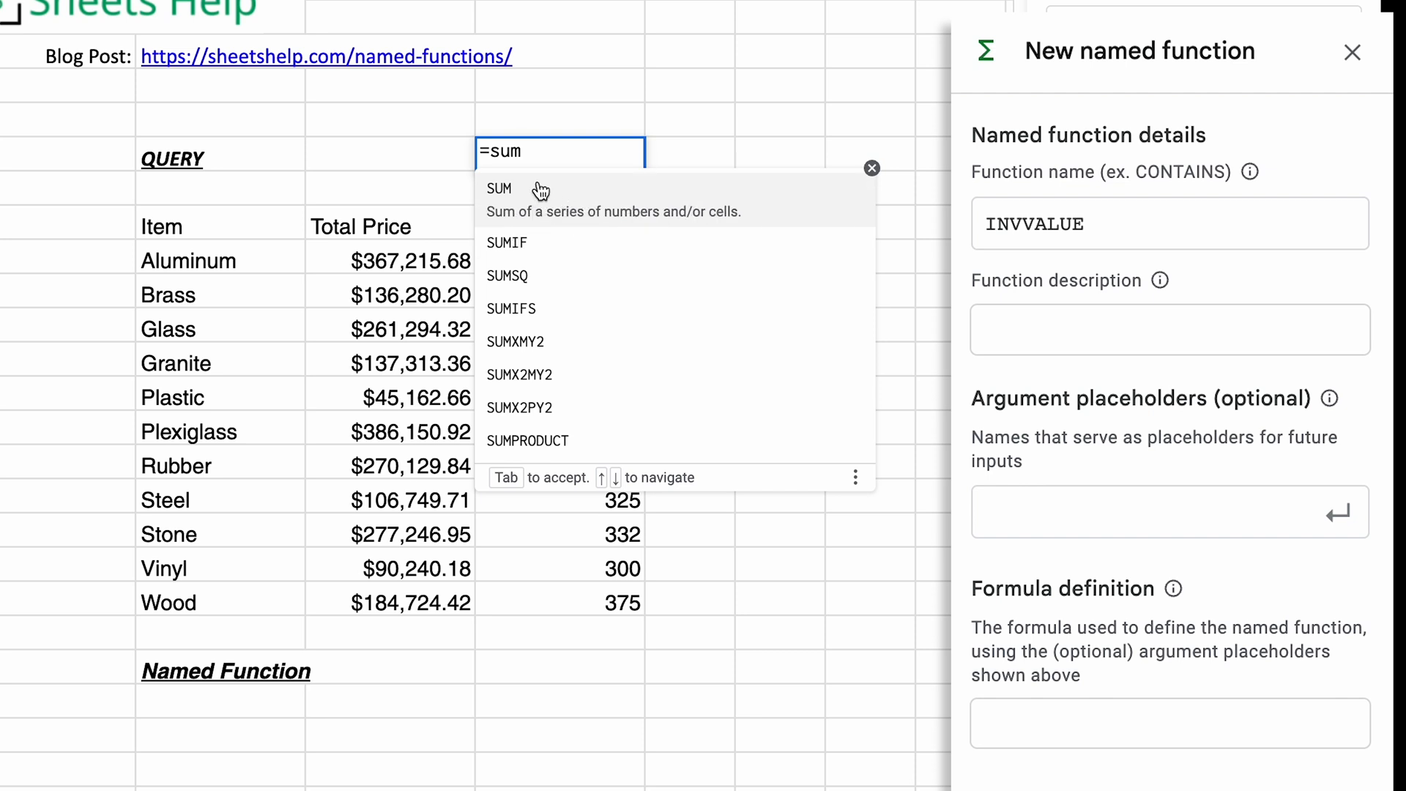
{"action": "mouse_move", "coordinate": [652, 194]}
{"action": "type", "text": "("}
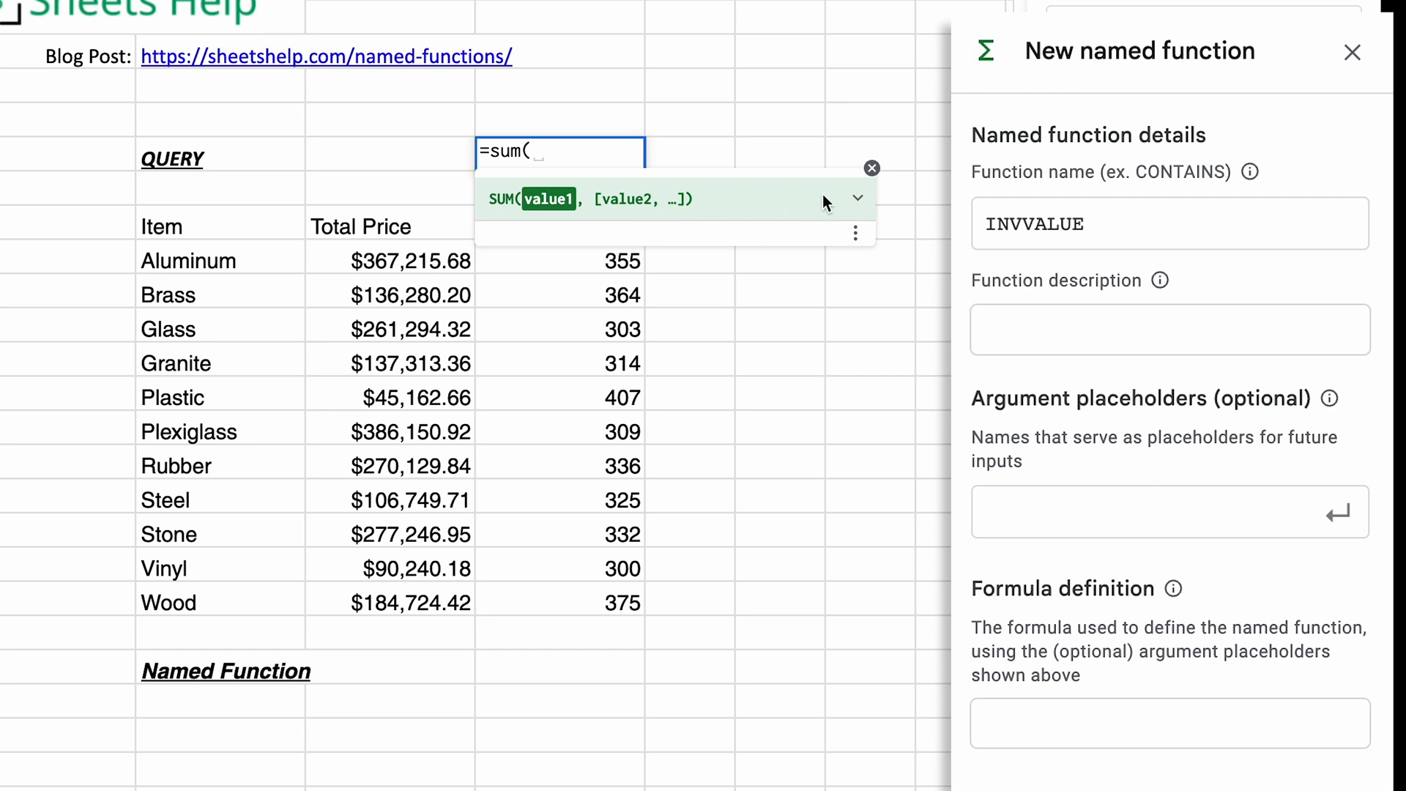
{"action": "left_click", "coordinate": [857, 198]}
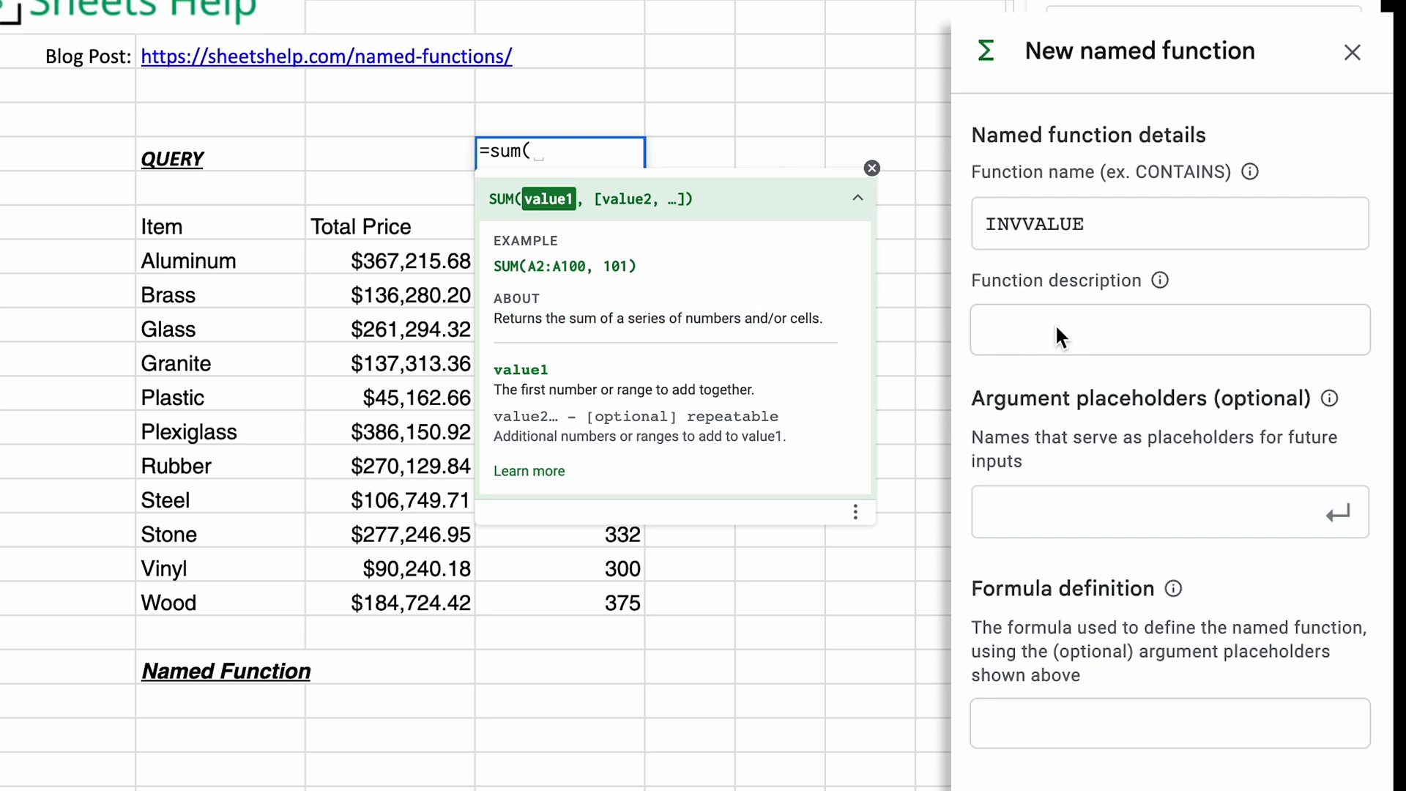
- Describe the function as 'Create a report with type of inventory, total price and average age.'
{"action": "type", "text": "C"}
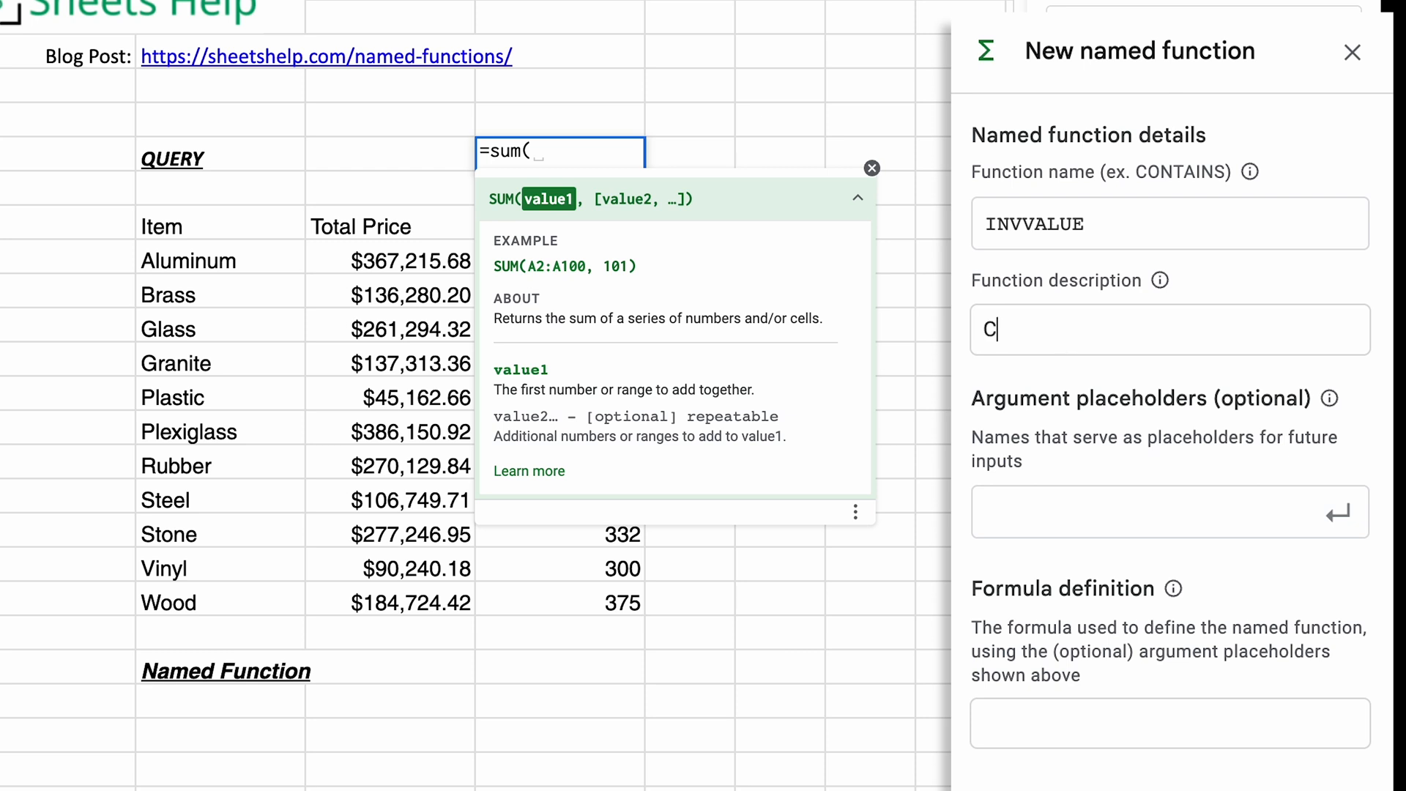
{"action": "type", "text": "reate a report"}
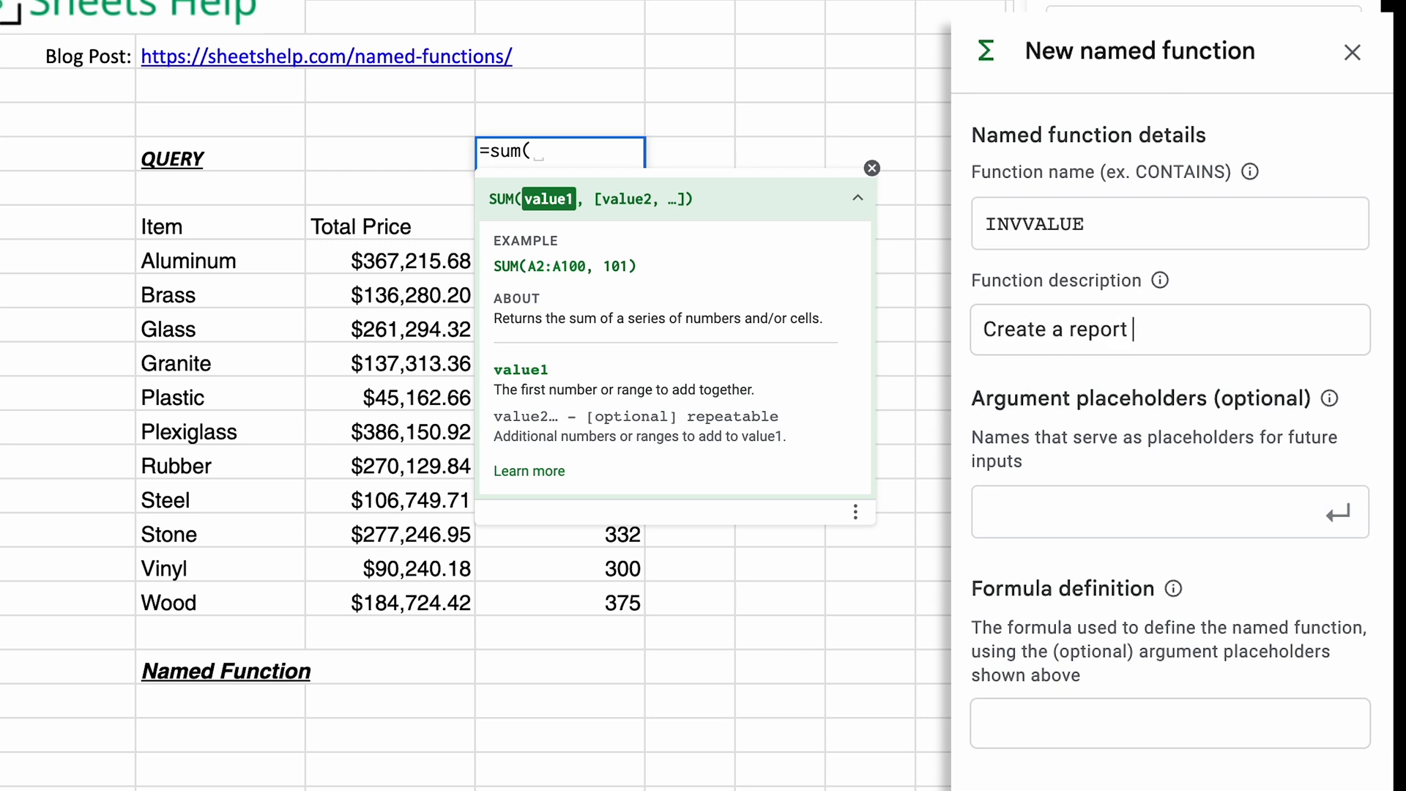
{"action": "type", "text": "with type"}
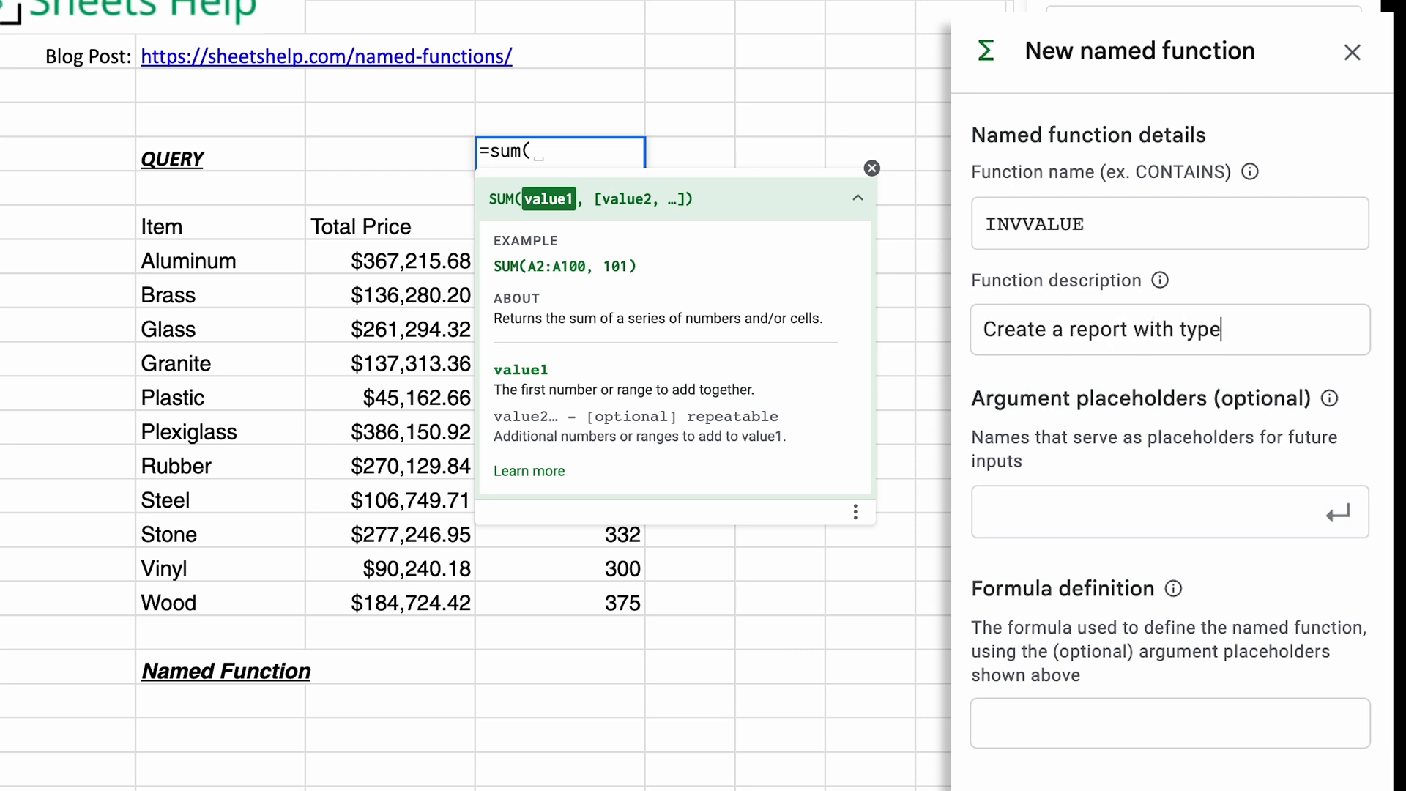
{"action": "type", "text": "of inventory"}
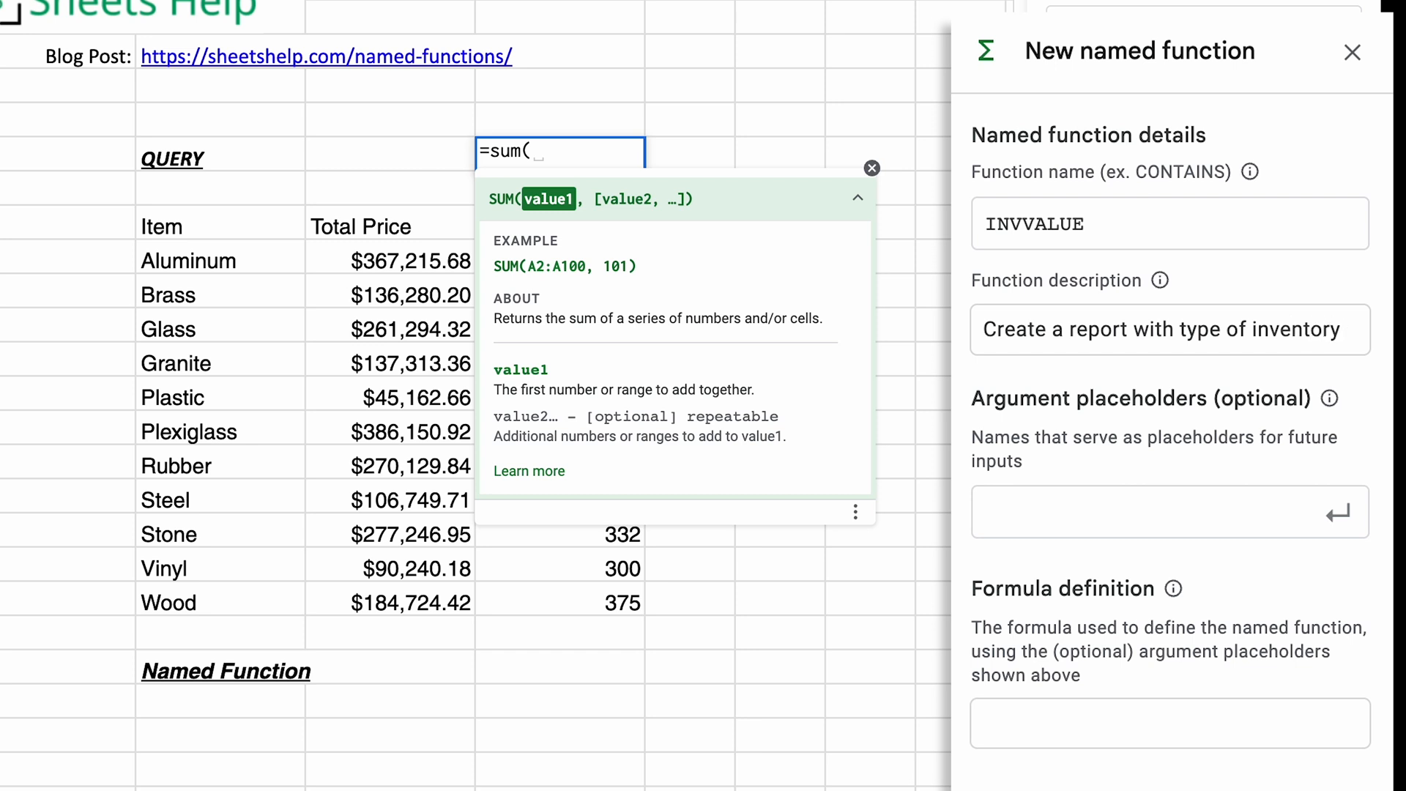
{"action": "type", "text": ", total price, and avera"}
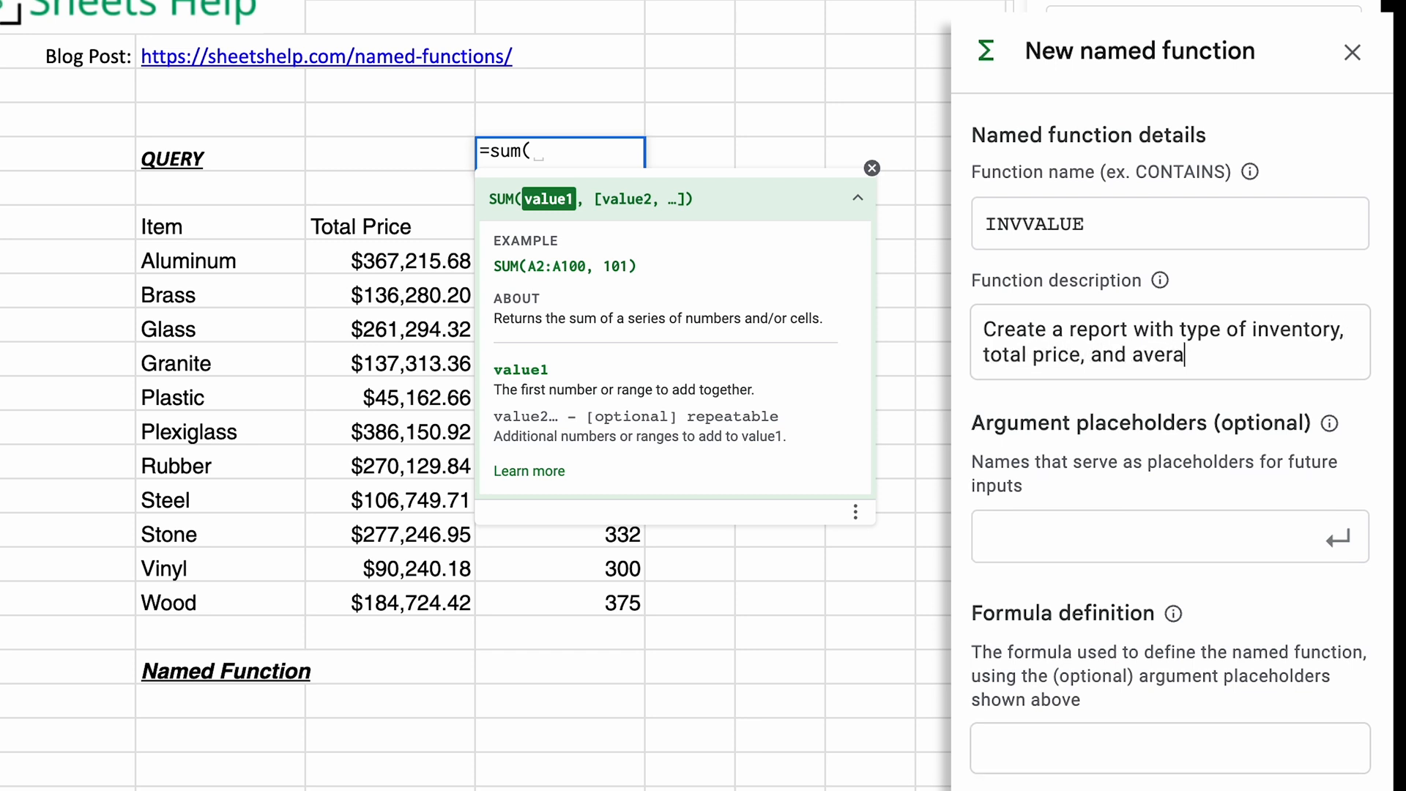
{"action": "type", "text": "ge age."}
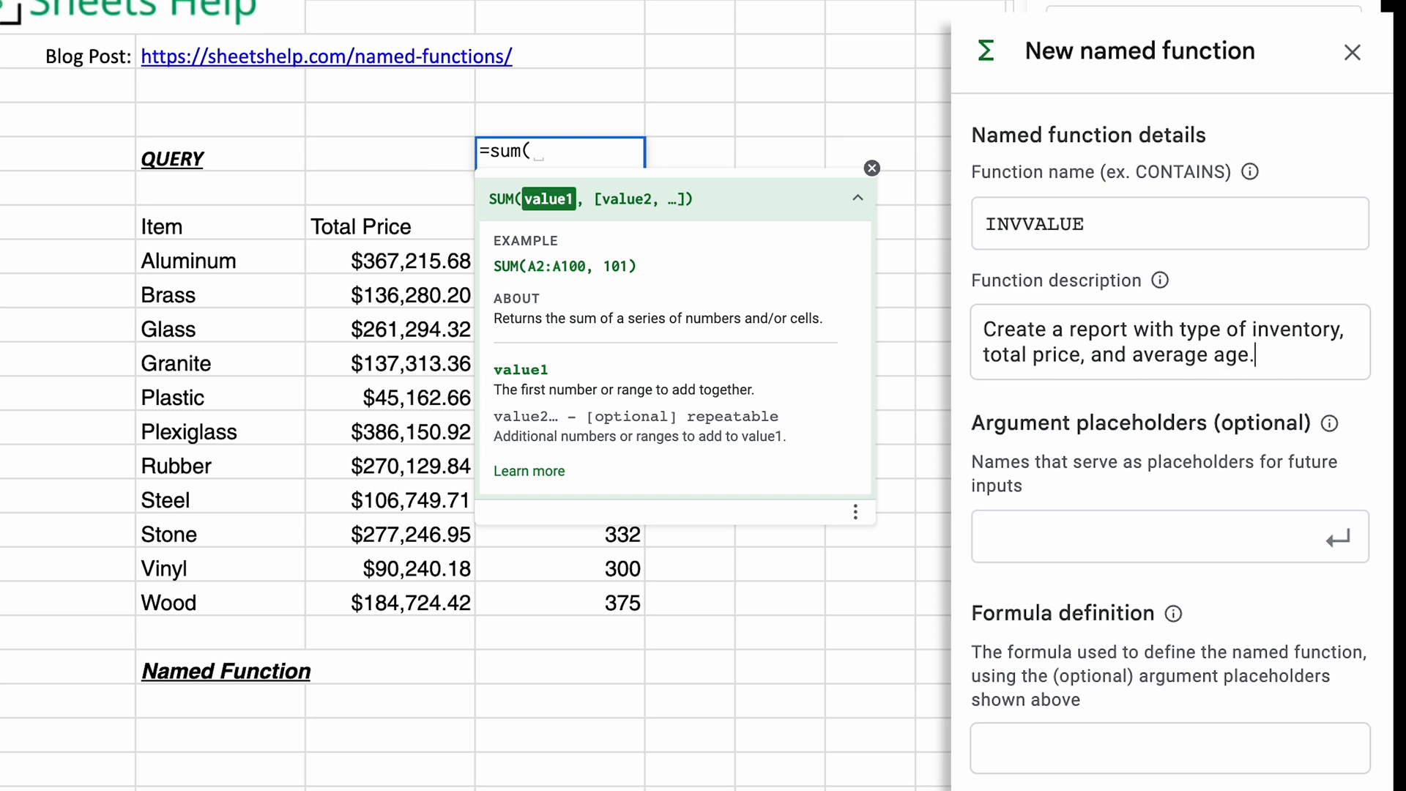
{"action": "mouse_move", "coordinate": [1121, 348]}
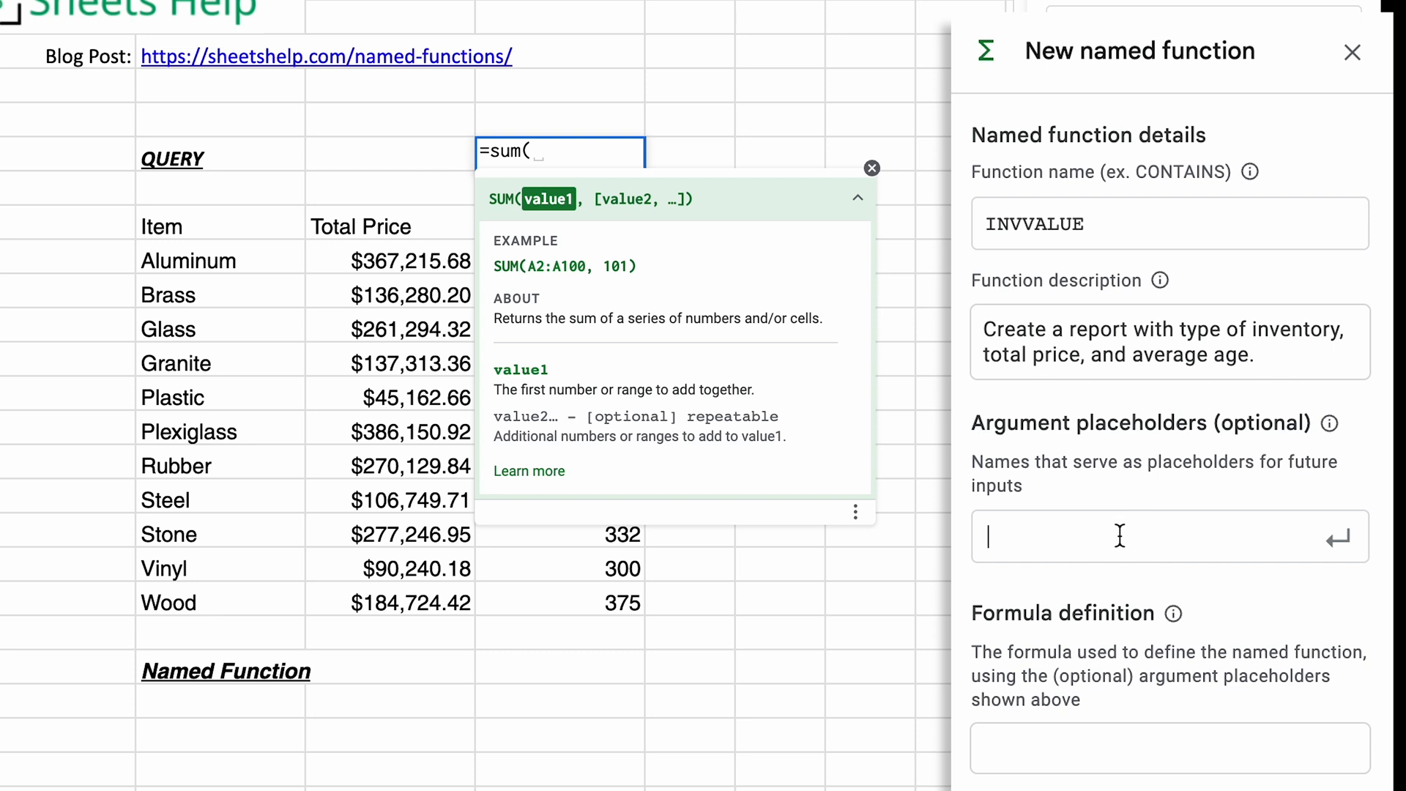
{"action": "mouse_move", "coordinate": [1131, 526]}
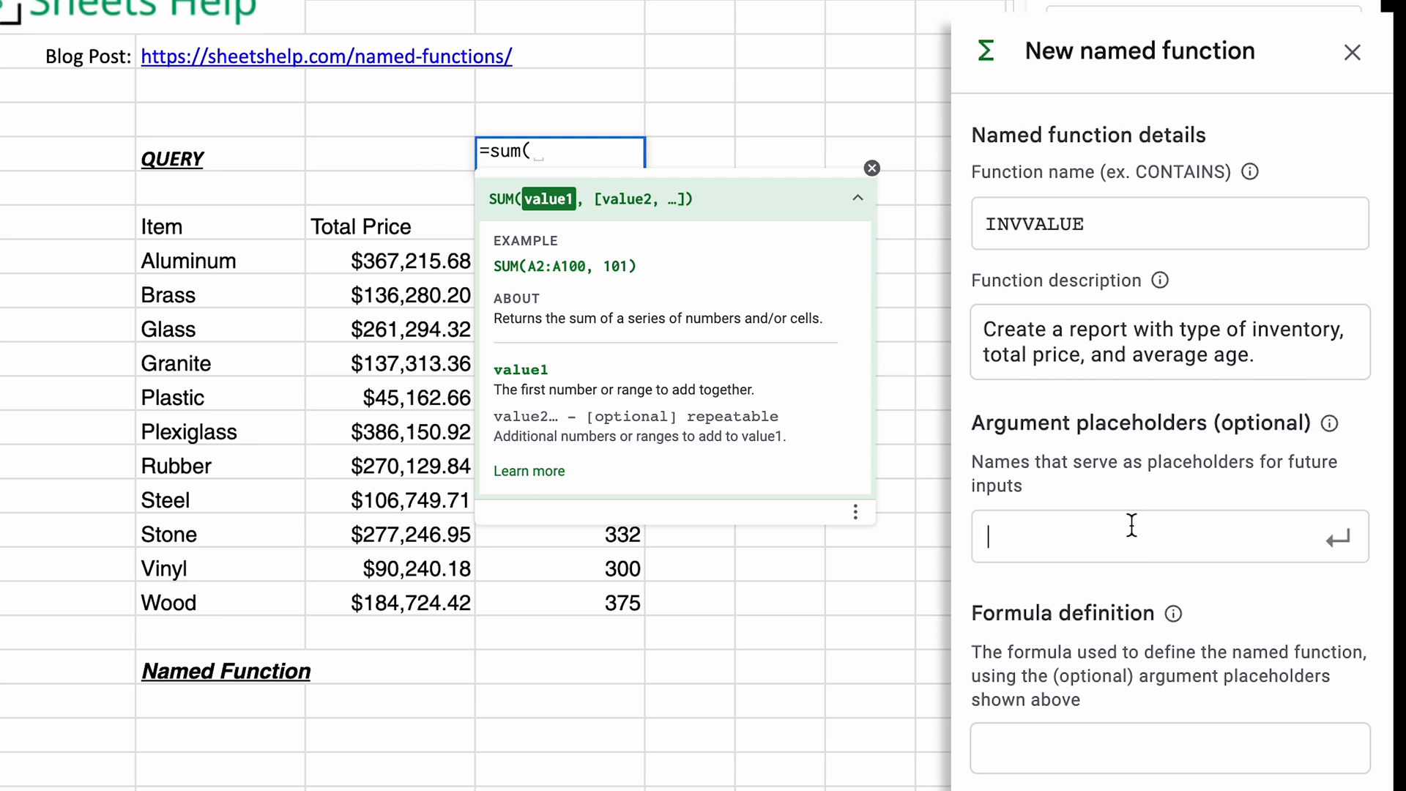
{"action": "mouse_move", "coordinate": [1030, 743]}
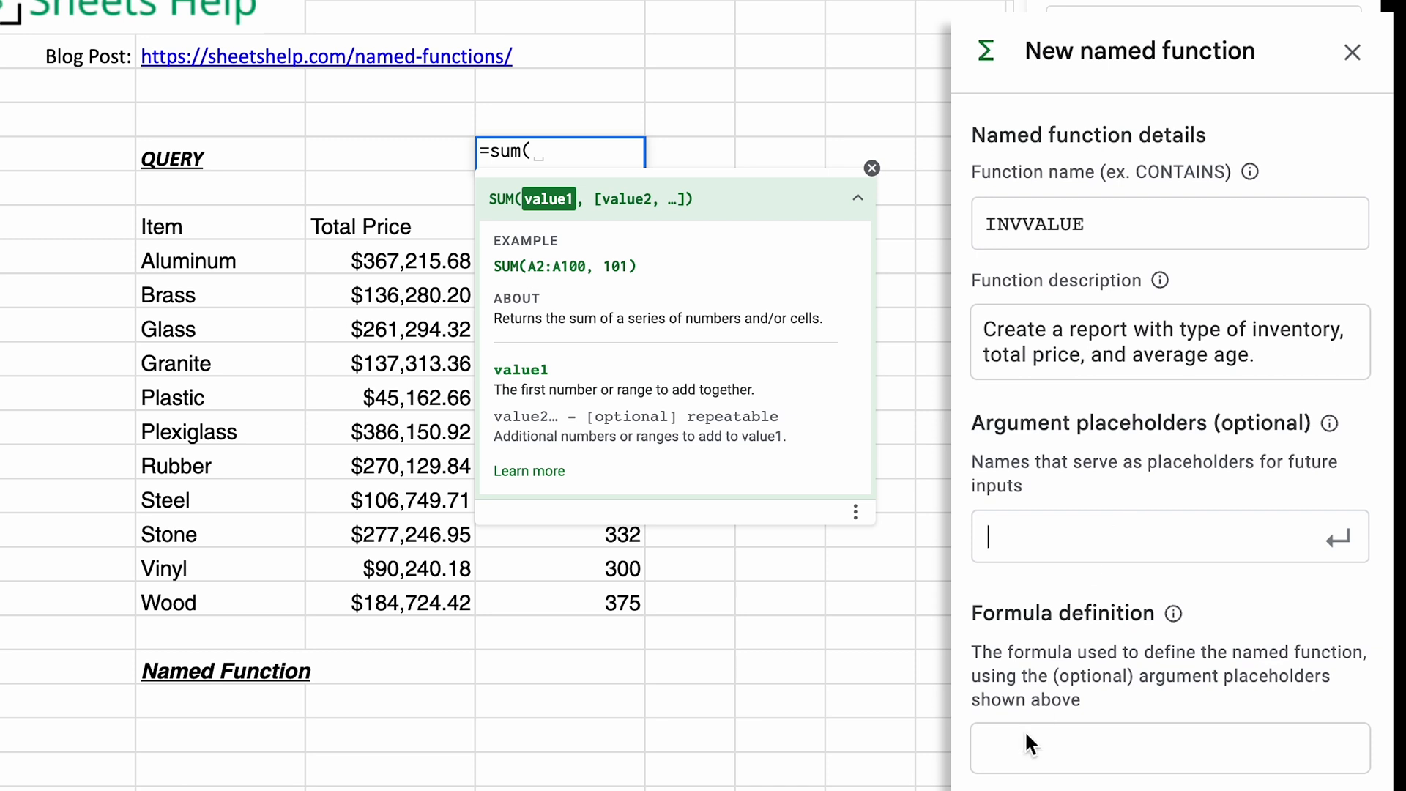
{"action": "mouse_move", "coordinate": [714, 350]}
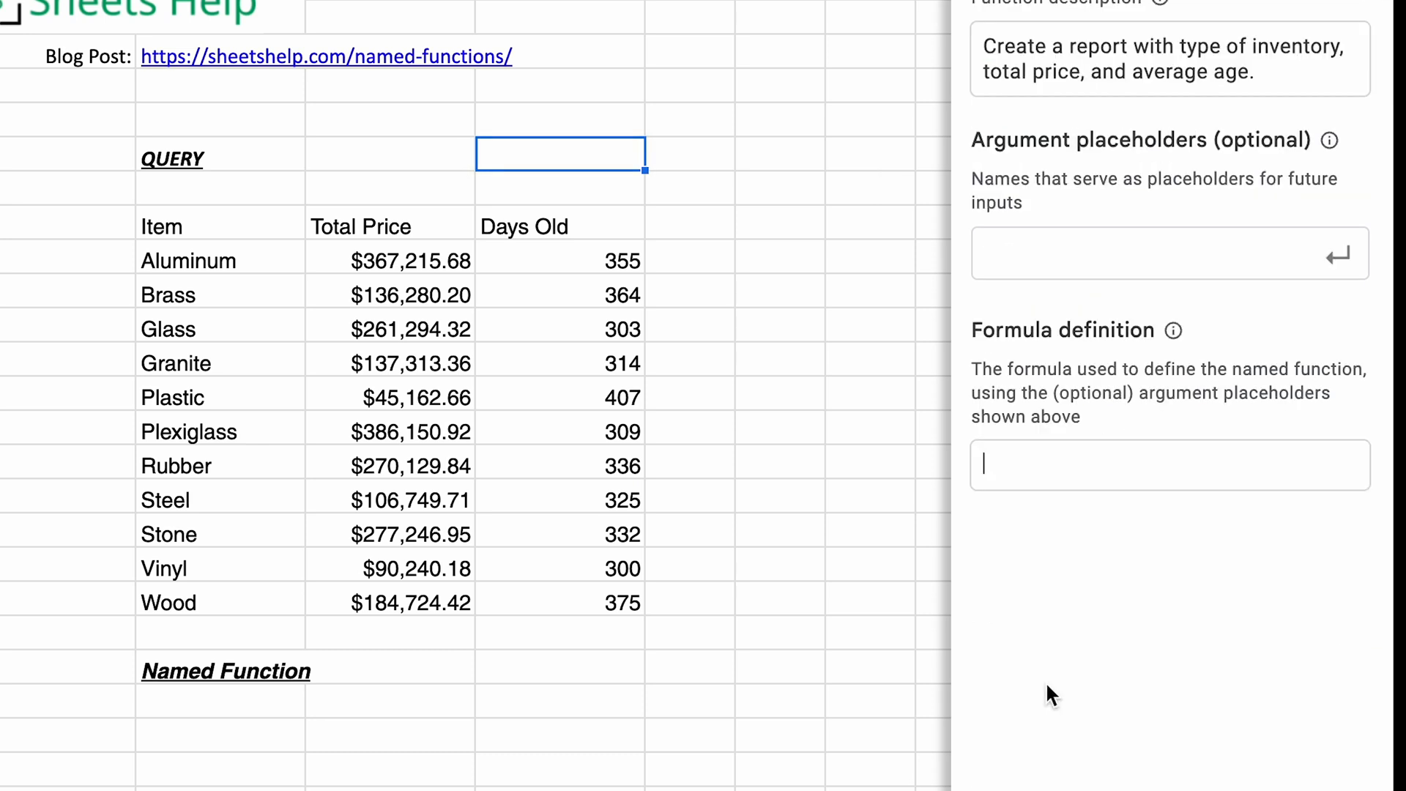
{"action": "mouse_move", "coordinate": [1027, 466]}
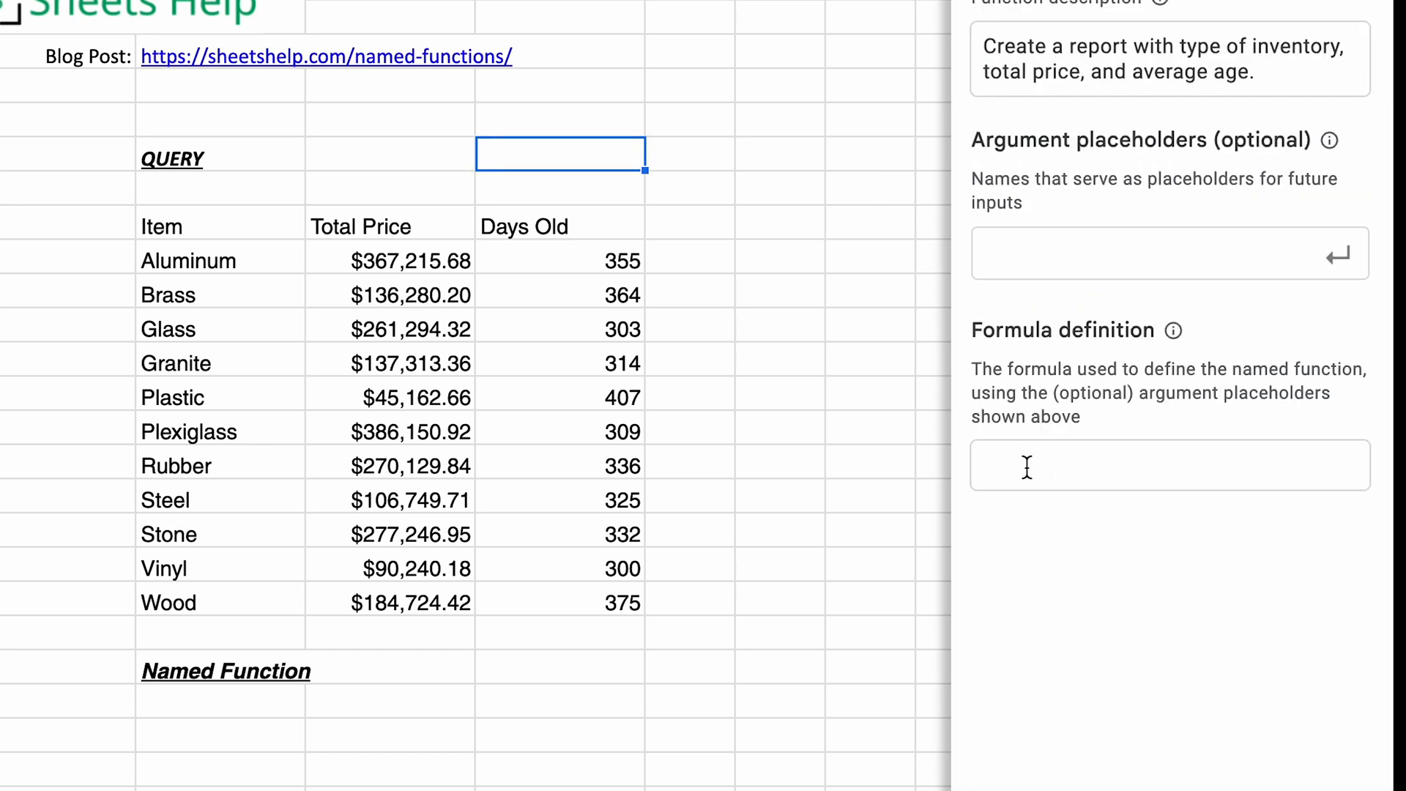
- Paste the QUERY over A8:E108 grouping by item with Total Price and average Days Old as the formula definition
{"action": "type", "text": "=QUERY(A8:E108,\"select A, sum(B)*sum(D), avg(E) group by A label sum(B)*sum(D) 'Total Price', avg(E) 'Days Old' format sum(B)*sum(D) '$#,##0.00', avg(E) '#'\")"}
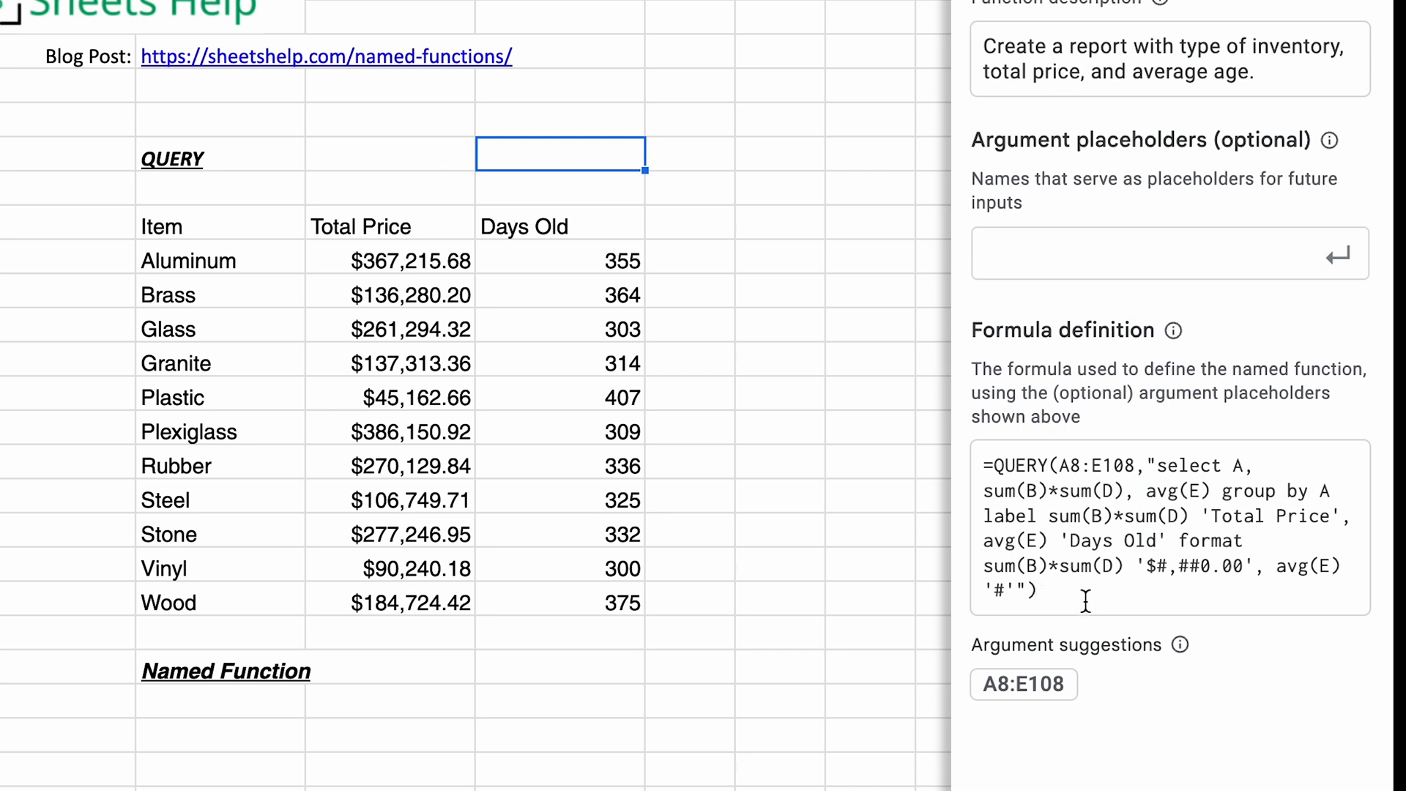
{"action": "mouse_move", "coordinate": [1103, 662]}
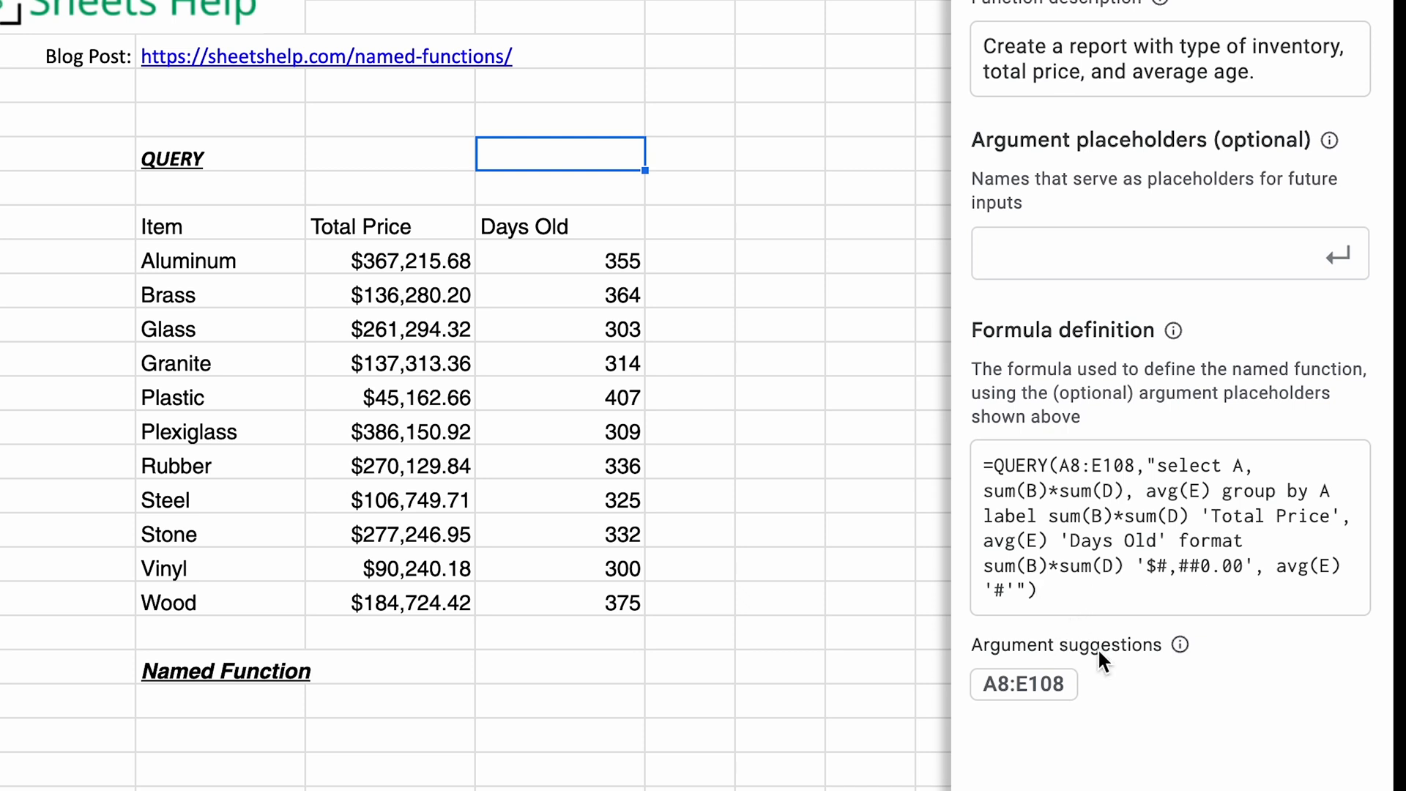
{"action": "mouse_move", "coordinate": [1045, 701]}
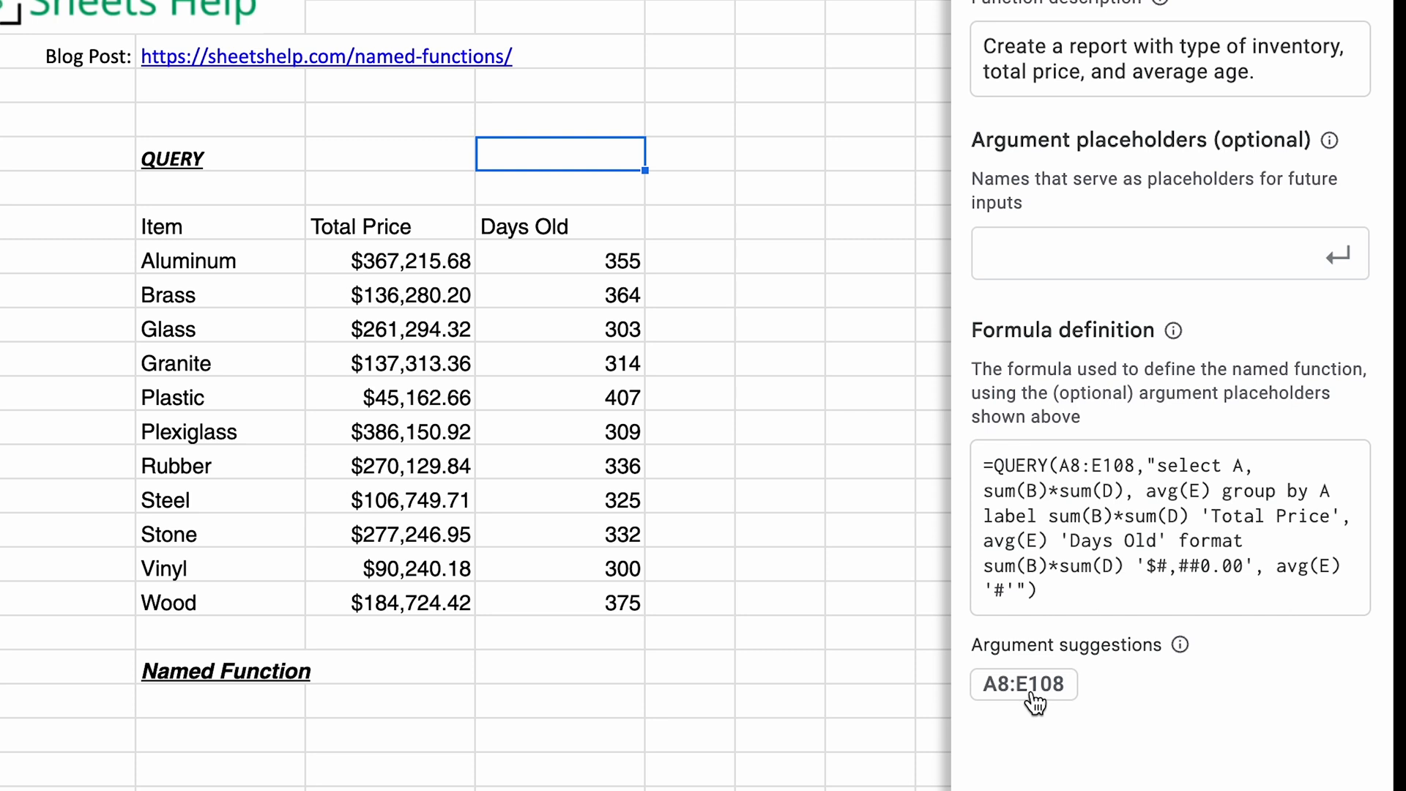
- Define the A8:E108 suggestion as an argument named range, replacing the fixed cells in the formula
{"action": "left_click", "coordinate": [1024, 685]}
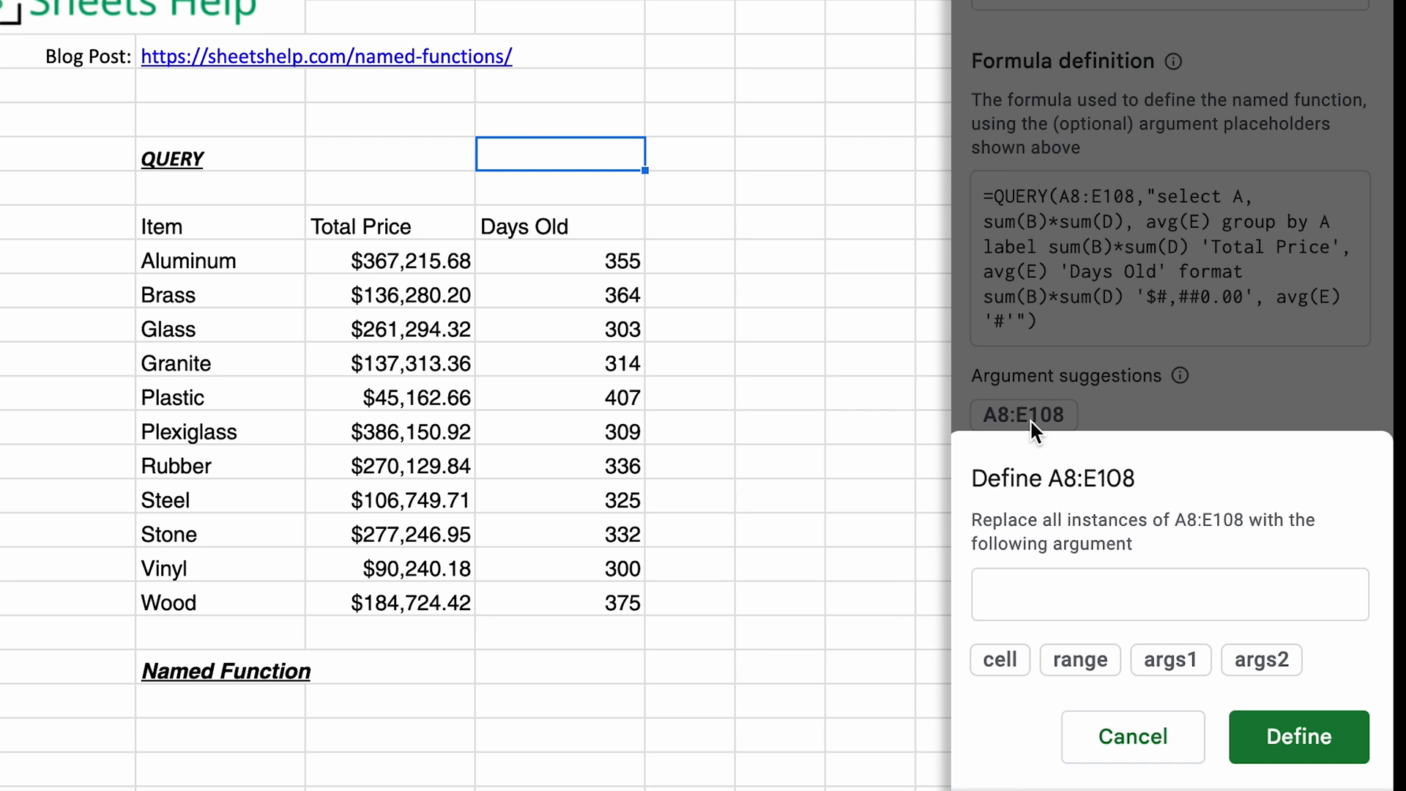
{"action": "type", "text": "rang"}
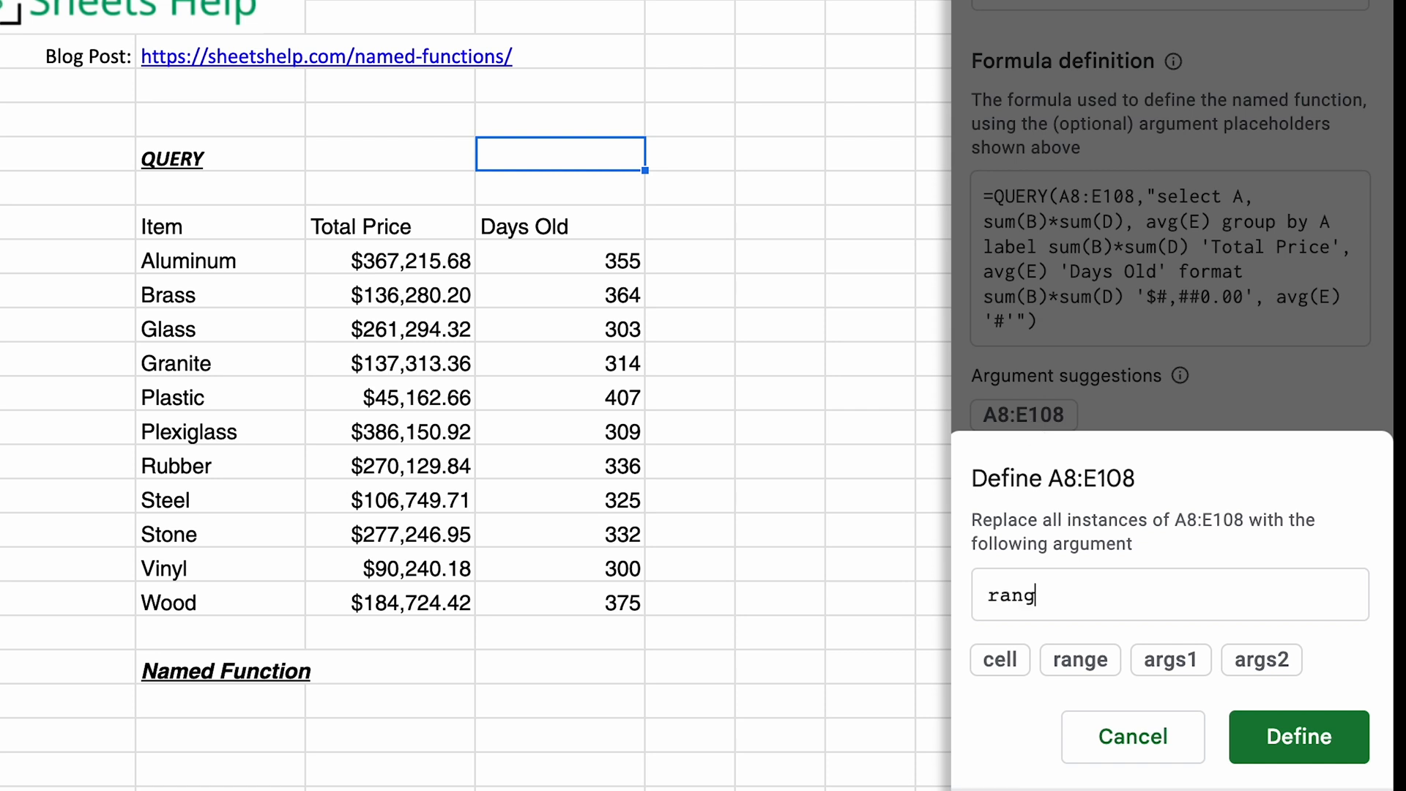
{"action": "type", "text": "e"}
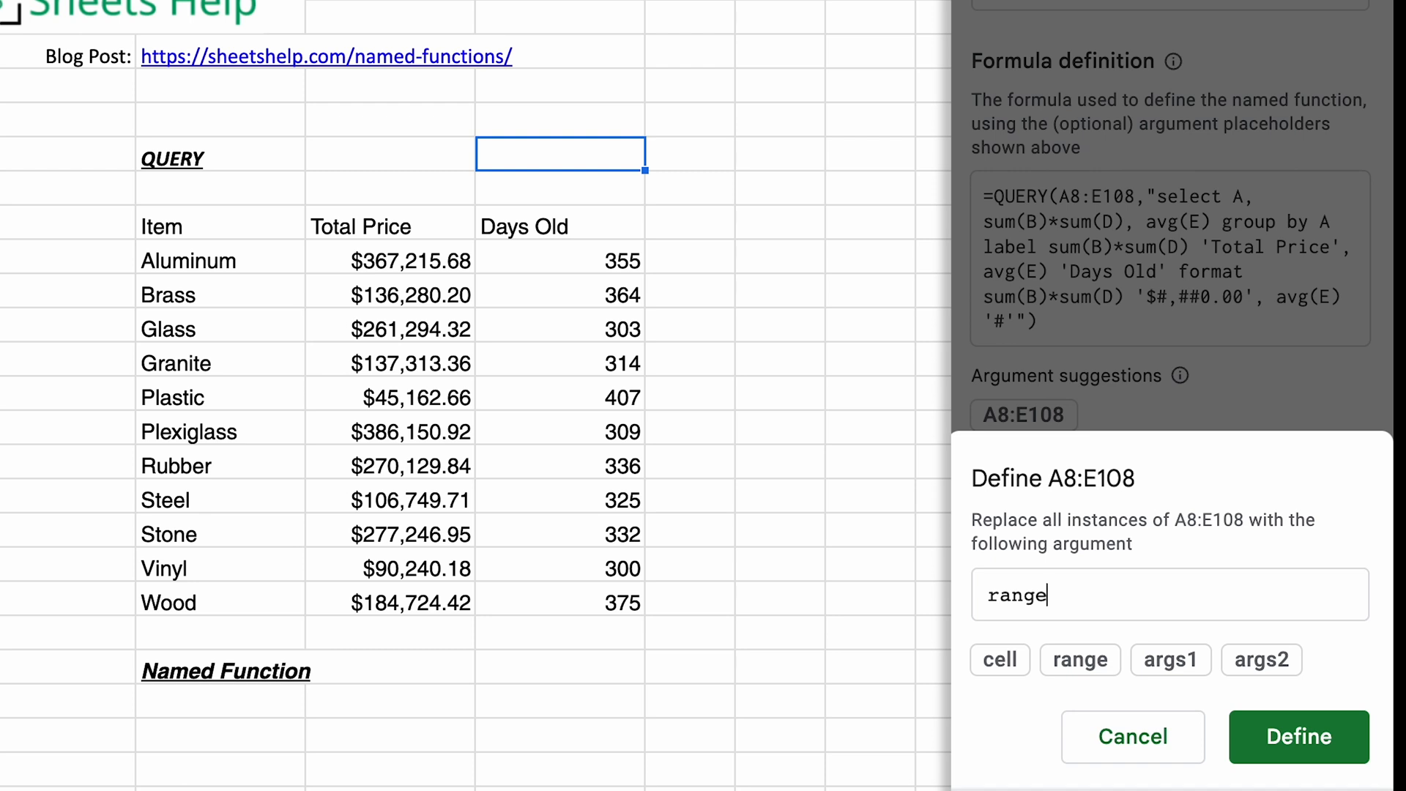
{"action": "mouse_move", "coordinate": [1299, 737]}
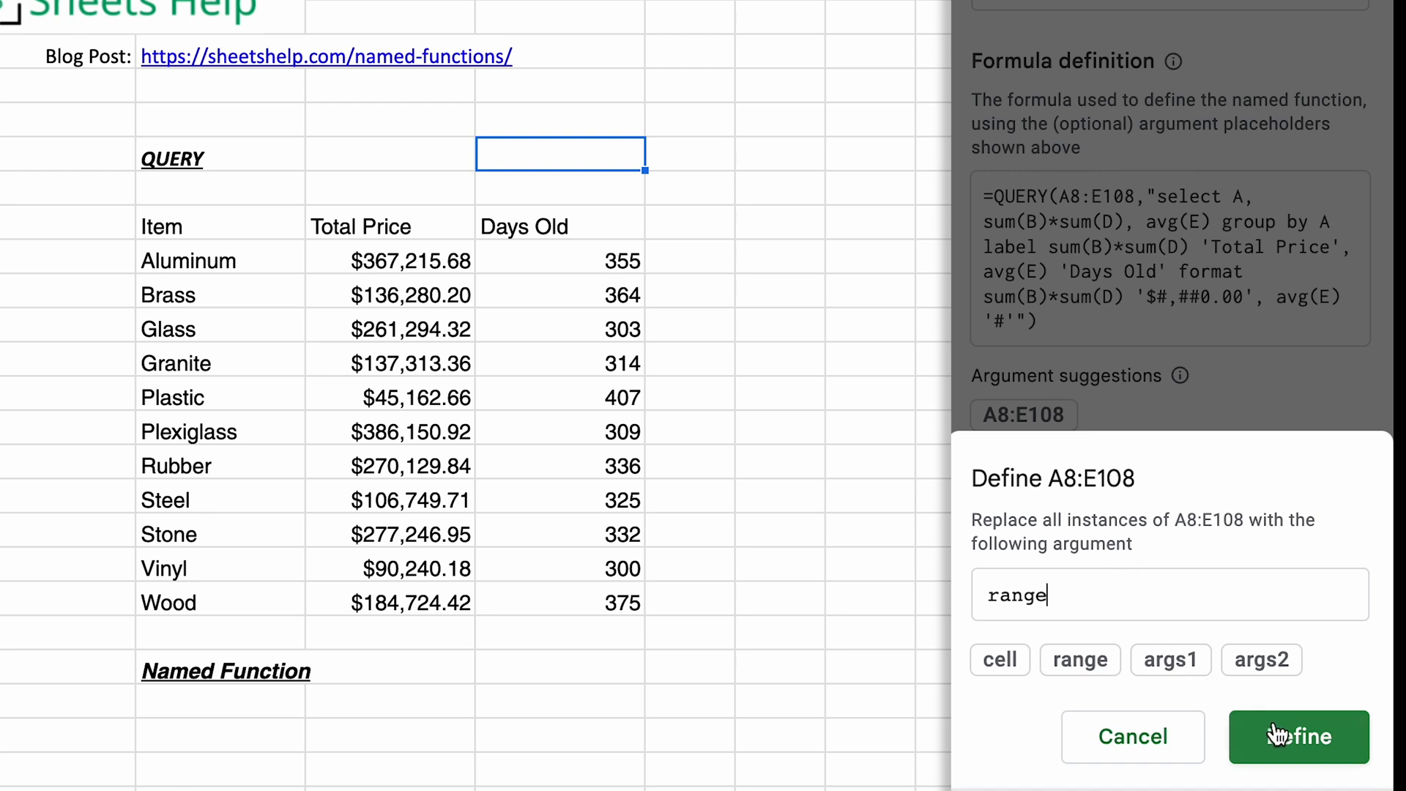
{"action": "left_click", "coordinate": [1299, 736]}
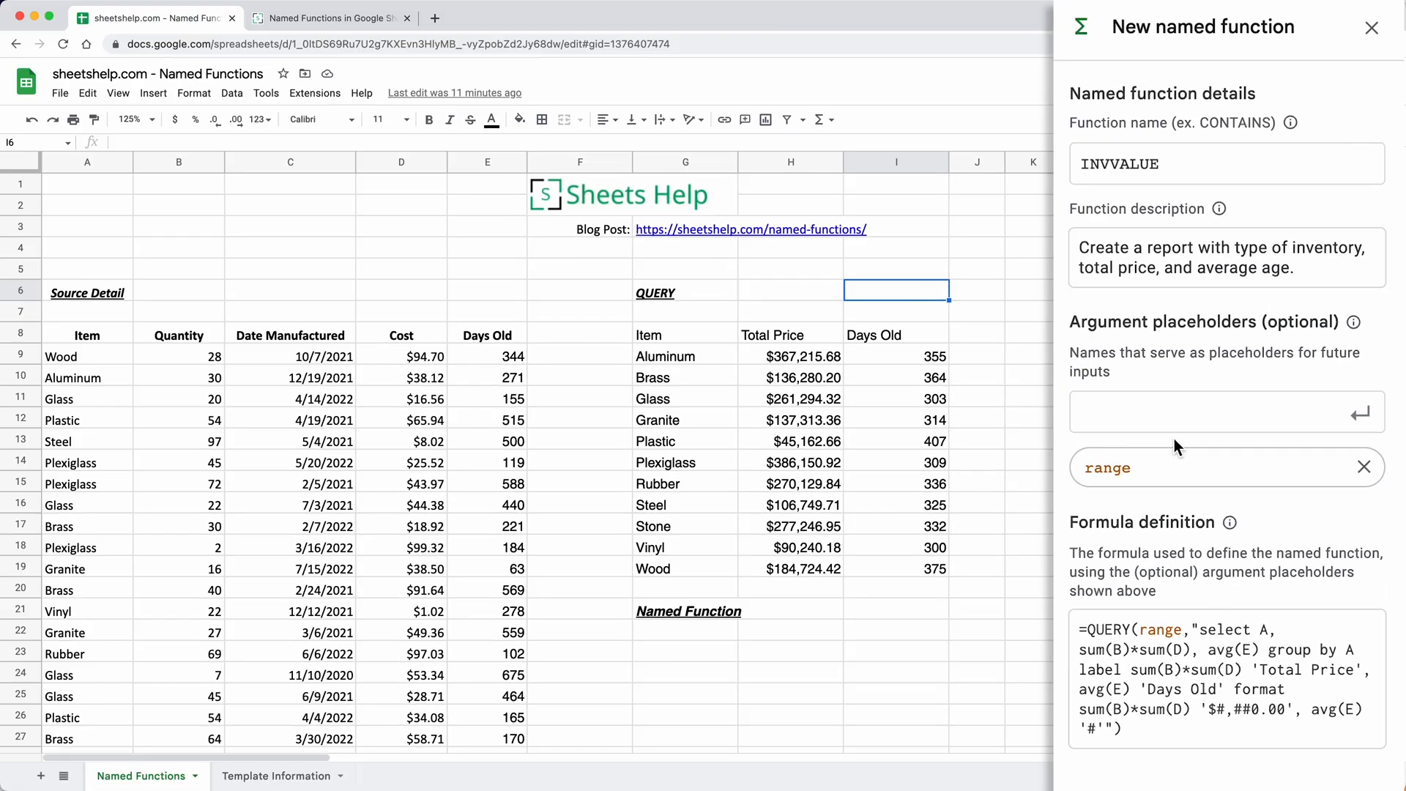
{"action": "mouse_move", "coordinate": [1216, 350]}
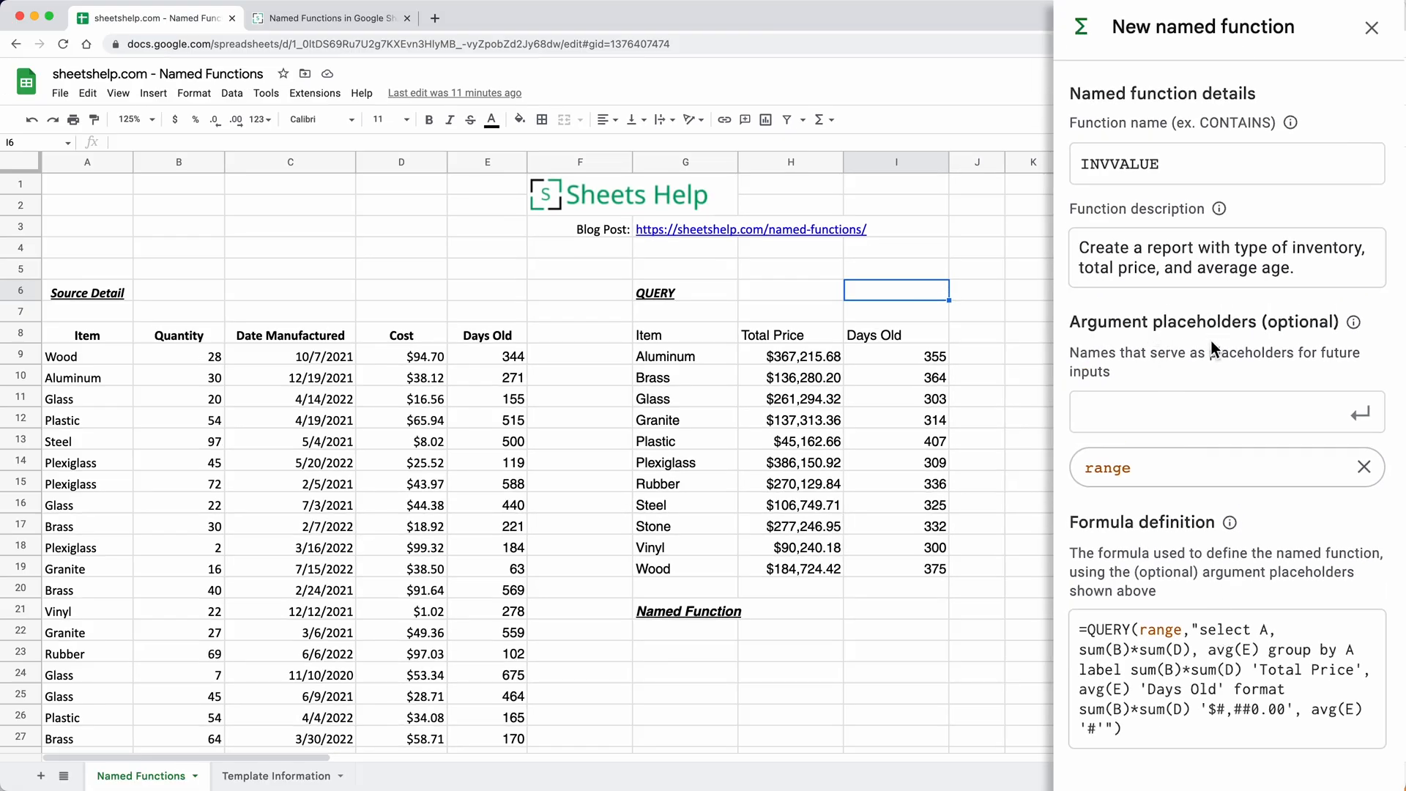
{"action": "mouse_move", "coordinate": [1116, 461]}
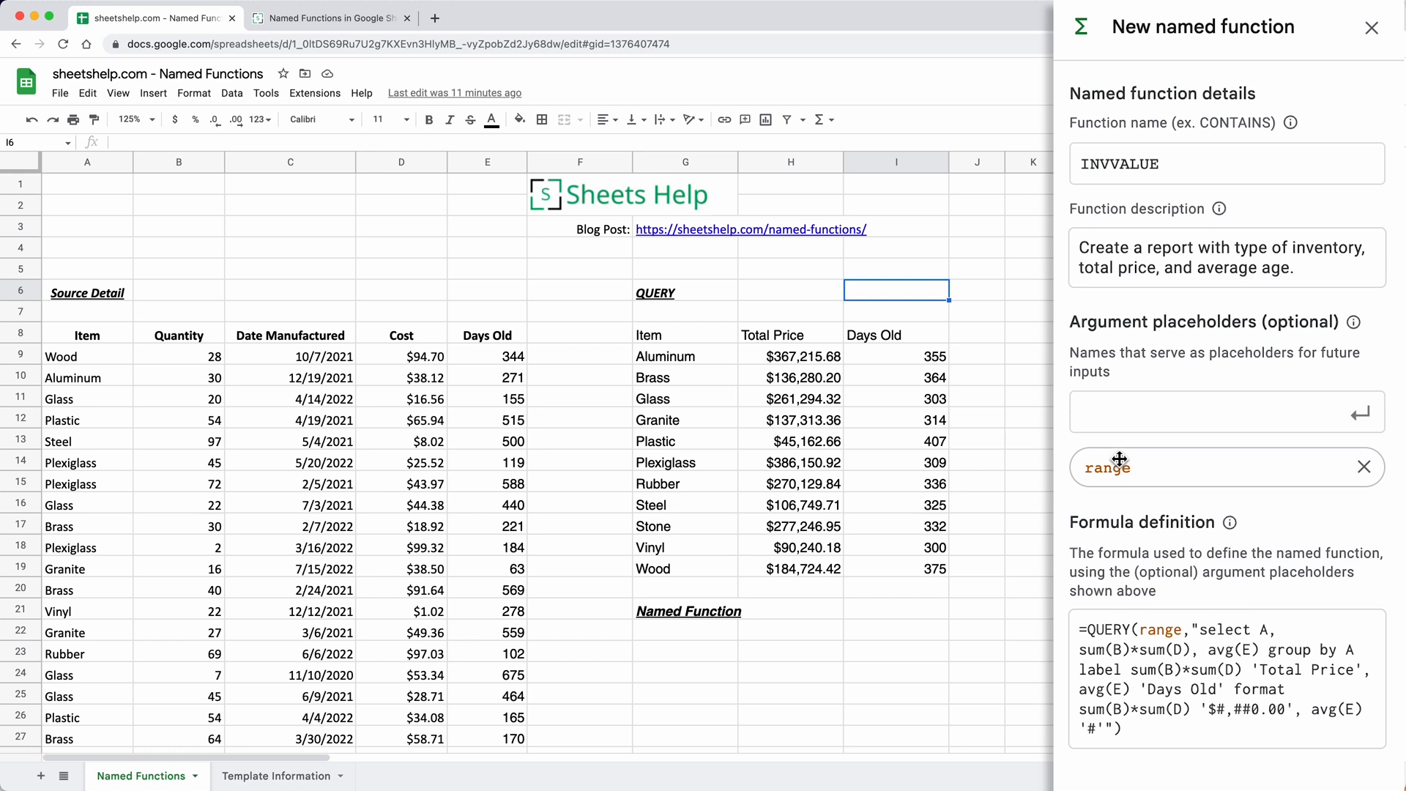
{"action": "mouse_move", "coordinate": [1136, 608]}
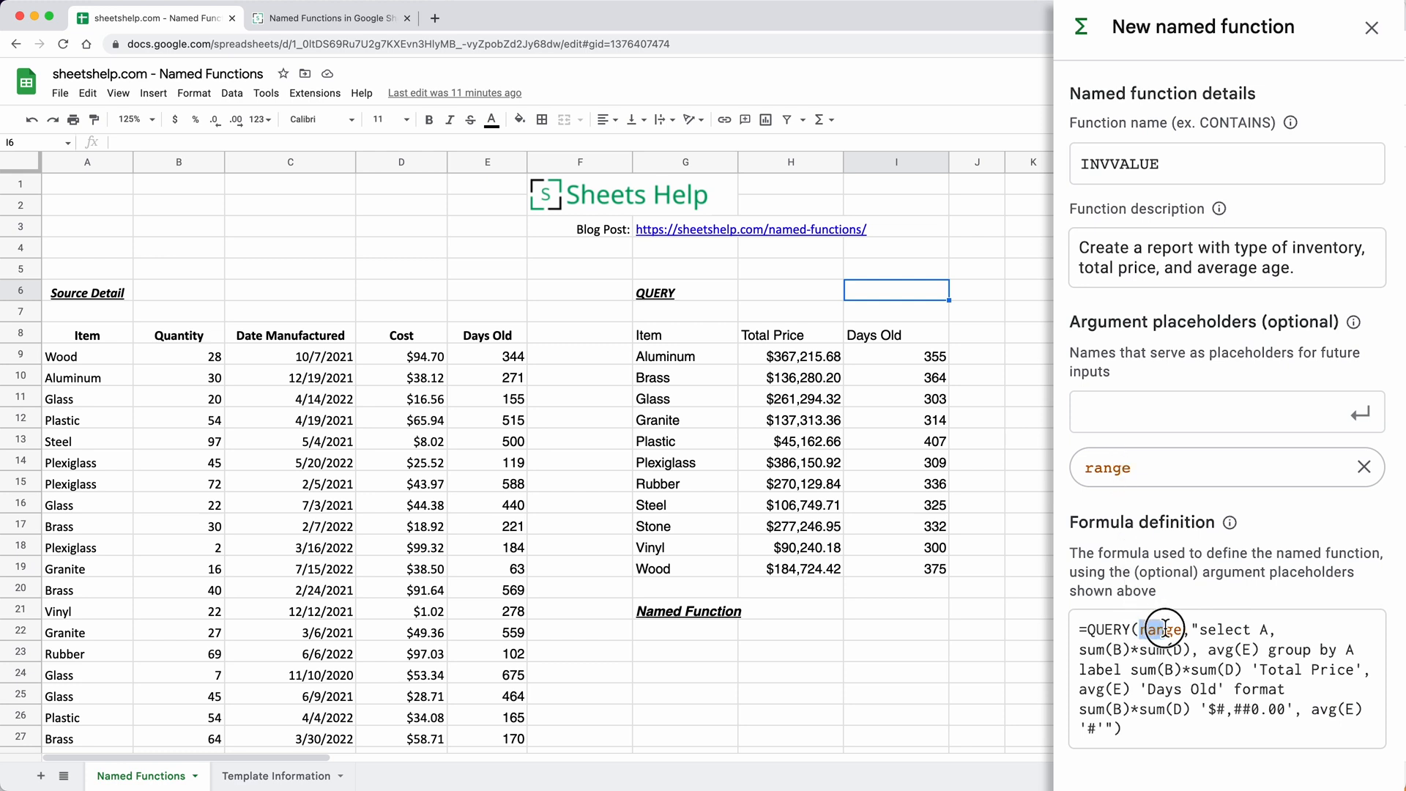
{"action": "double_click", "coordinate": [1160, 629]}
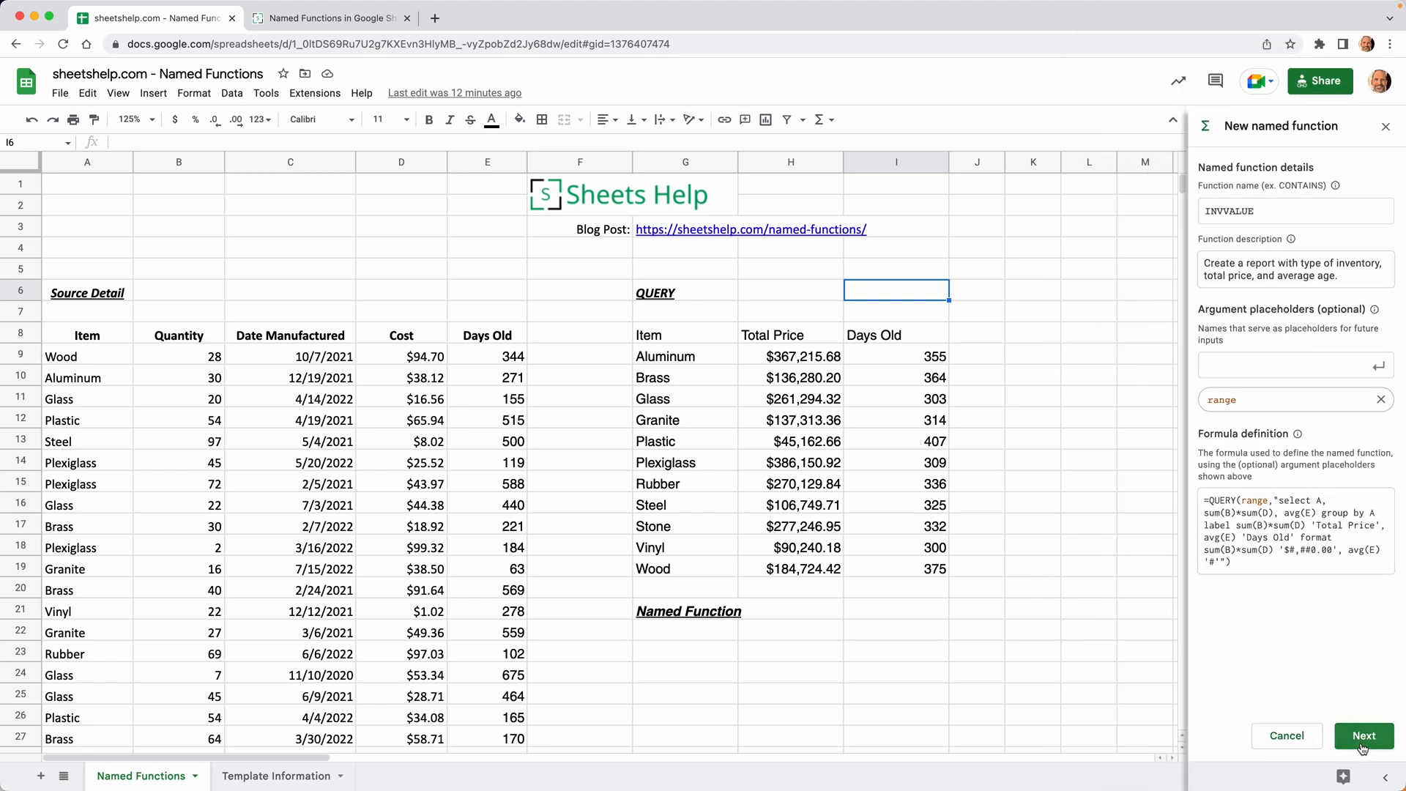
- Move to the details page and describe range as 'Location of the inventory detail'
{"action": "left_click", "coordinate": [1364, 735]}
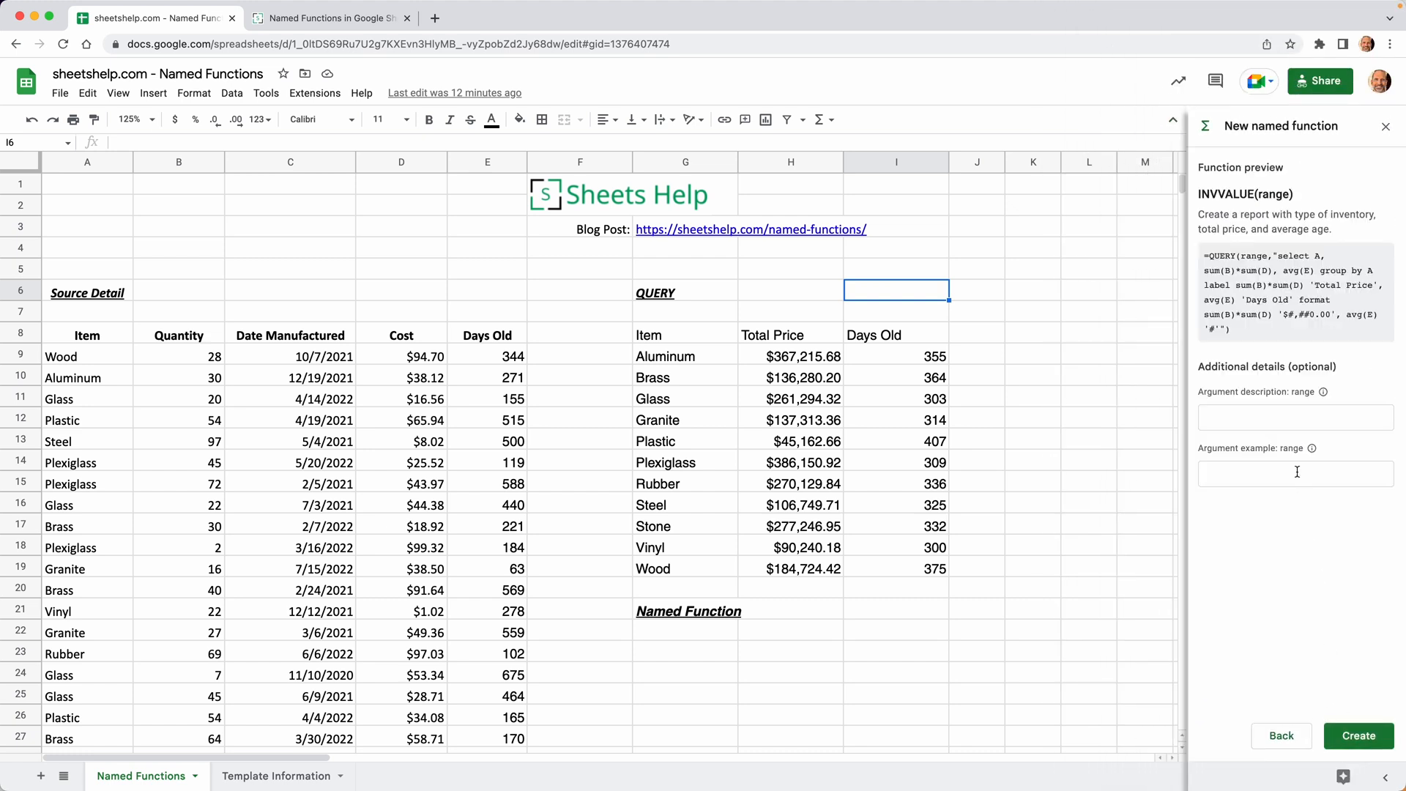
{"action": "left_click", "coordinate": [1295, 417]}
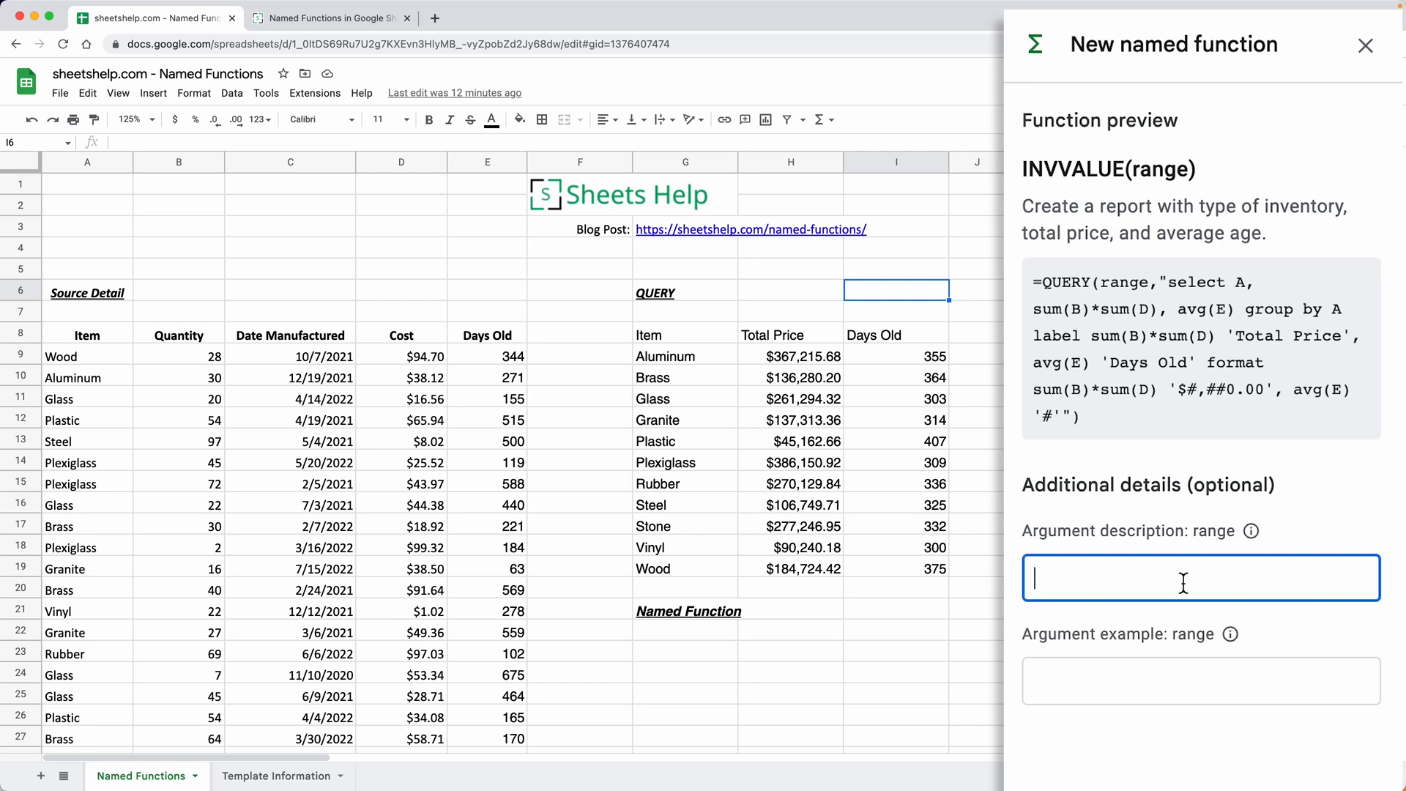
{"action": "type", "text": "L"}
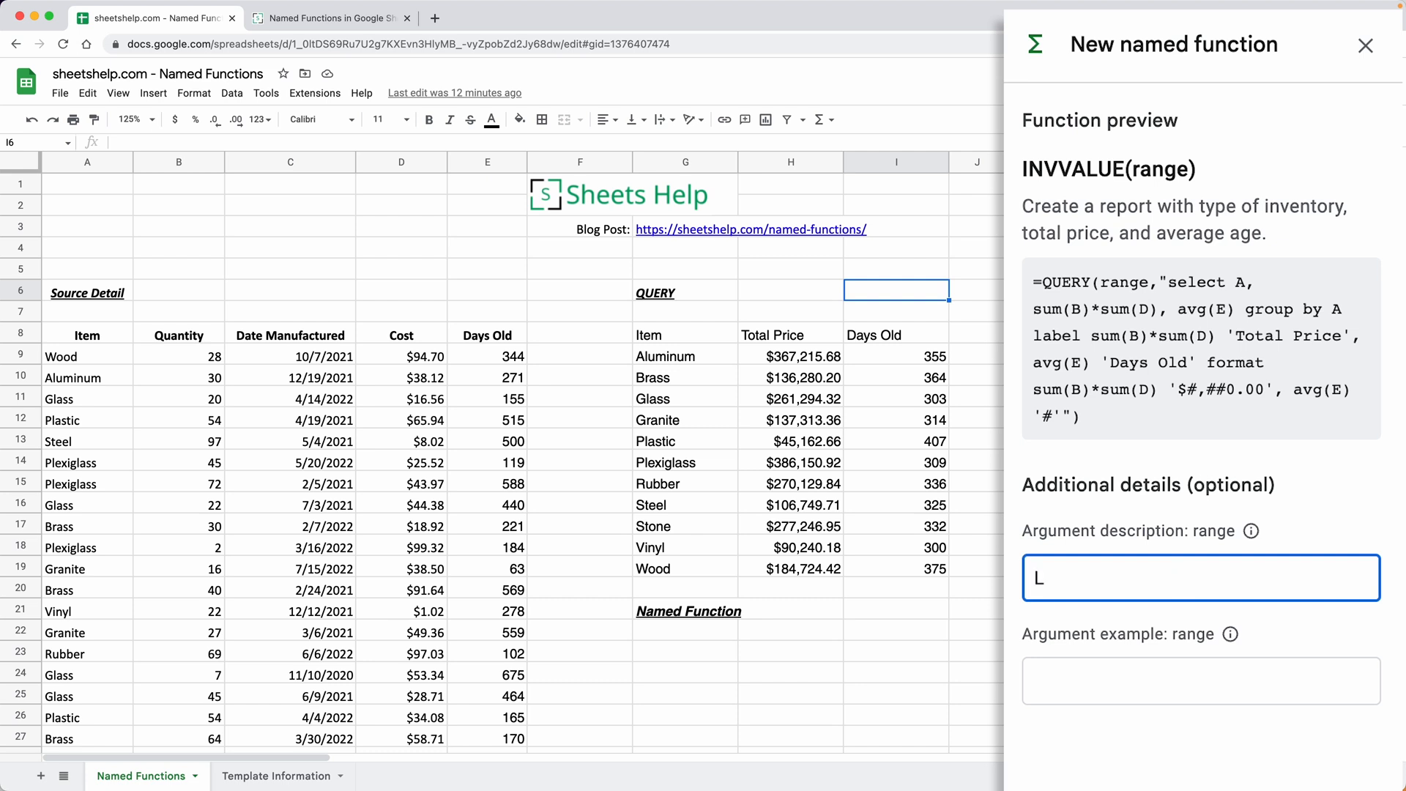
{"action": "type", "text": "ocation of the inv"}
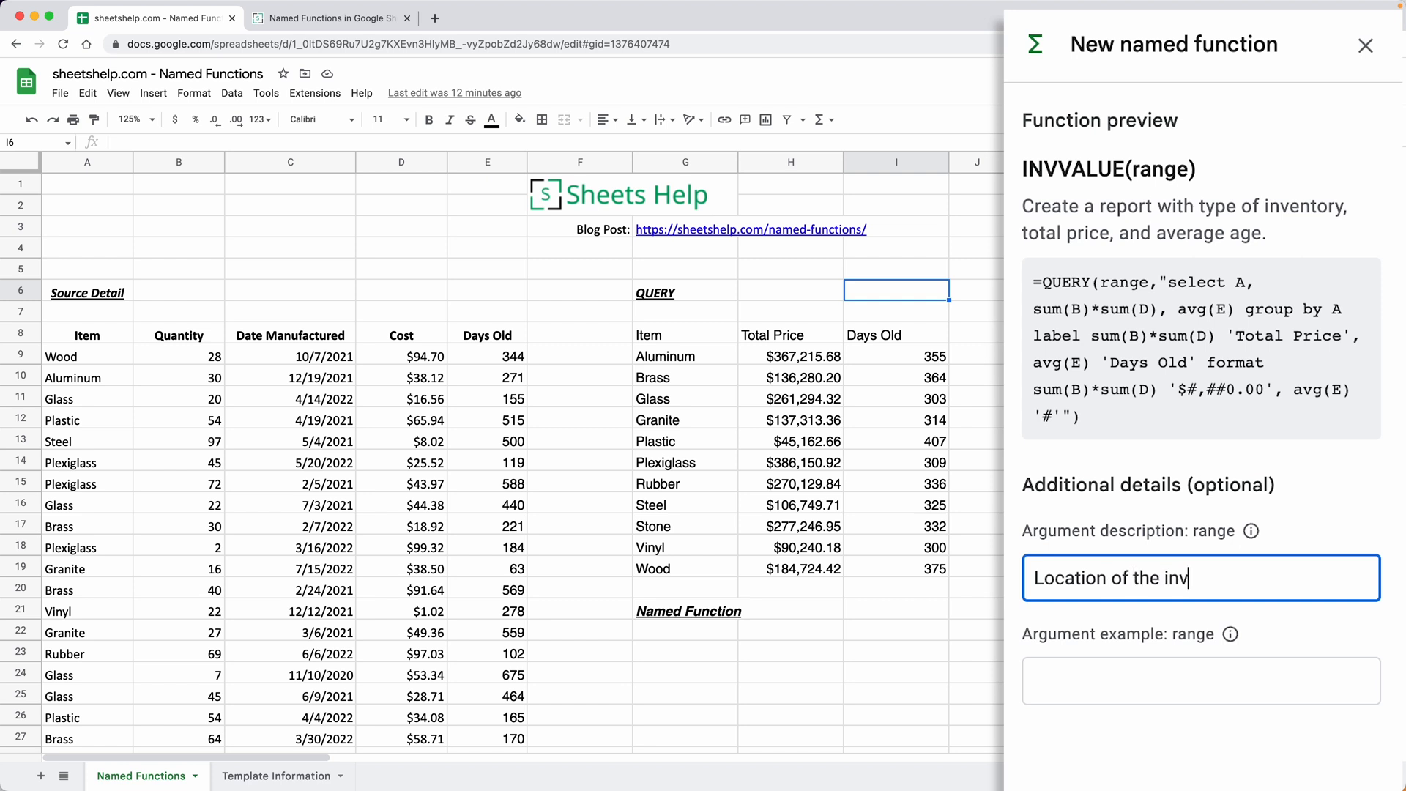
{"action": "type", "text": "entory detail"}
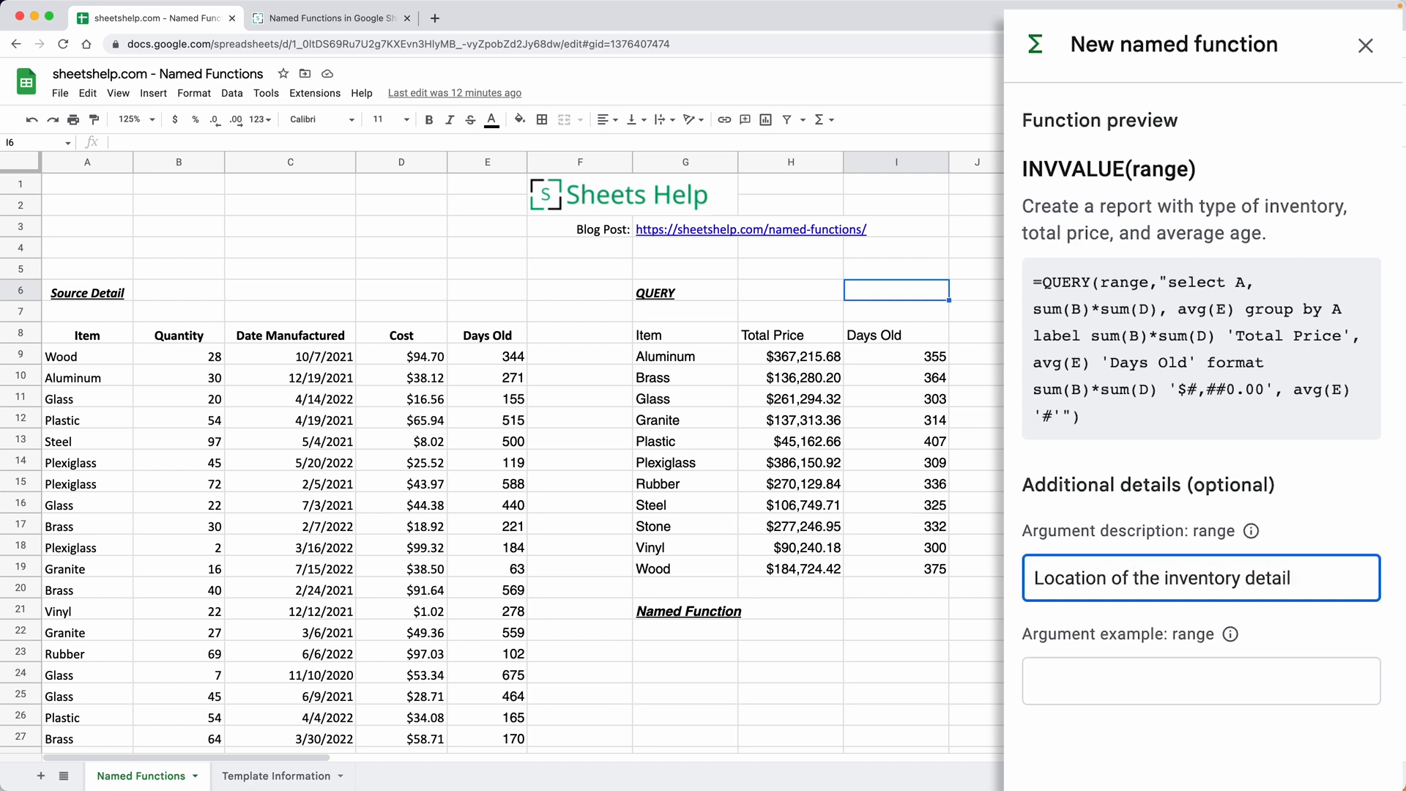
- Enter A8:E108 as the example for the range argument
{"action": "left_click", "coordinate": [1200, 680]}
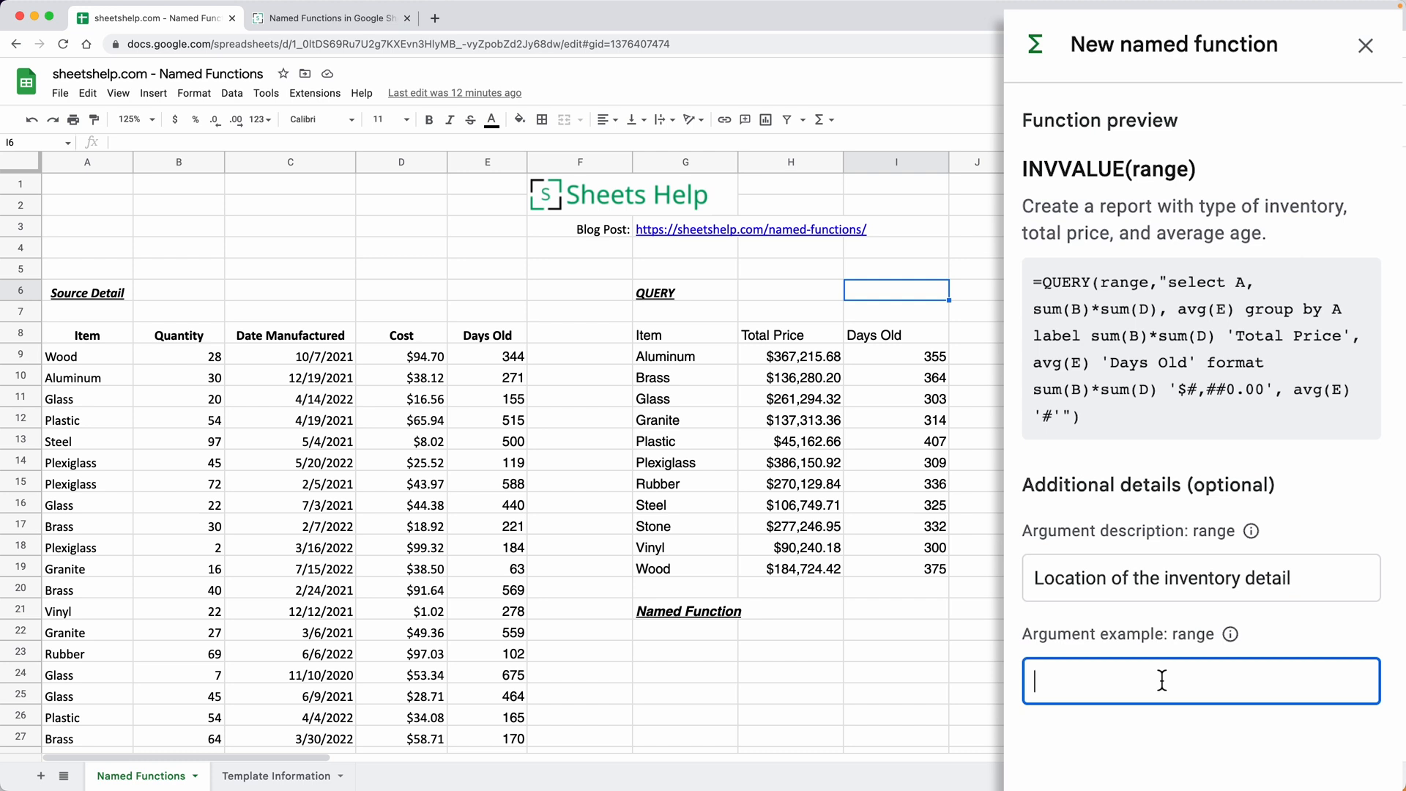
{"action": "type", "text": "A8:E"}
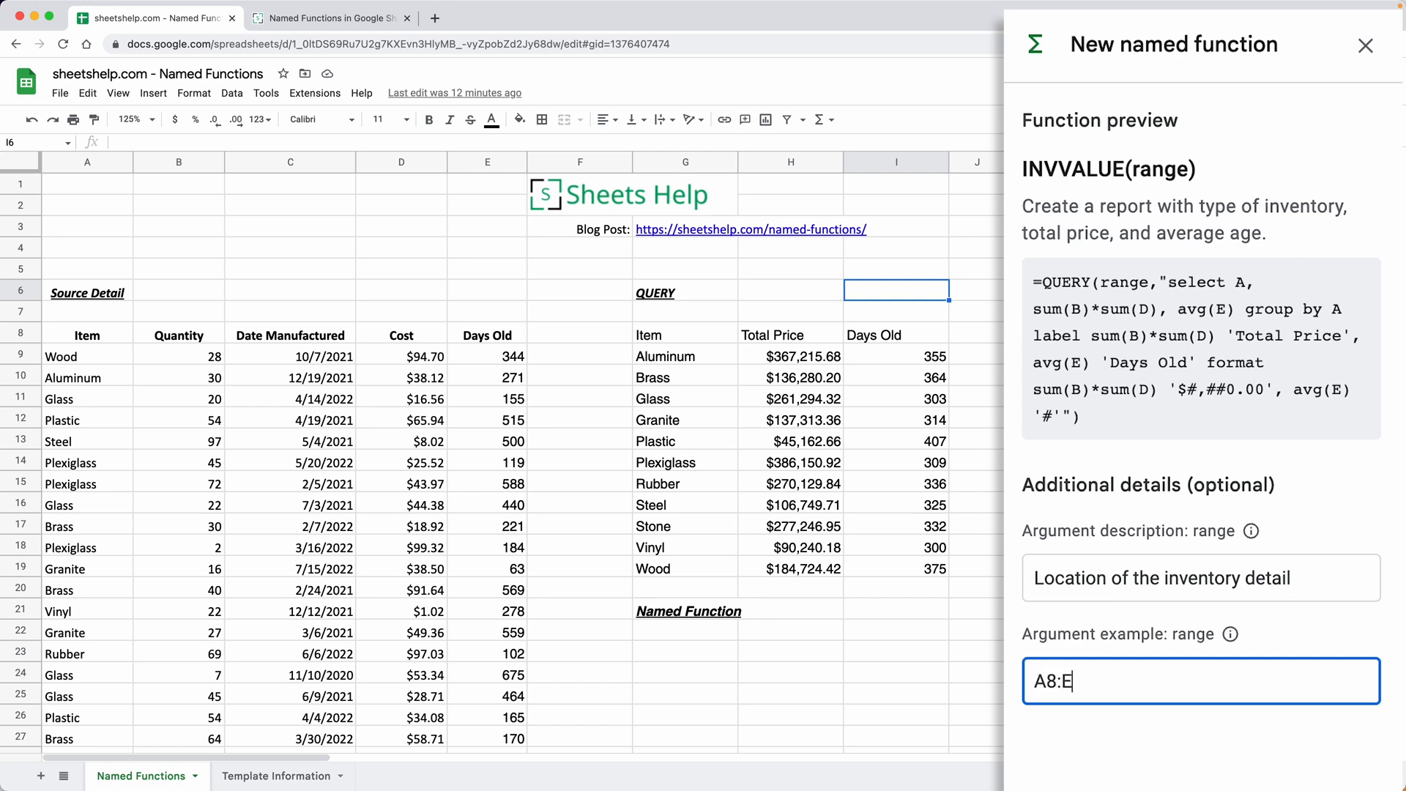
{"action": "type", "text": "108"}
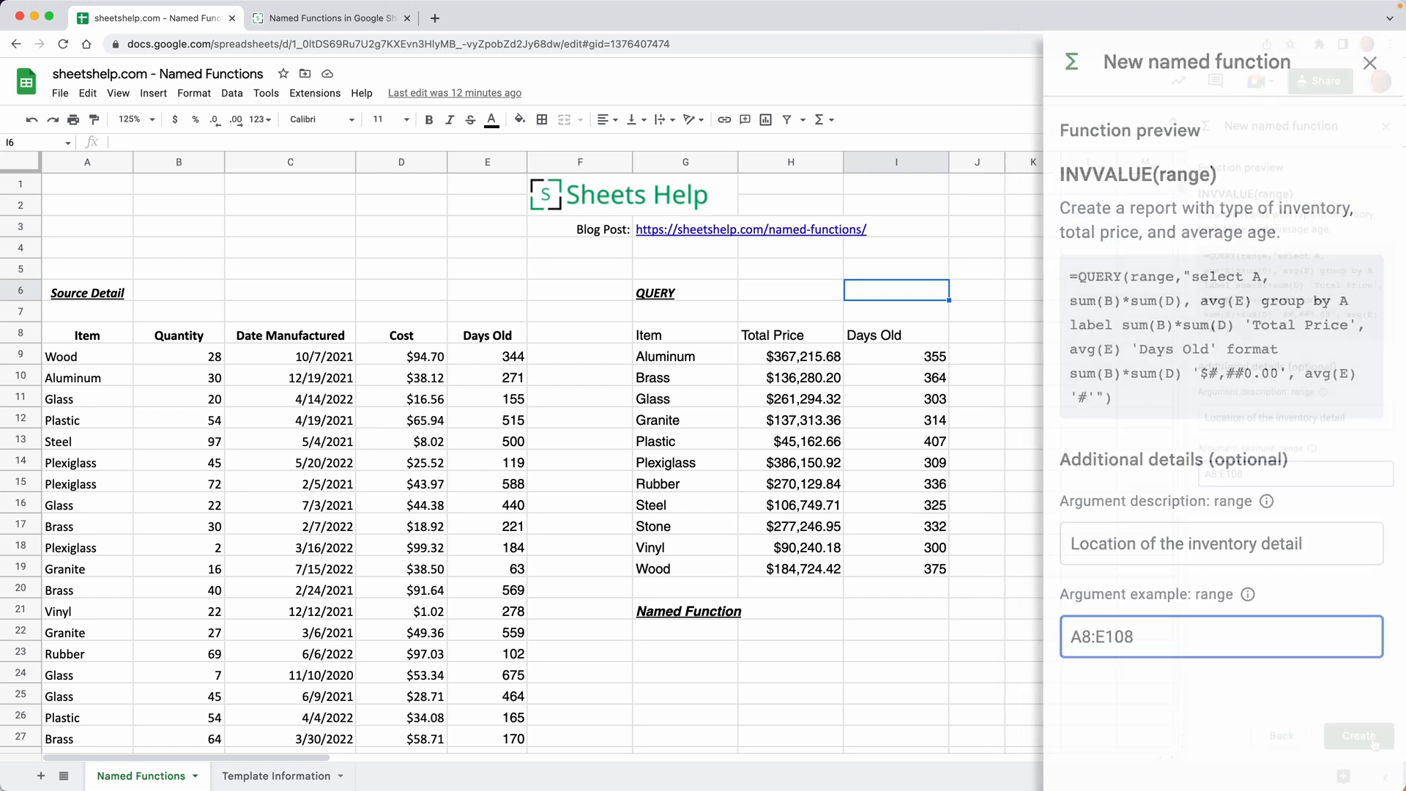
{"action": "left_click", "coordinate": [1357, 736]}
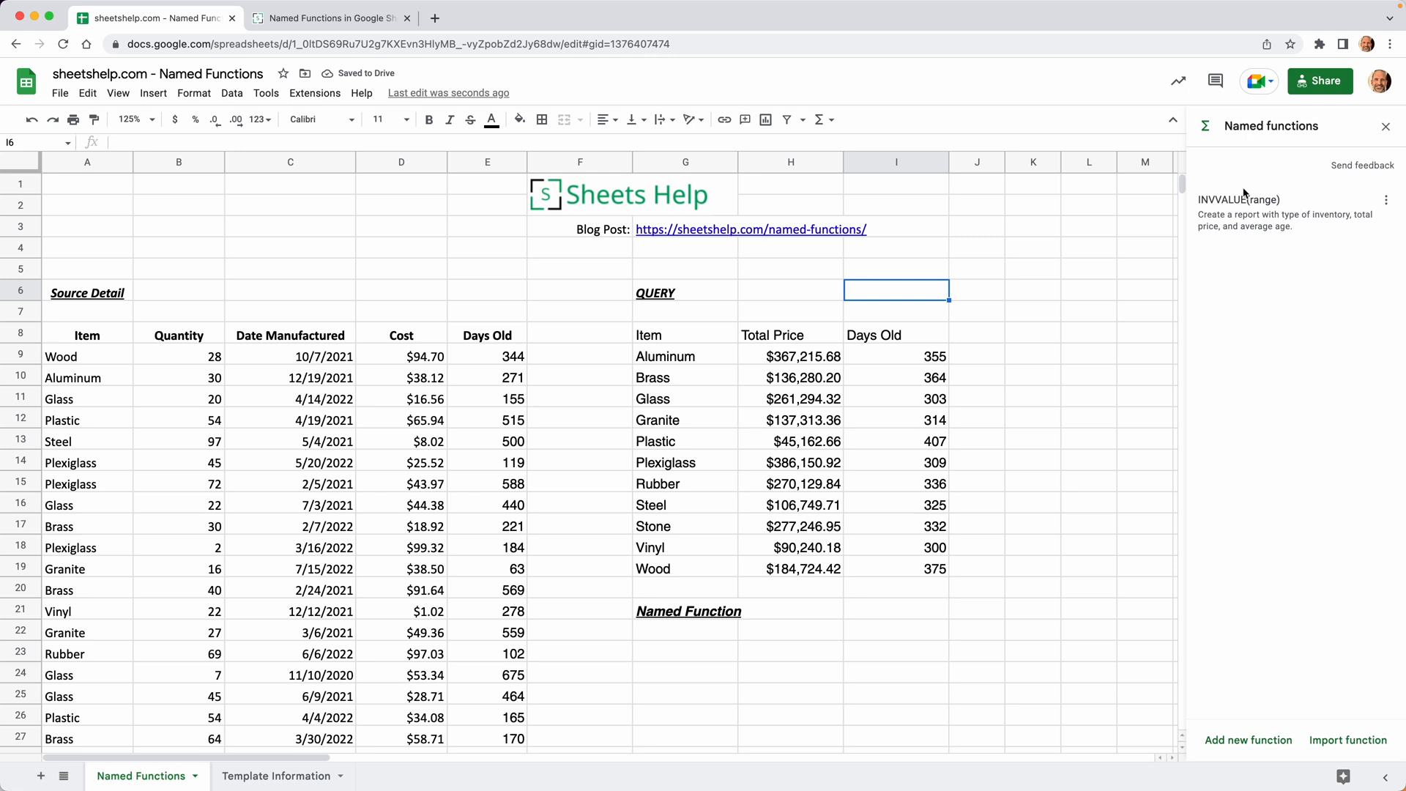
{"action": "mouse_move", "coordinate": [1309, 202]}
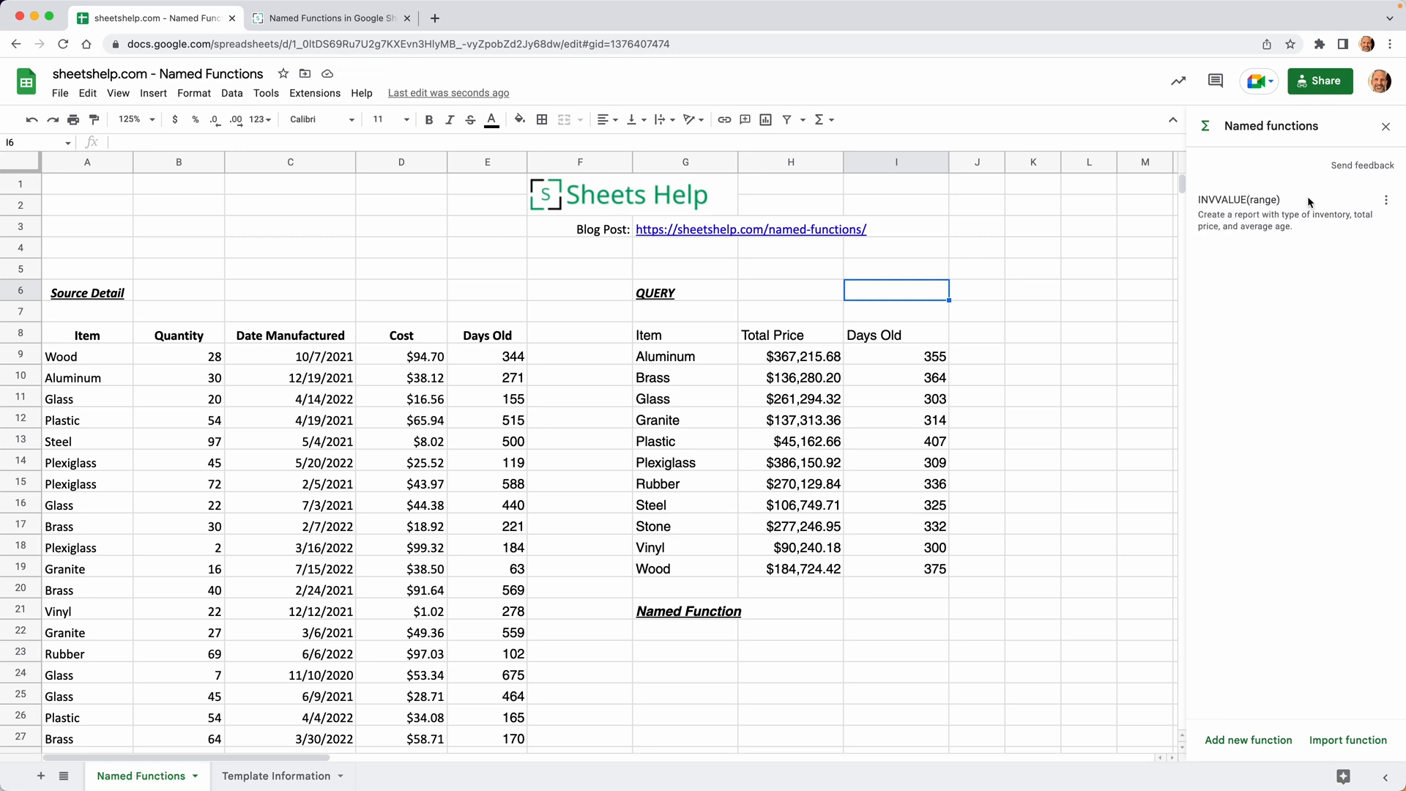
{"action": "mouse_move", "coordinate": [1276, 426]}
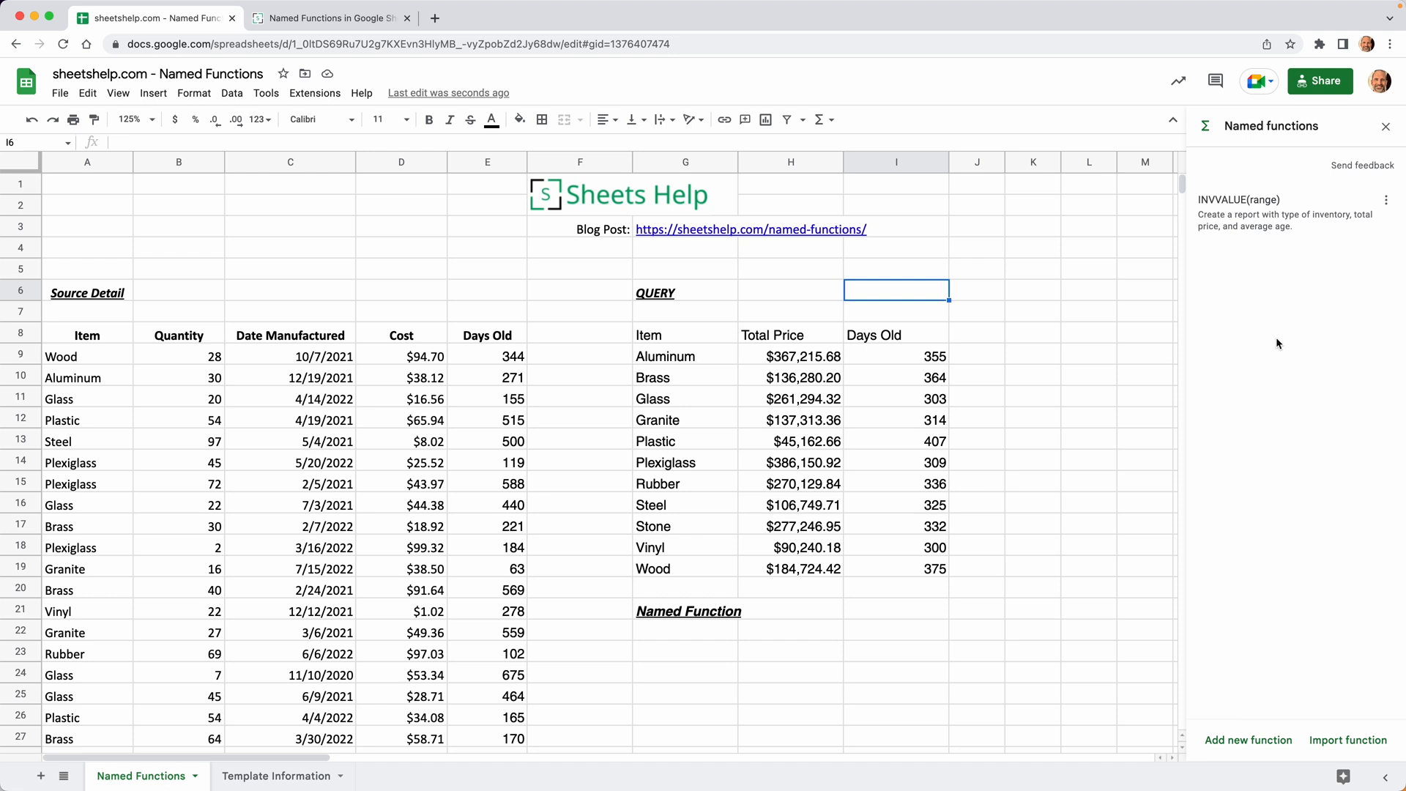
{"action": "mouse_move", "coordinate": [1228, 231]}
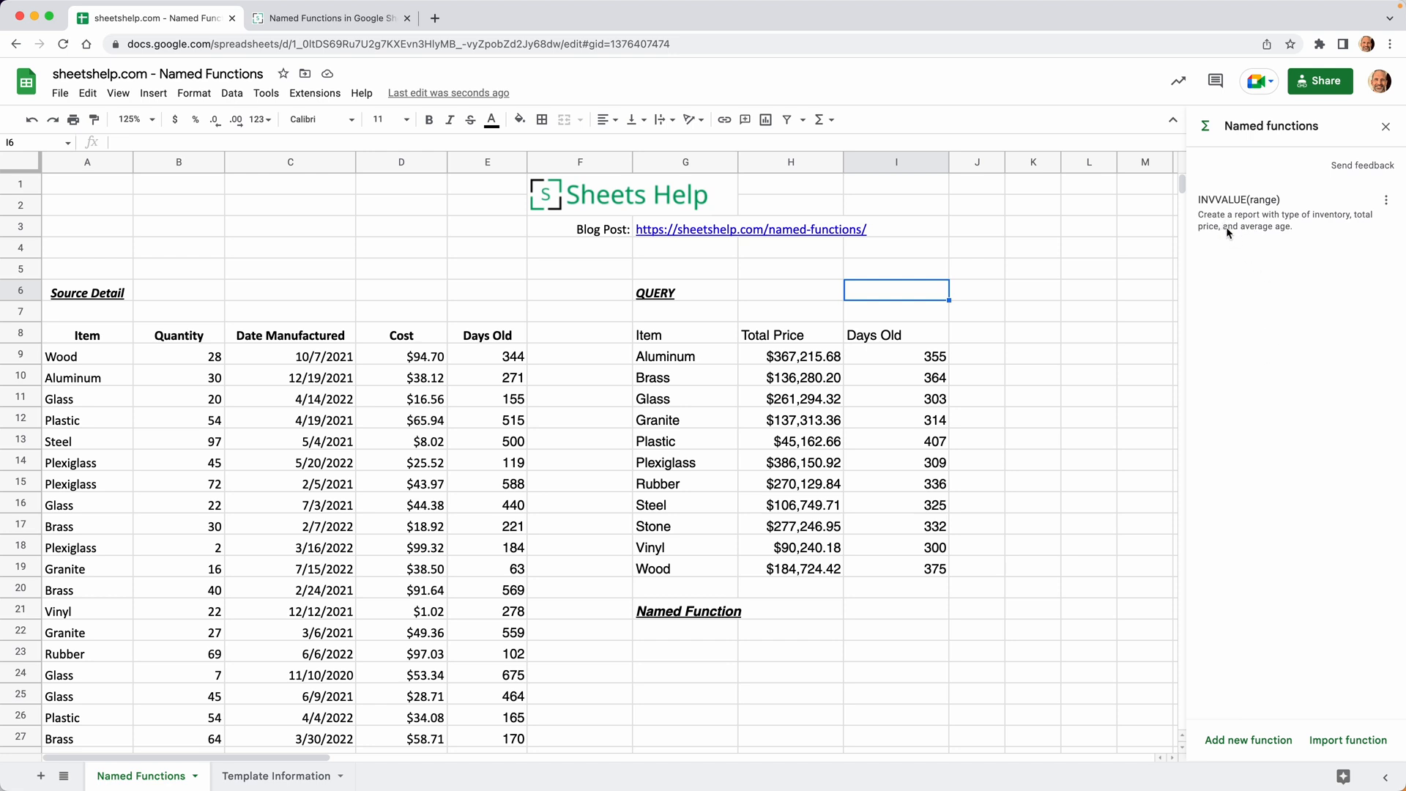
{"action": "mouse_move", "coordinate": [1245, 237]}
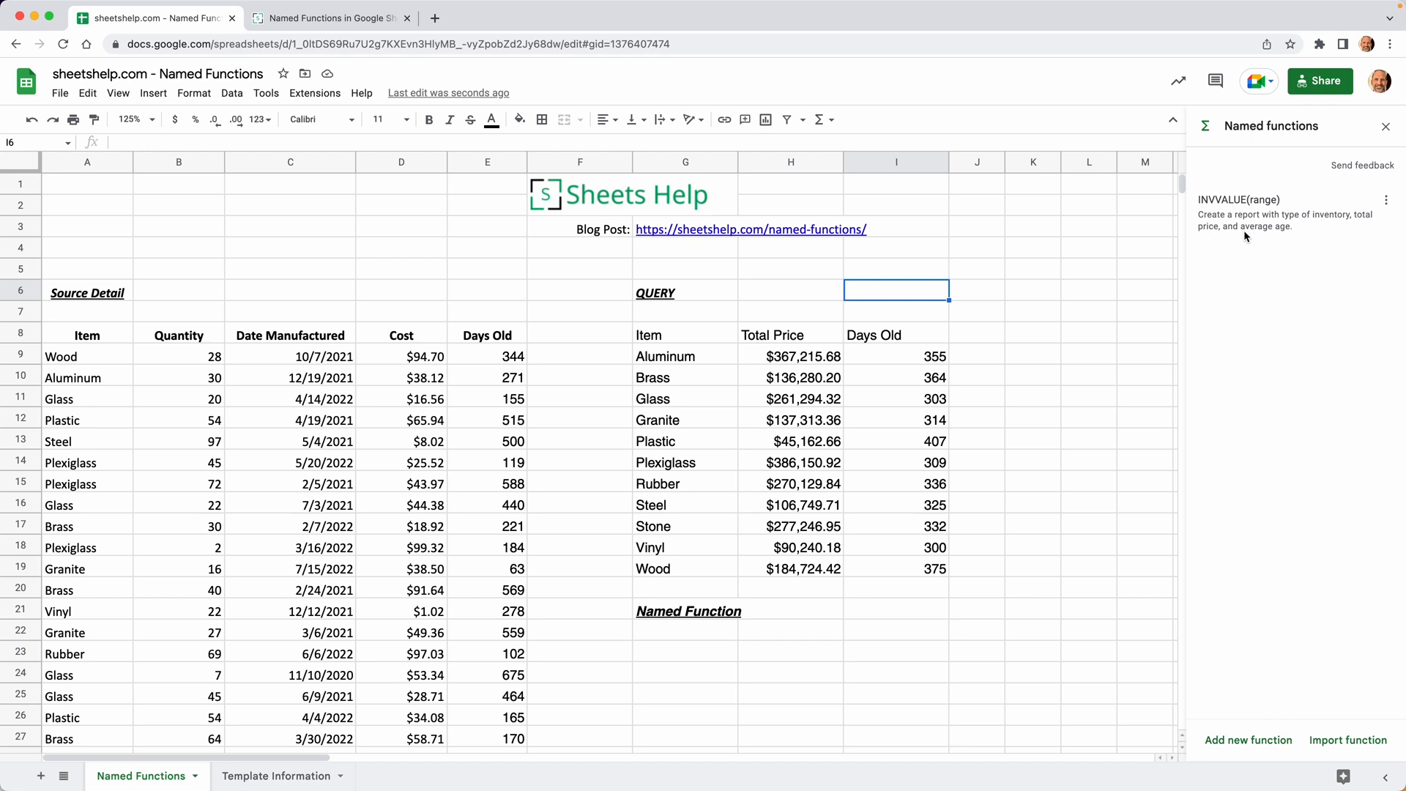
{"action": "mouse_move", "coordinate": [721, 657]}
{"action": "type", "text": "="}
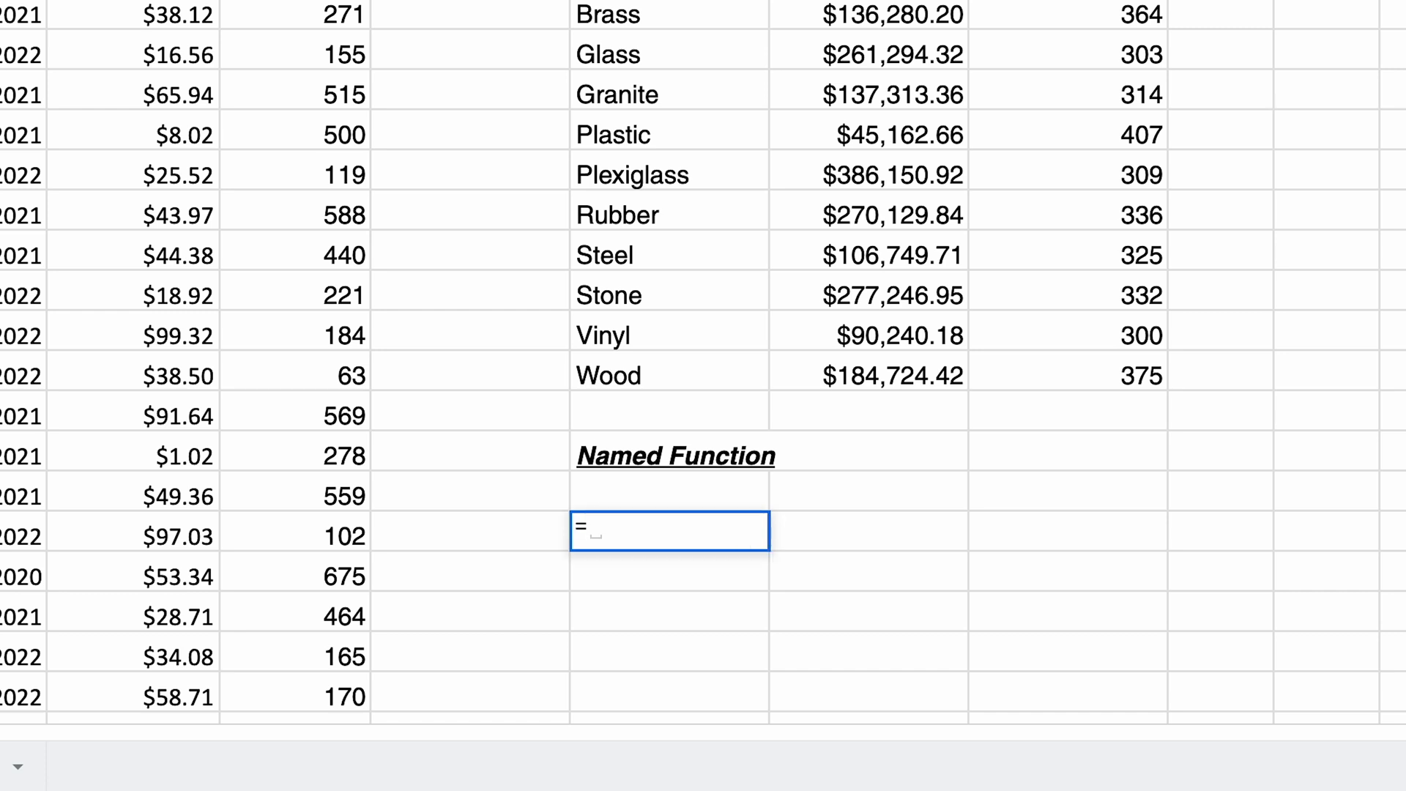
- Begin =INV under the Named Function heading so INVVALUE appears among the suggestions
{"action": "type", "text": "INV"}
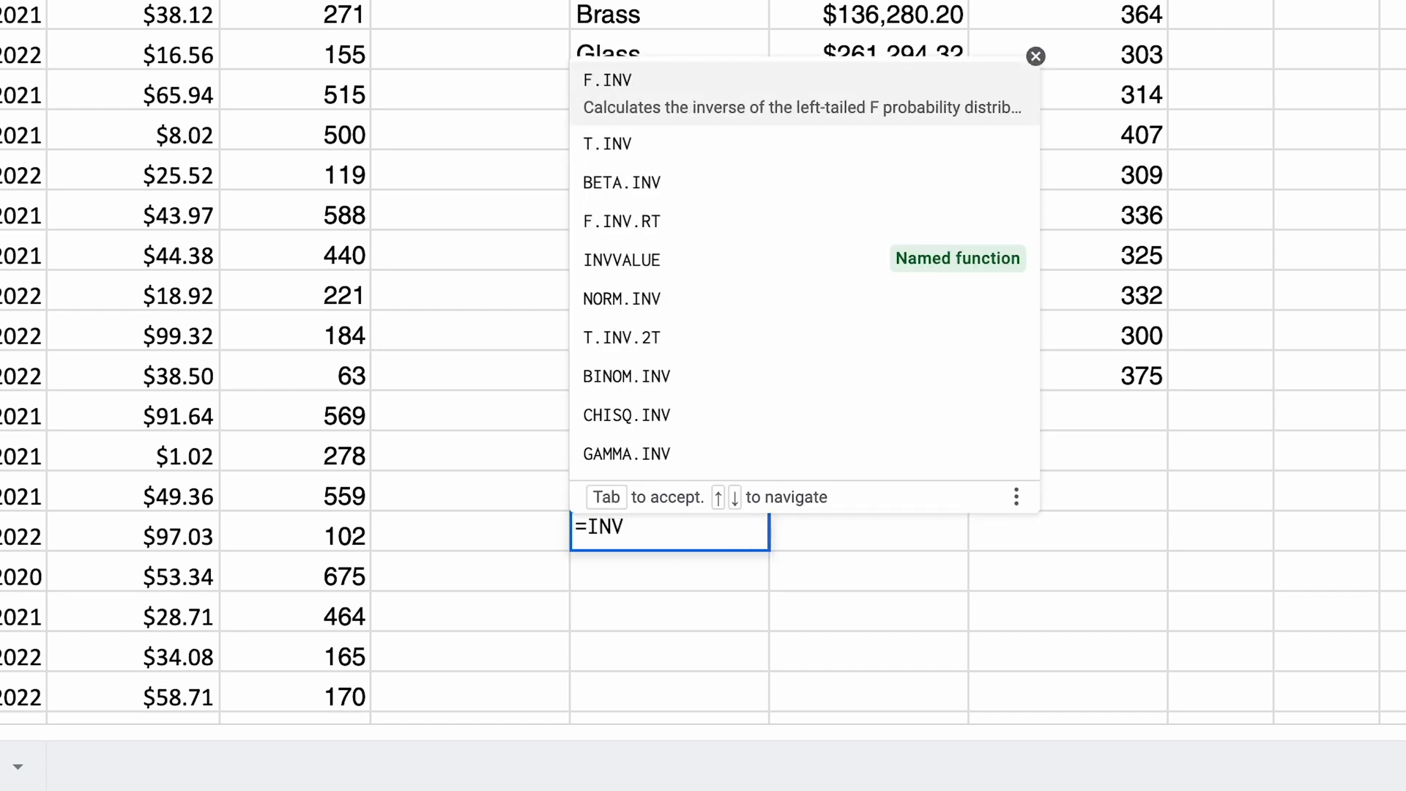
{"action": "mouse_move", "coordinate": [784, 287]}
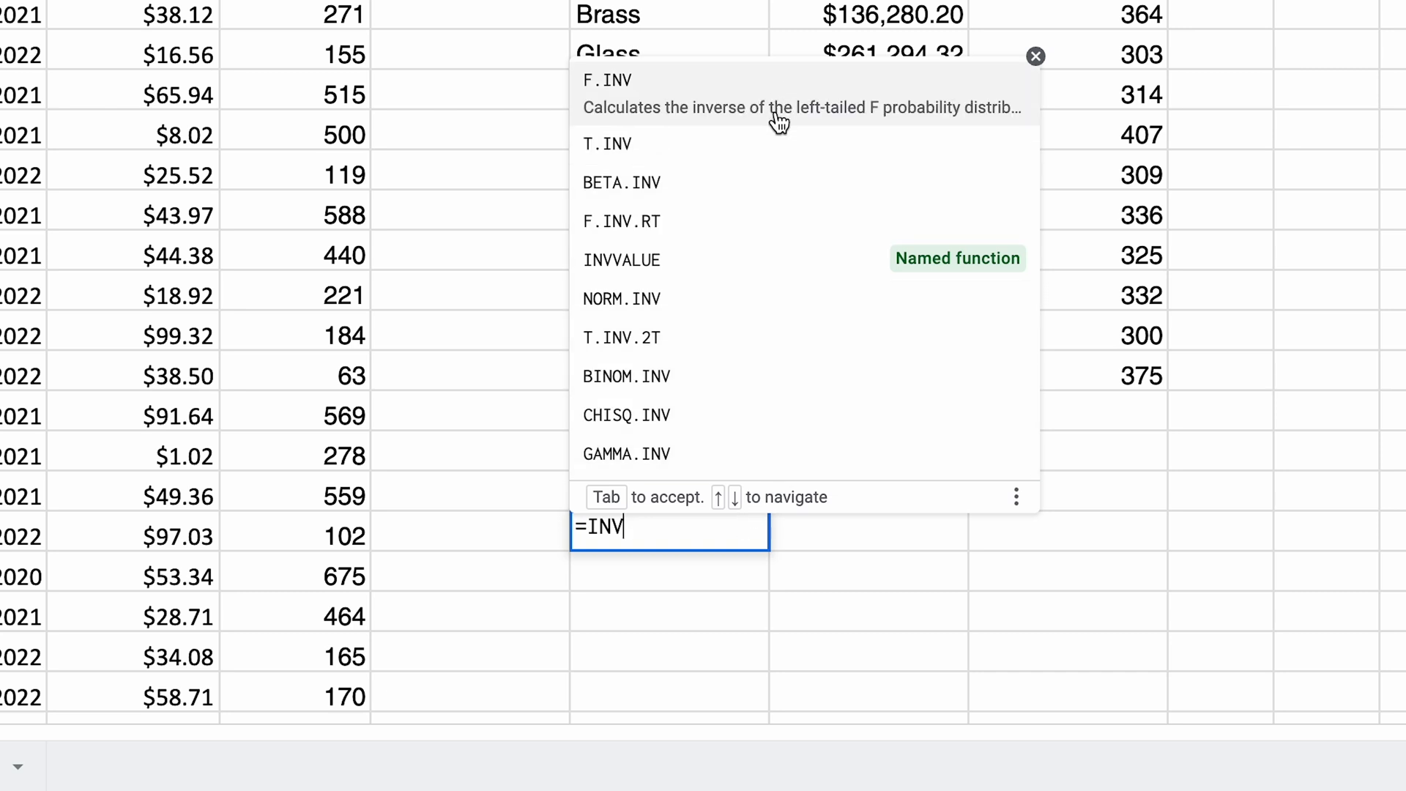
{"action": "mouse_move", "coordinate": [782, 167]}
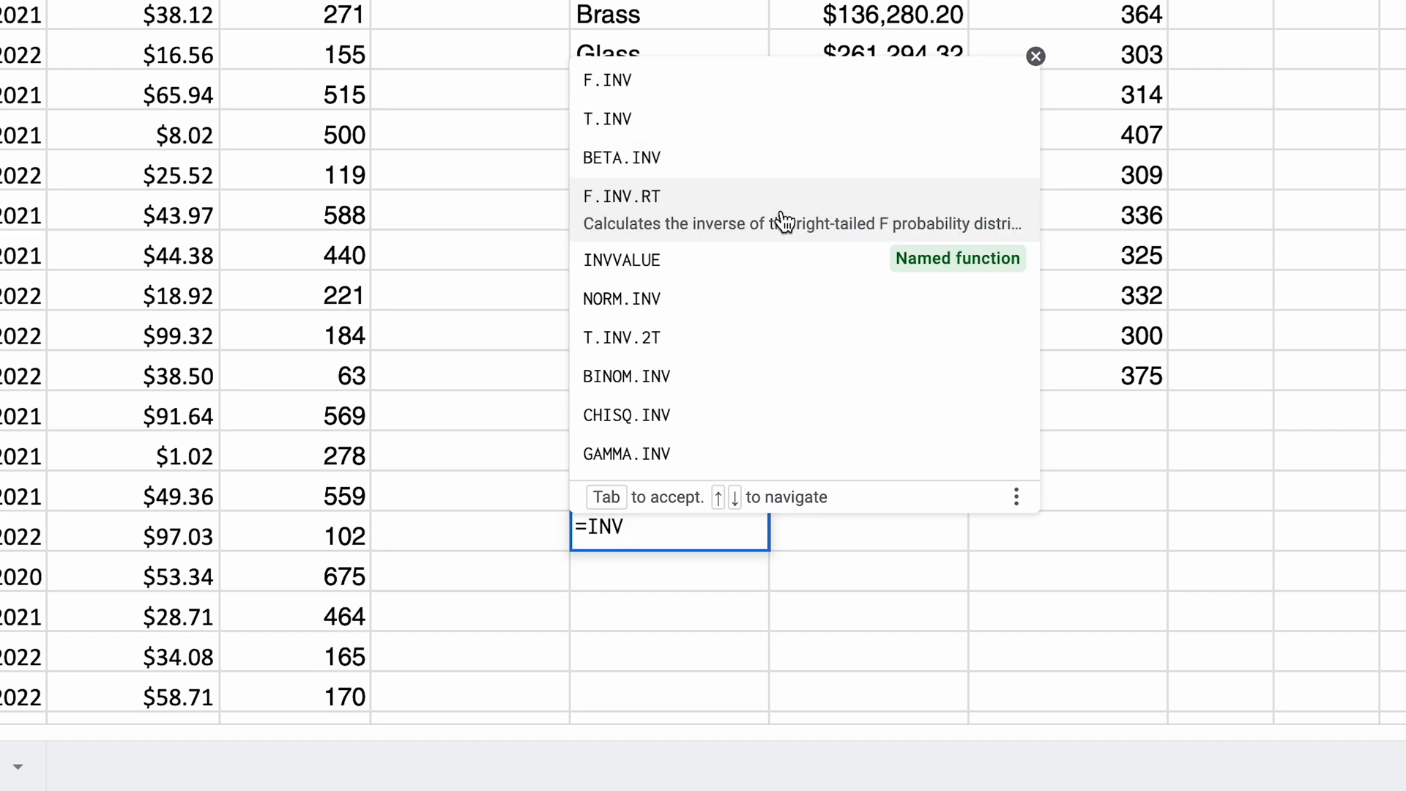
{"action": "mouse_move", "coordinate": [793, 272]}
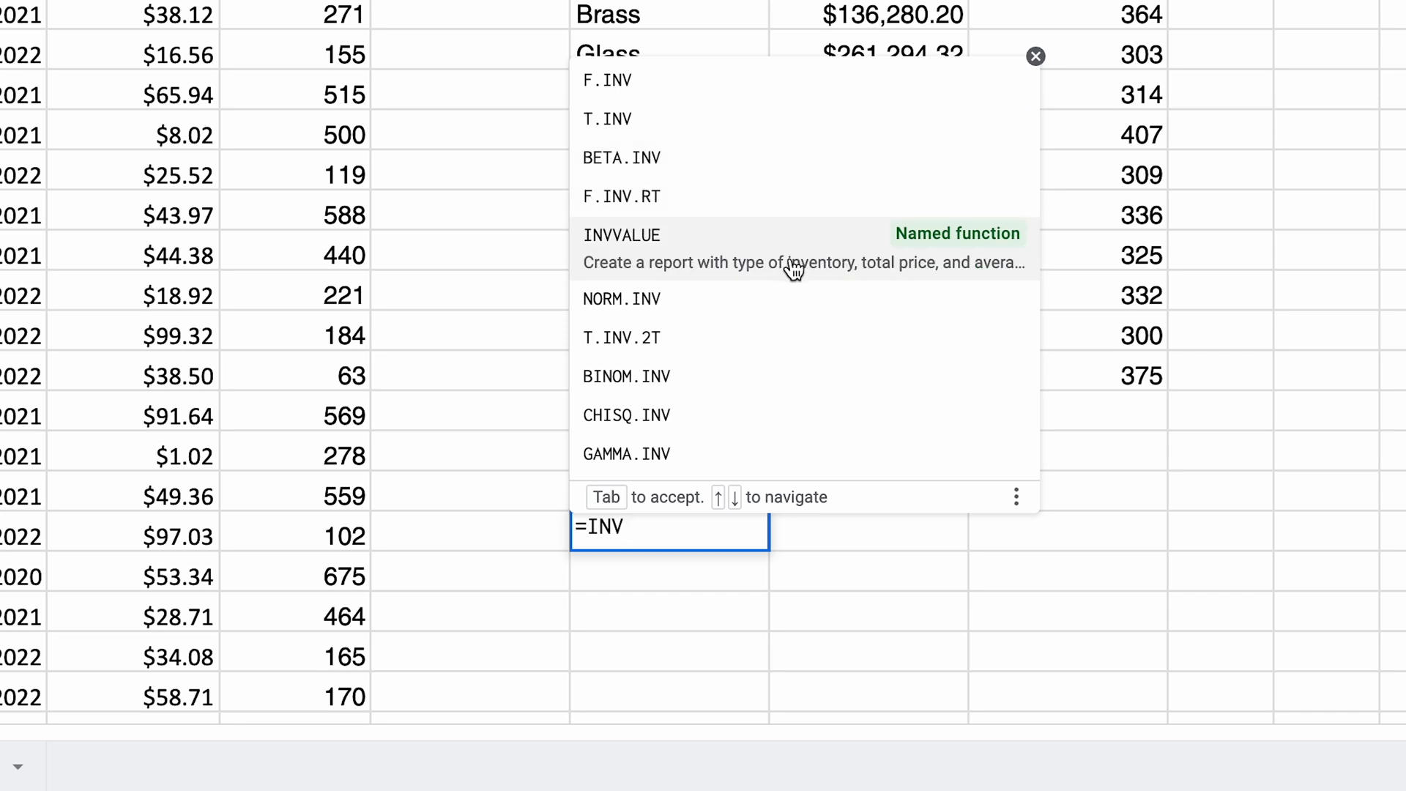
{"action": "mouse_move", "coordinate": [936, 258]}
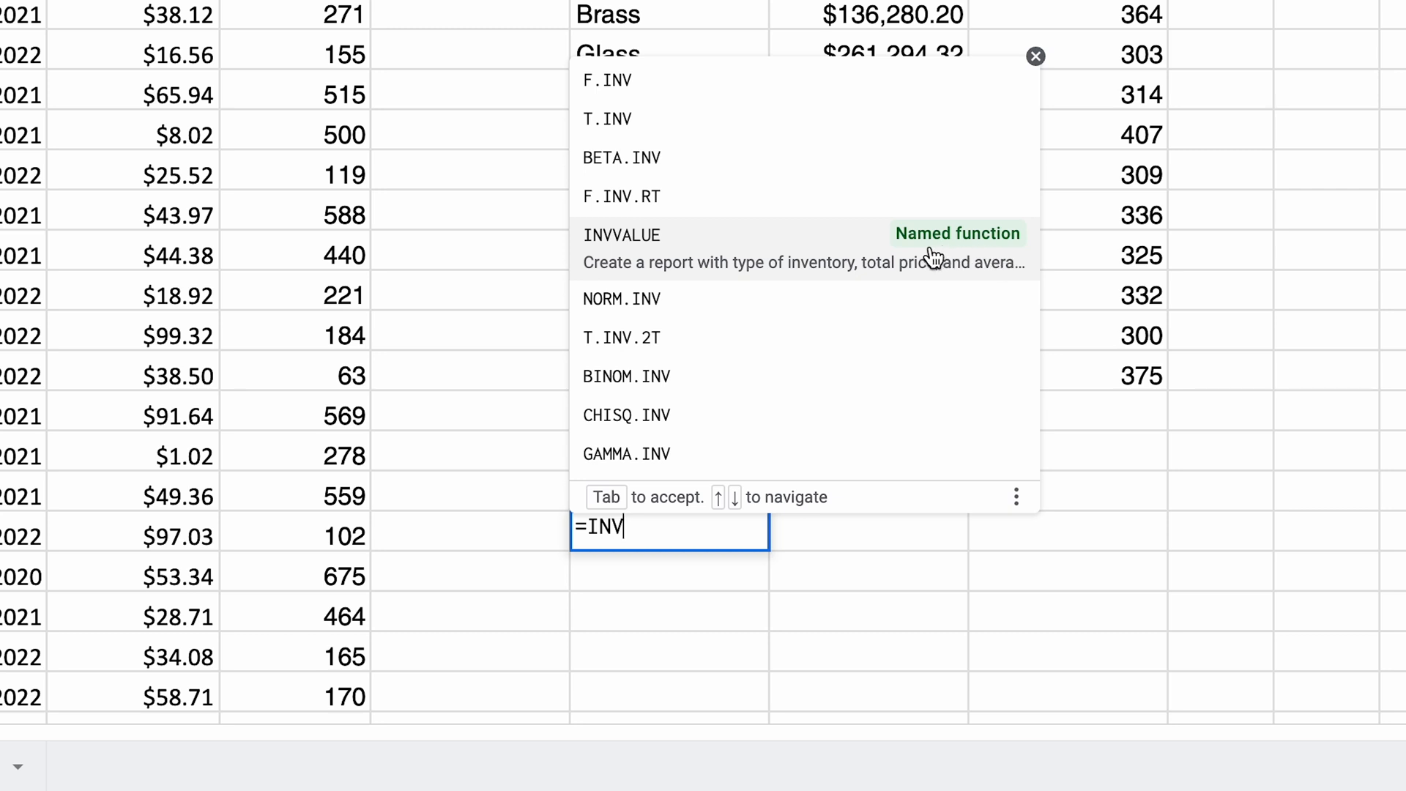
{"action": "mouse_move", "coordinate": [812, 251]}
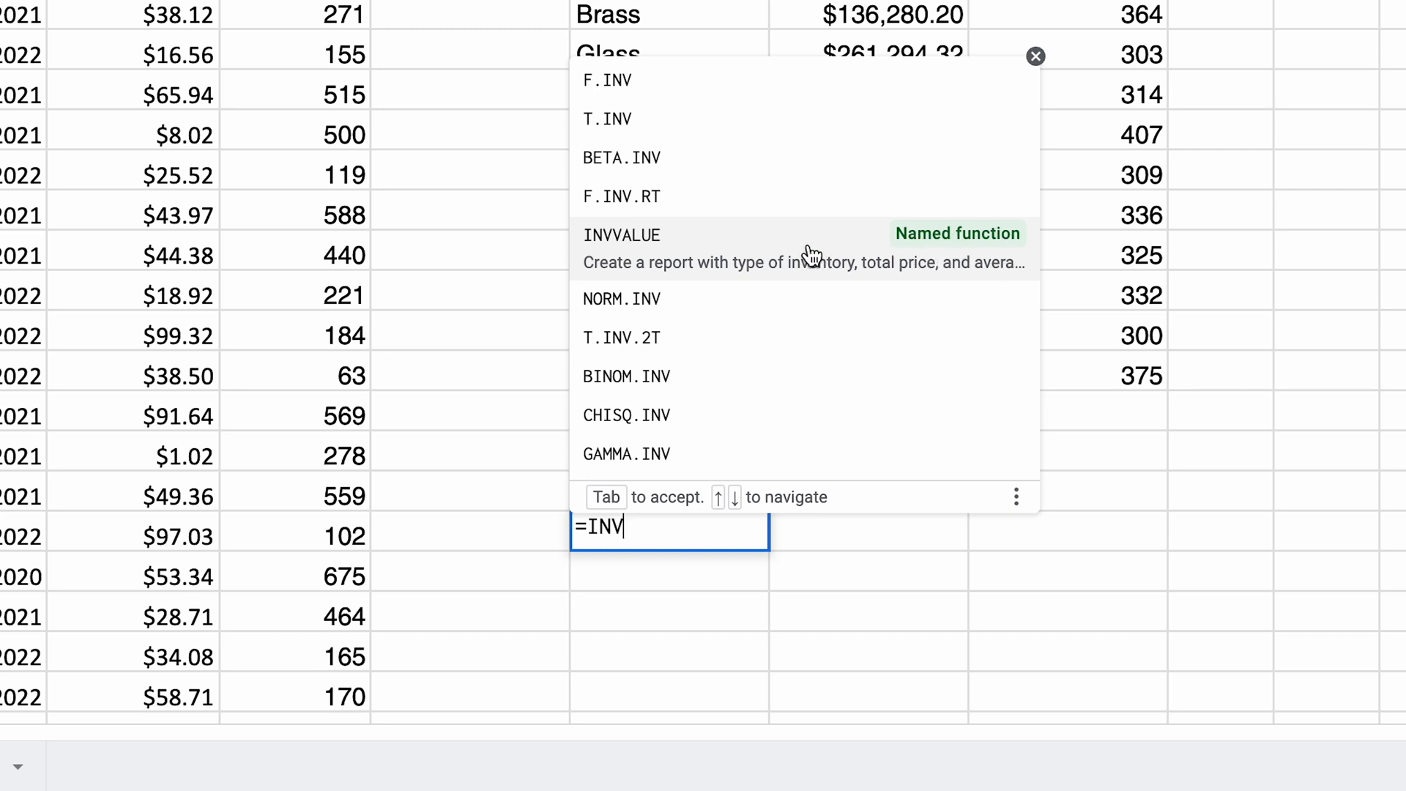
{"action": "mouse_move", "coordinate": [803, 261]}
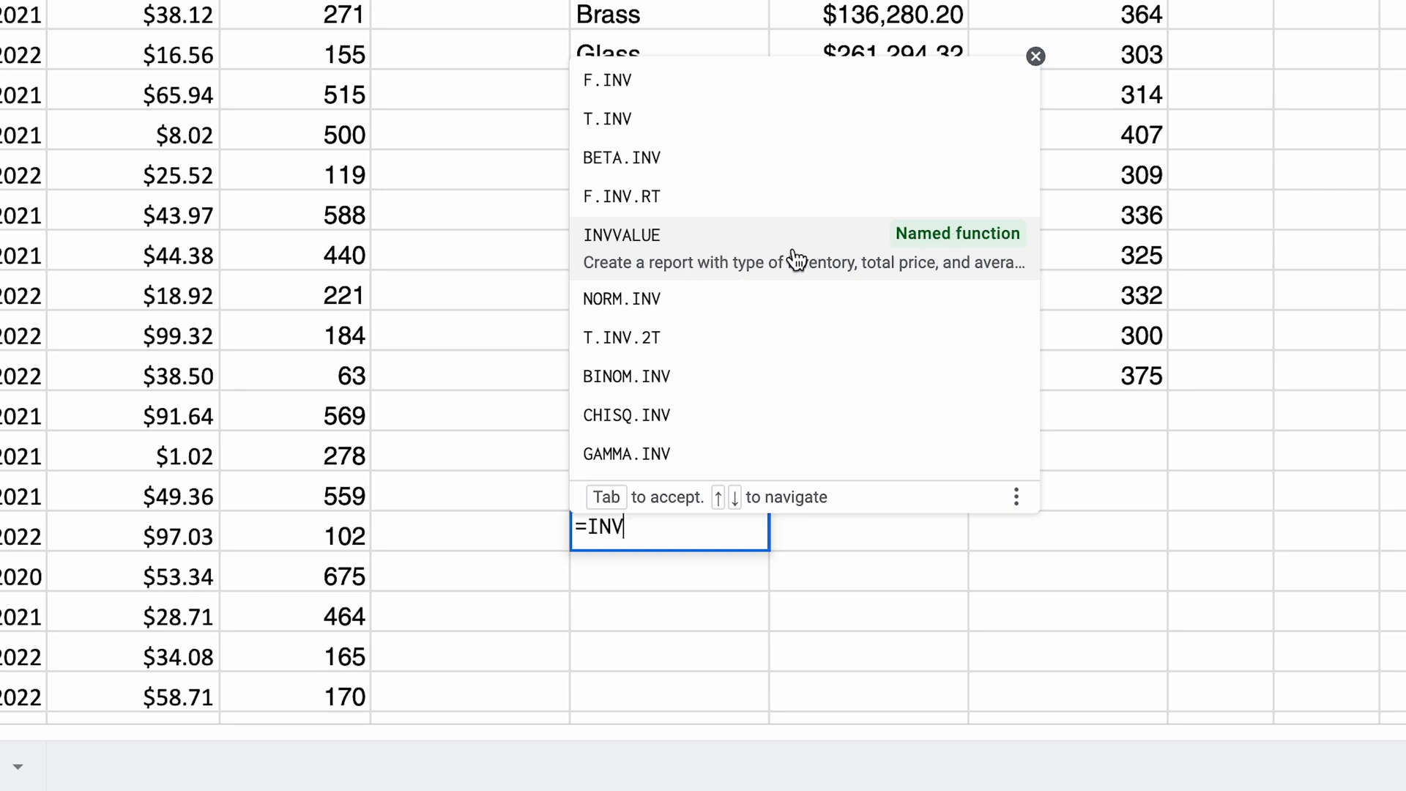
- Insert INVVALUE into the formula and expand its help card down to the range argument details
{"action": "left_click", "coordinate": [621, 234]}
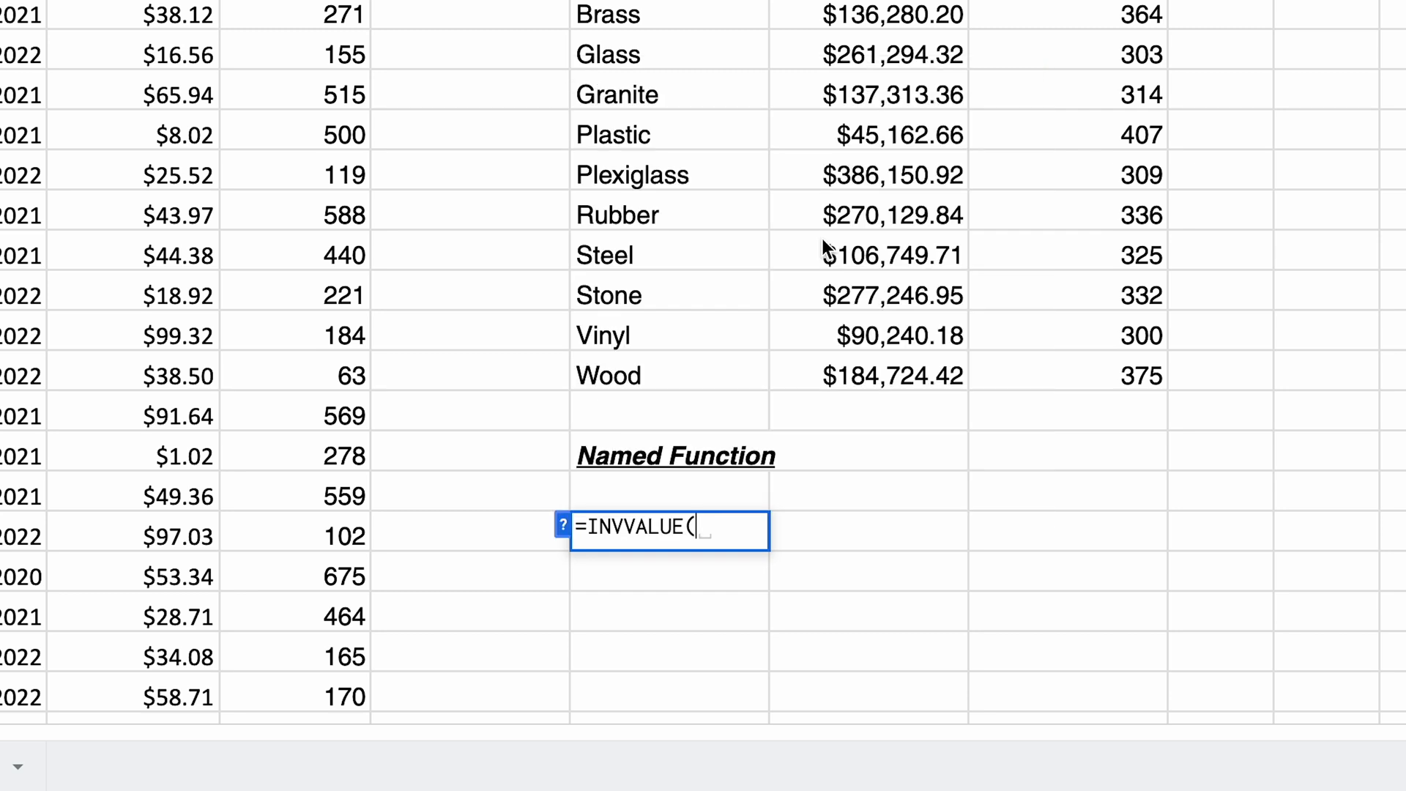
{"action": "mouse_move", "coordinate": [610, 509]}
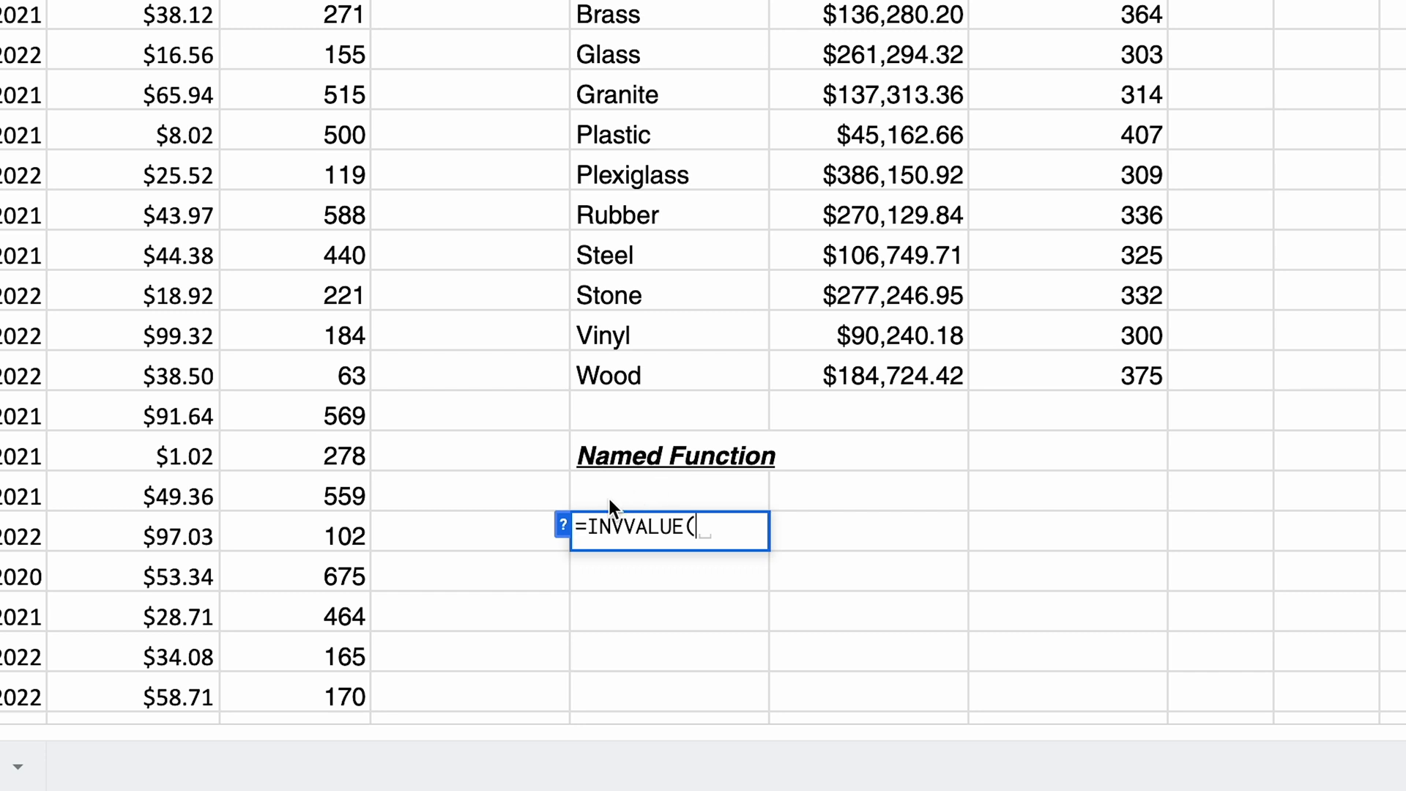
{"action": "left_click", "coordinate": [561, 524]}
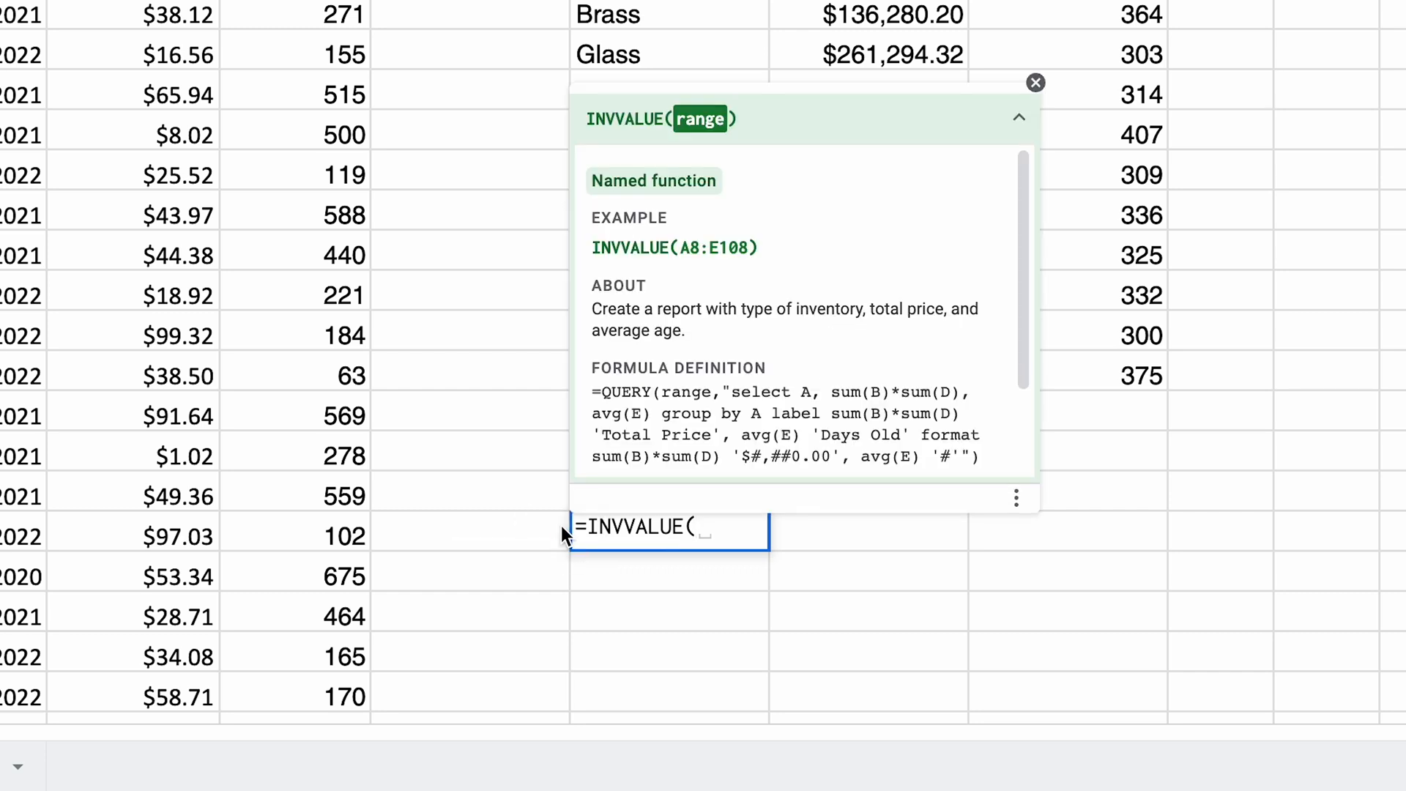
{"action": "mouse_move", "coordinate": [736, 296]}
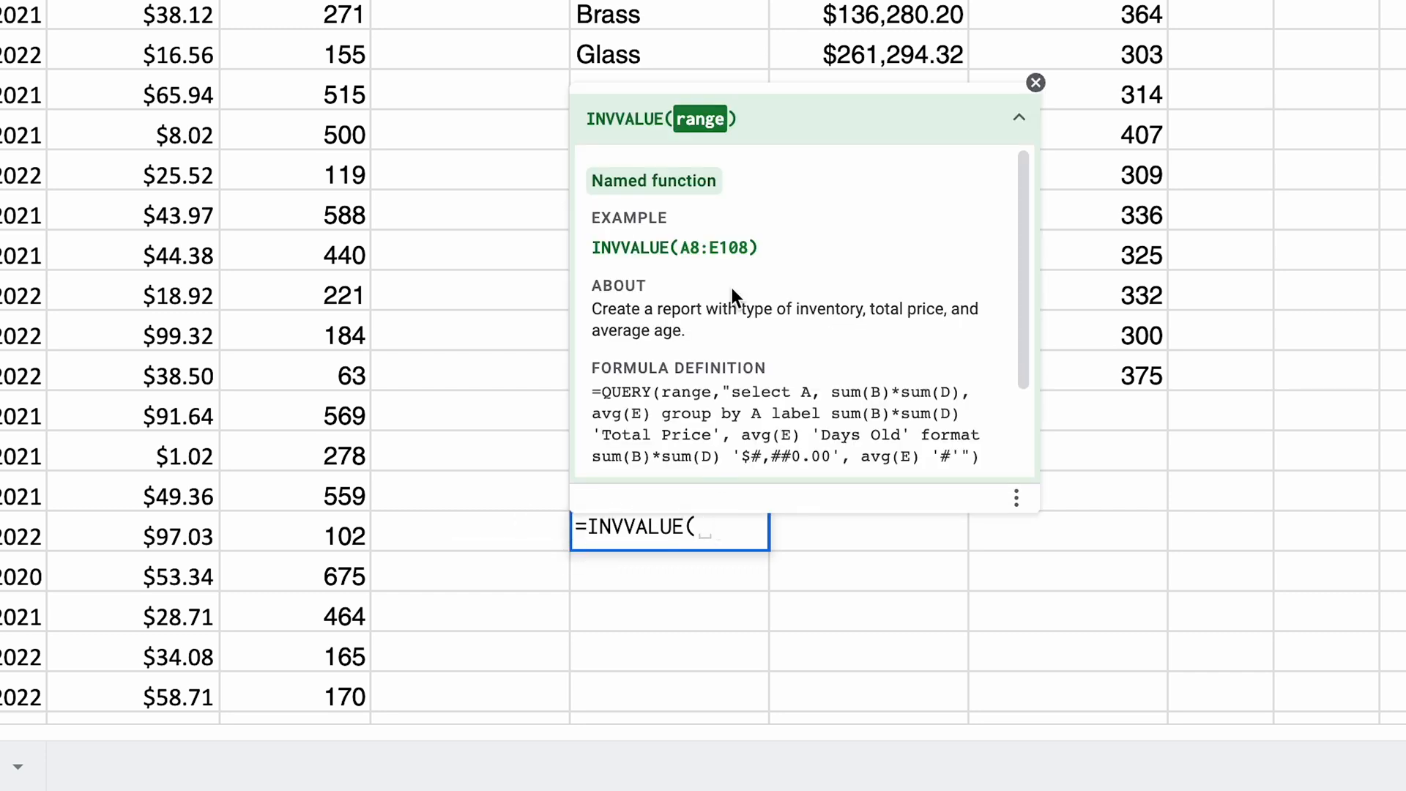
{"action": "mouse_move", "coordinate": [685, 251]}
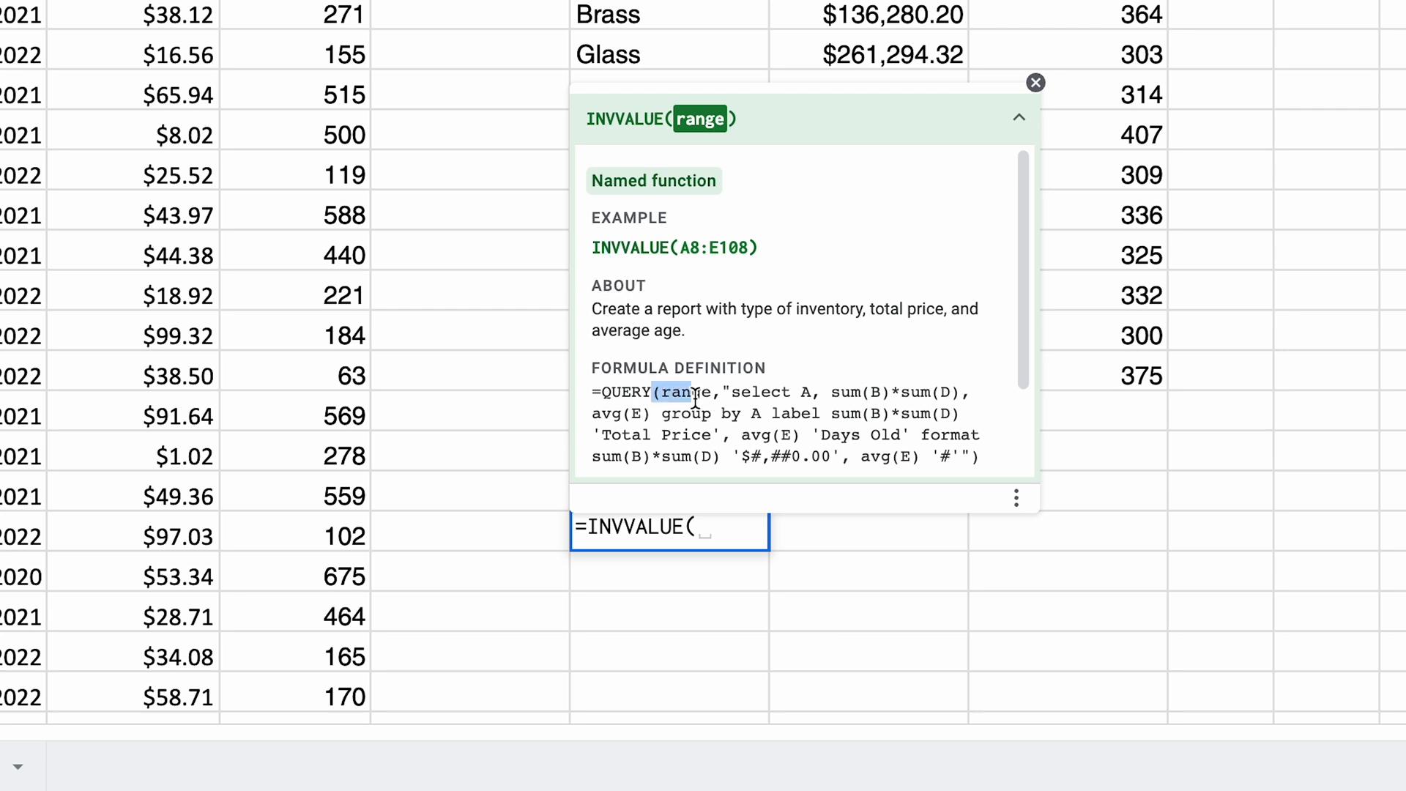
{"action": "scroll", "scroll_direction": "down", "scroll_amount": 3}
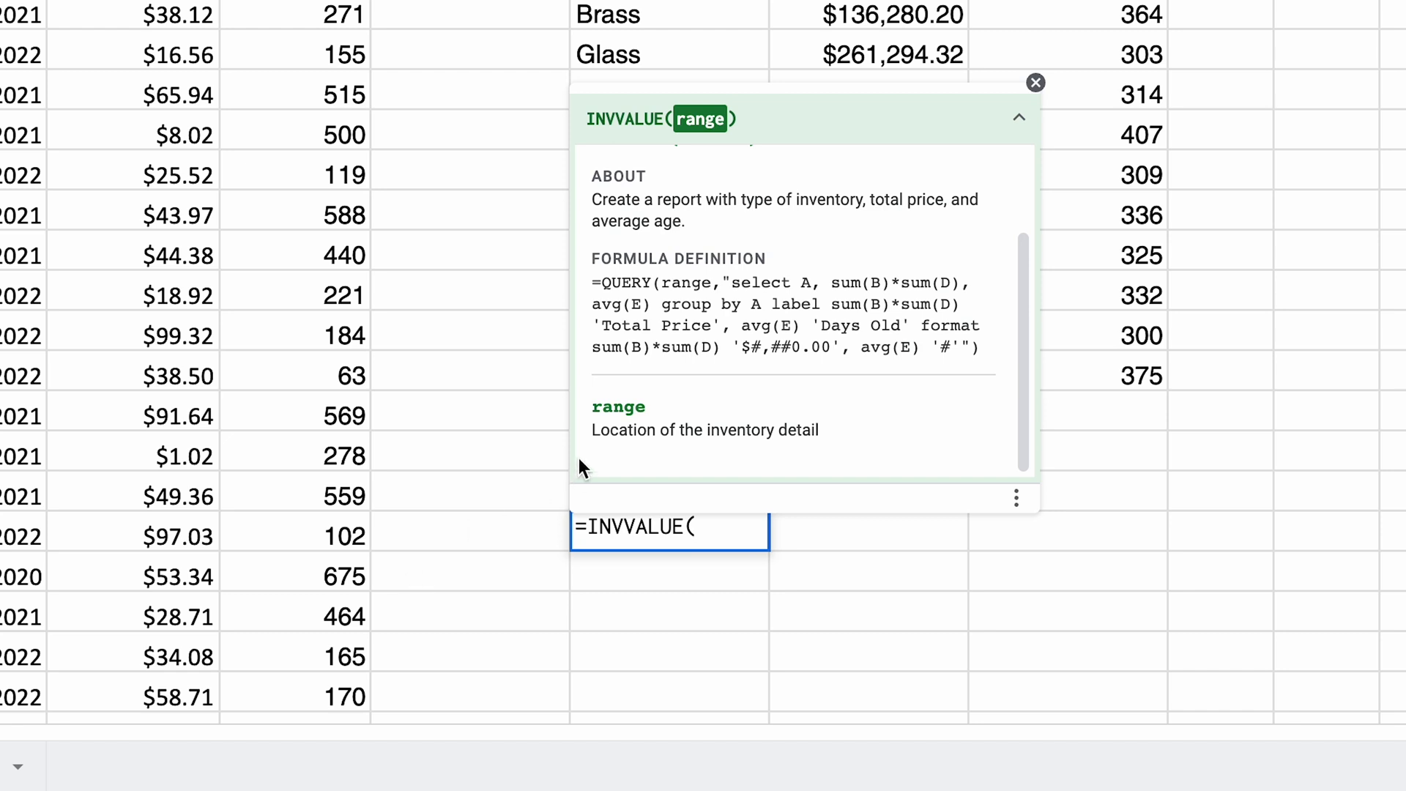
{"action": "mouse_move", "coordinate": [645, 422]}
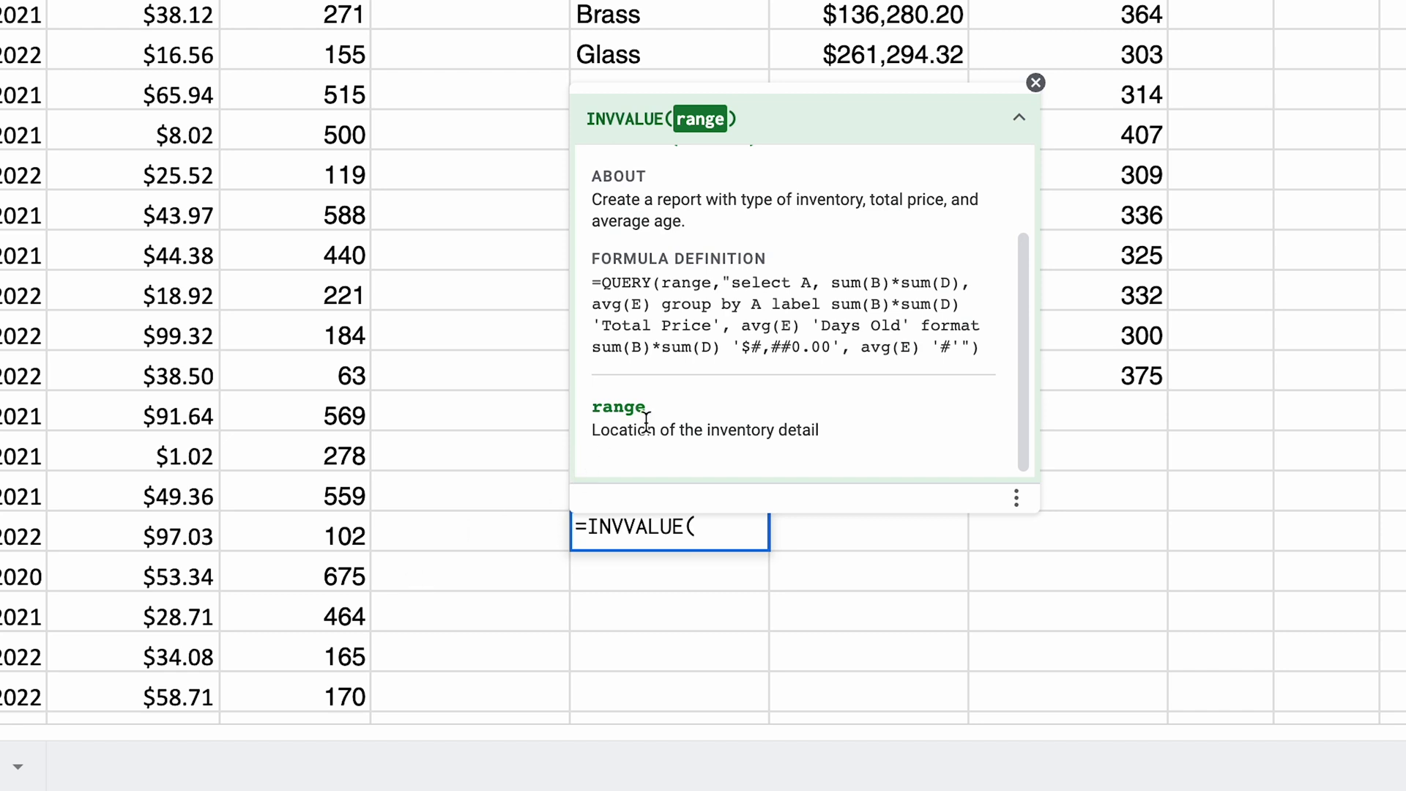
- Complete =INVVALUE(A8:E108) to return the Item, Total Price and Days Old report
{"action": "type", "text": "A8"}
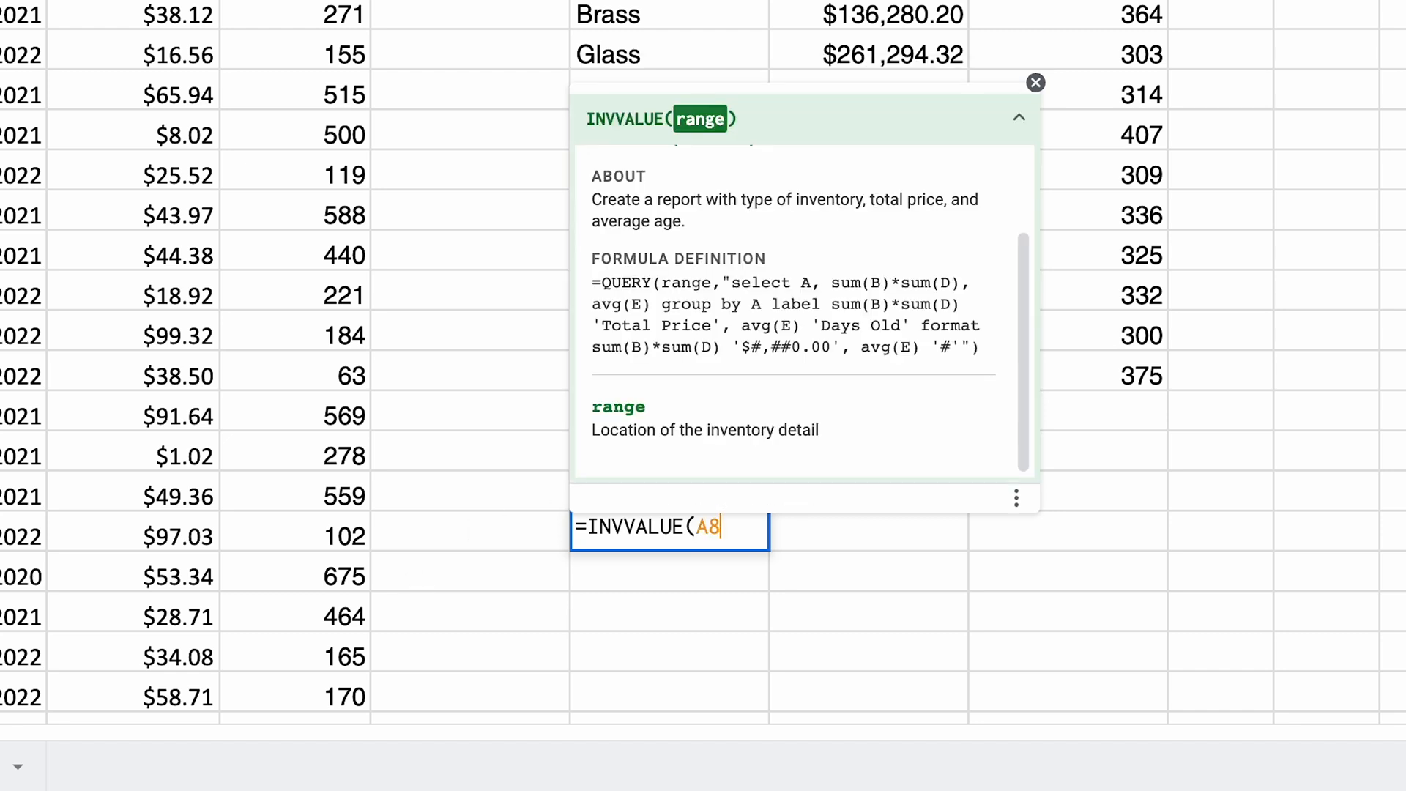
{"action": "type", "text": ":E"}
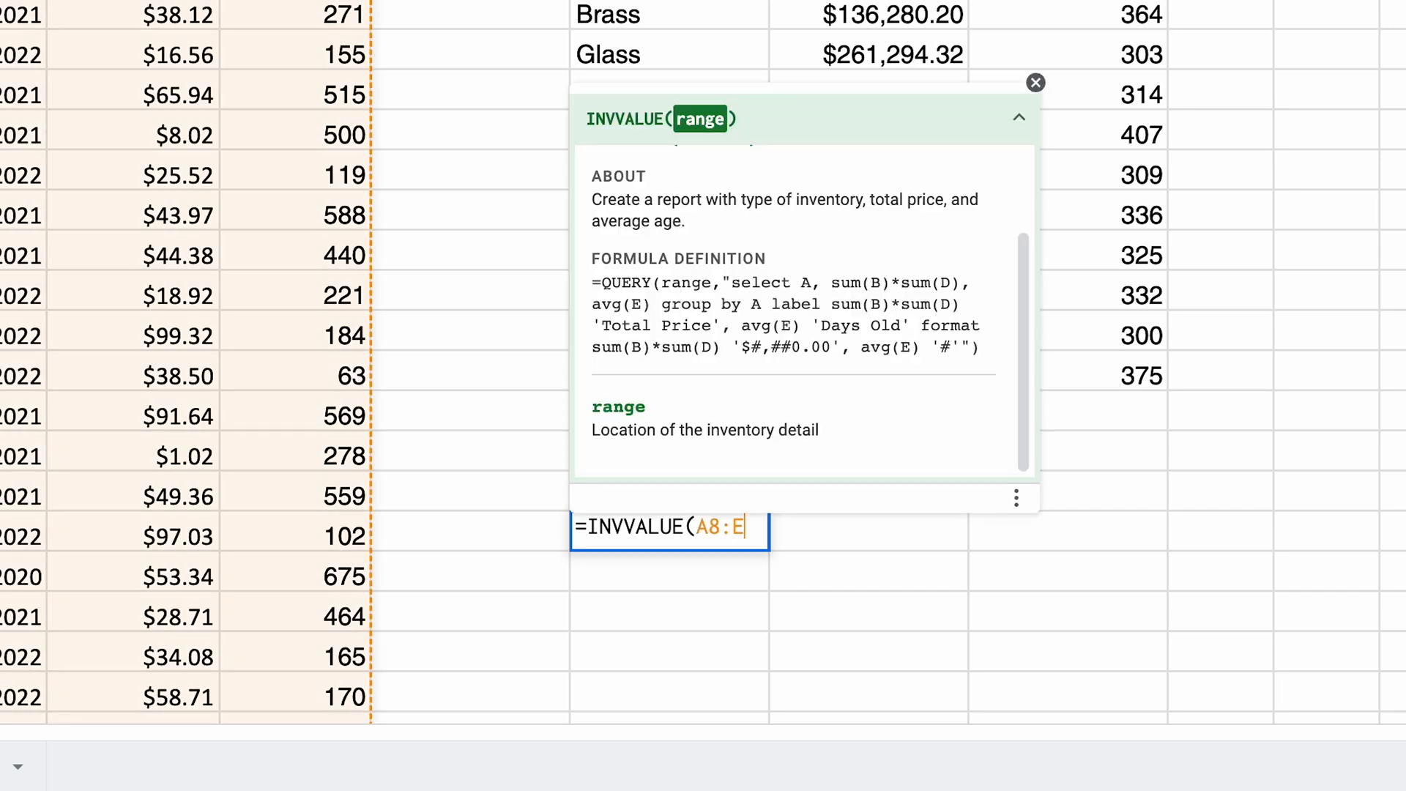
{"action": "type", "text": "1"}
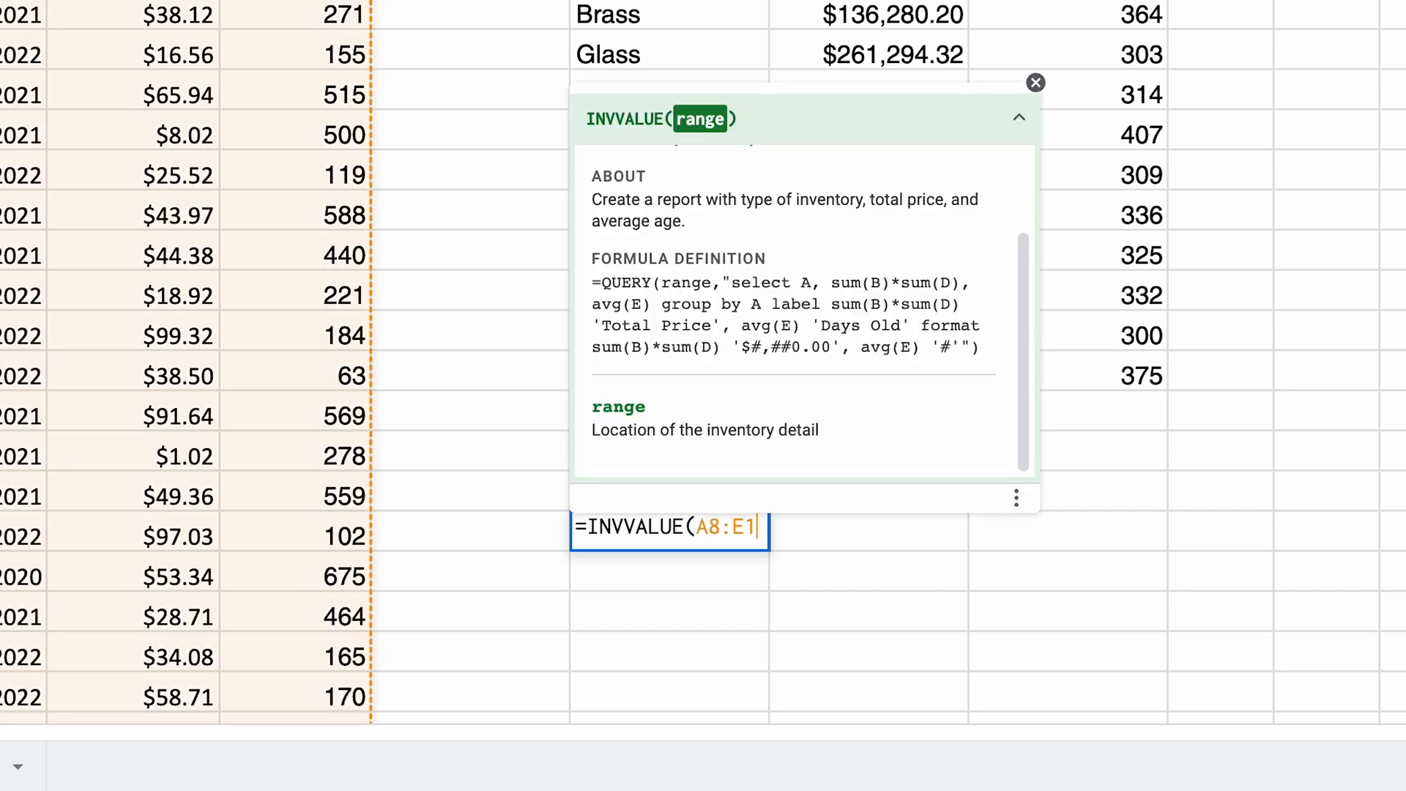
{"action": "type", "text": "08)"}
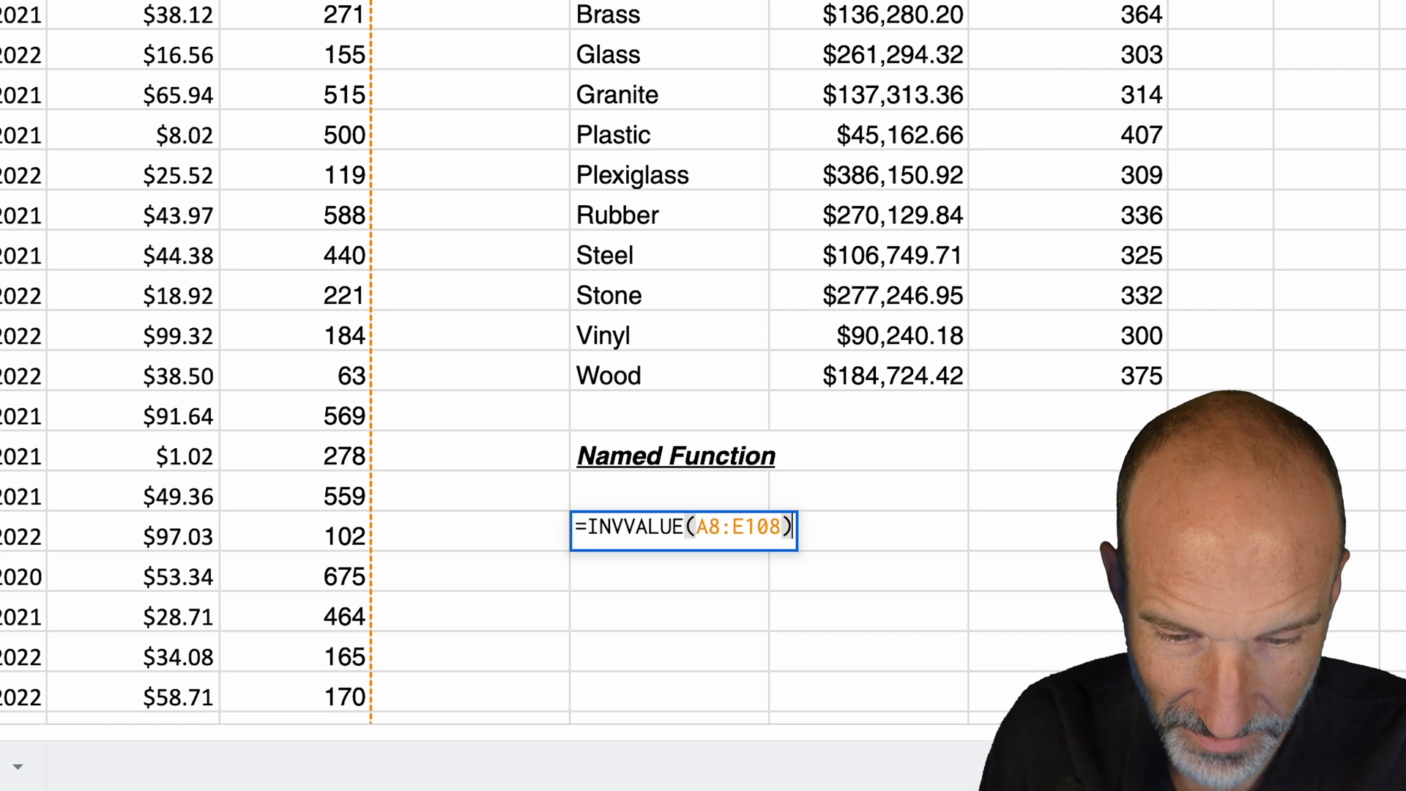
{"action": "key", "text": "Return"}
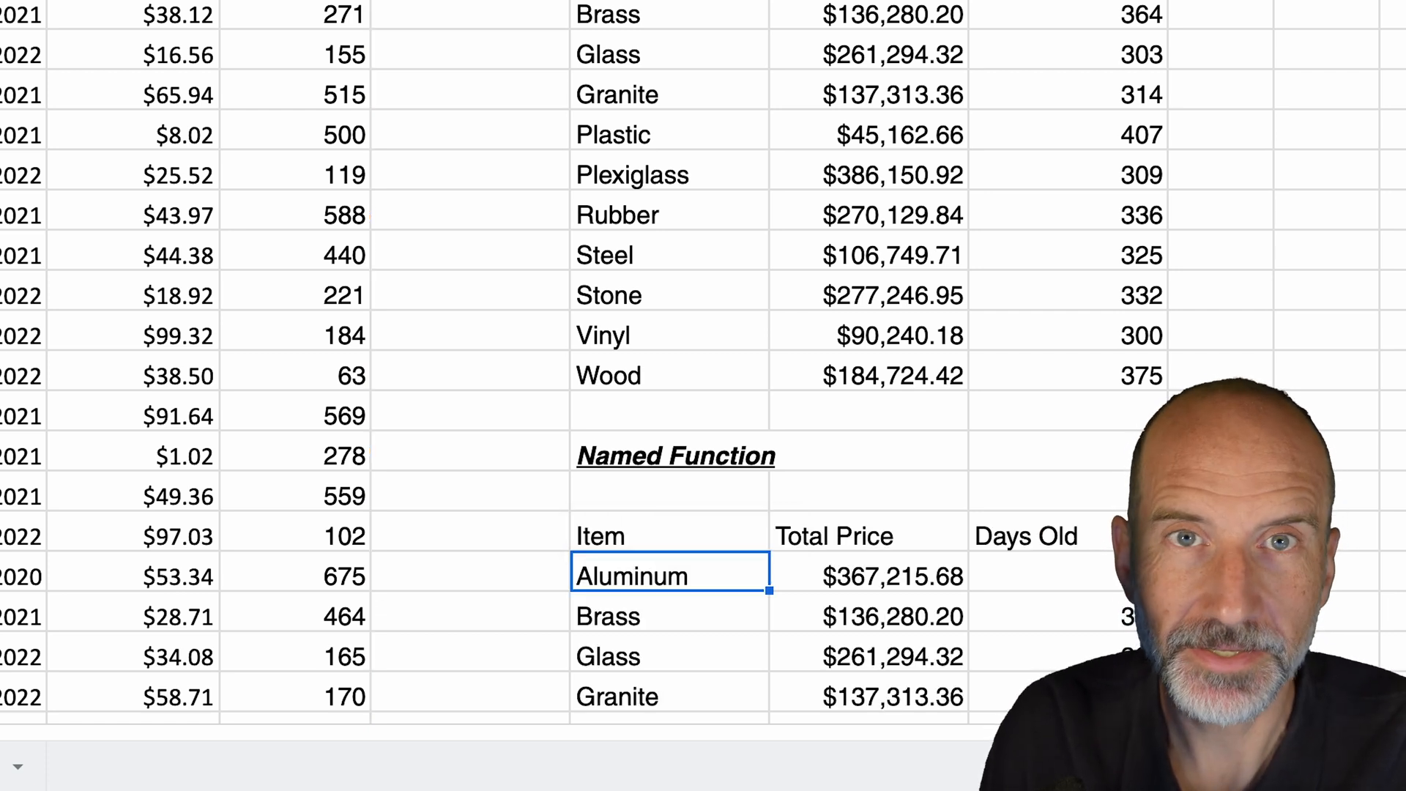